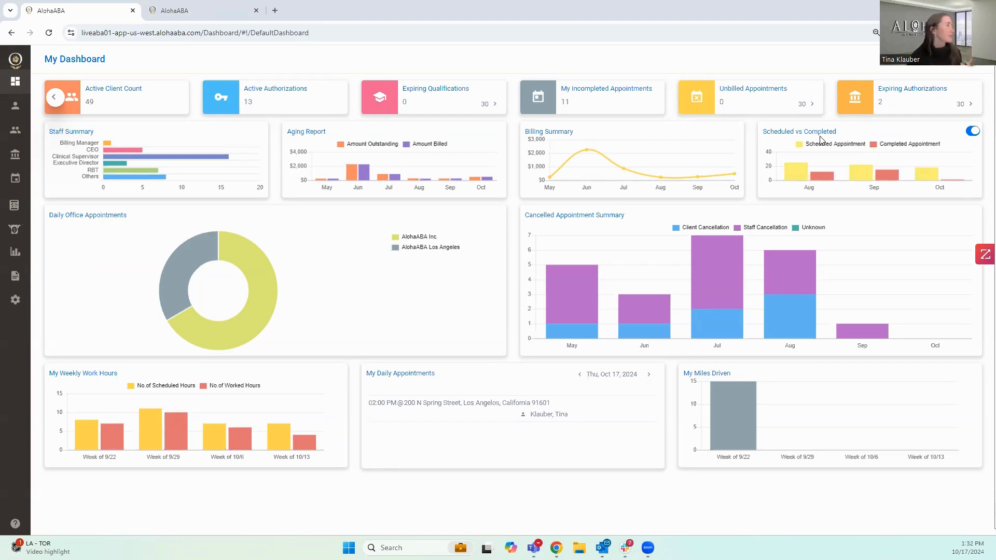
mouse_move(431, 71)
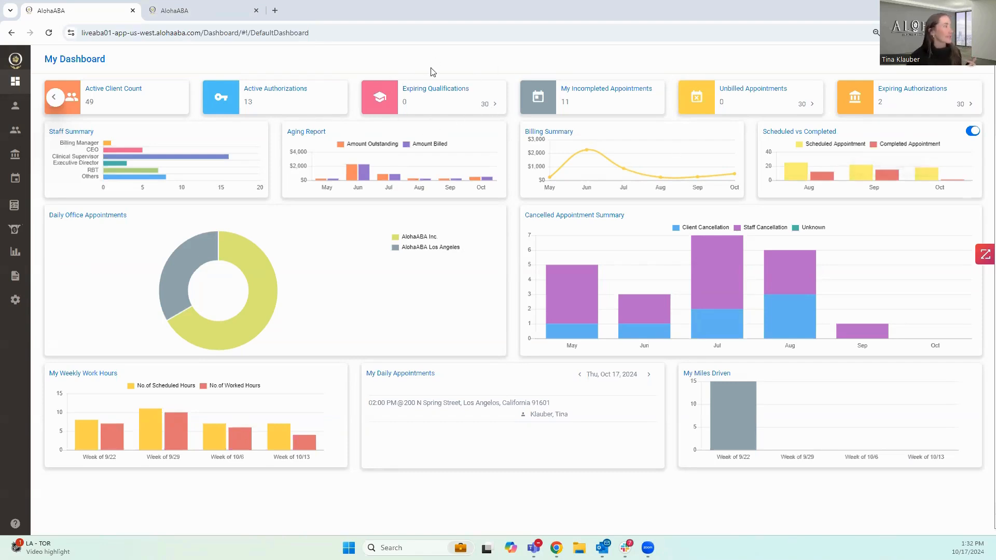
mouse_move(437, 113)
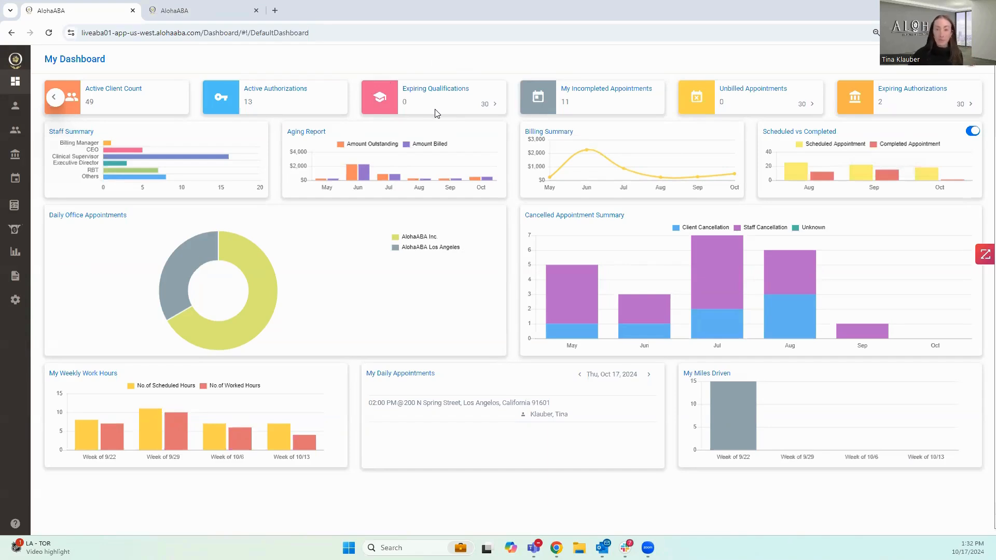
mouse_move(477, 113)
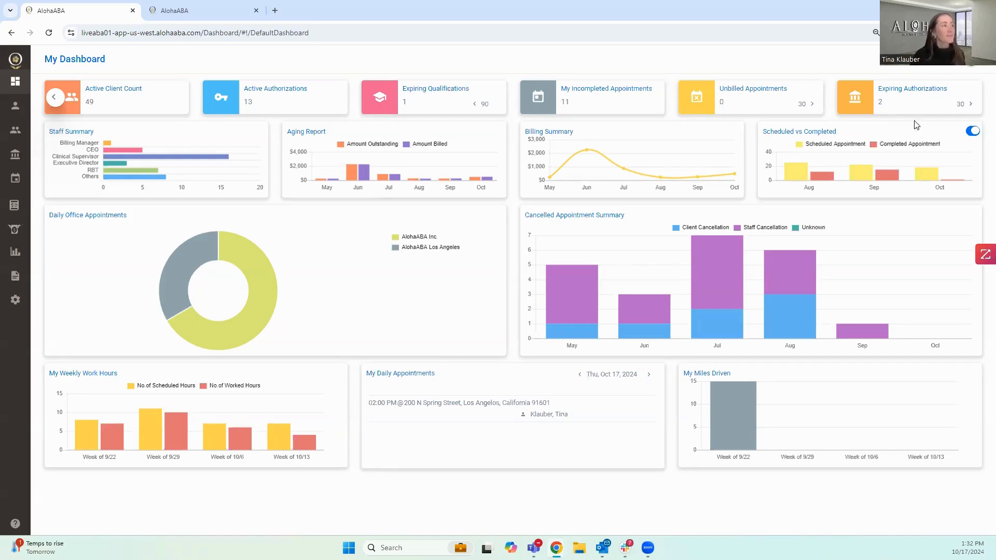
mouse_move(928, 112)
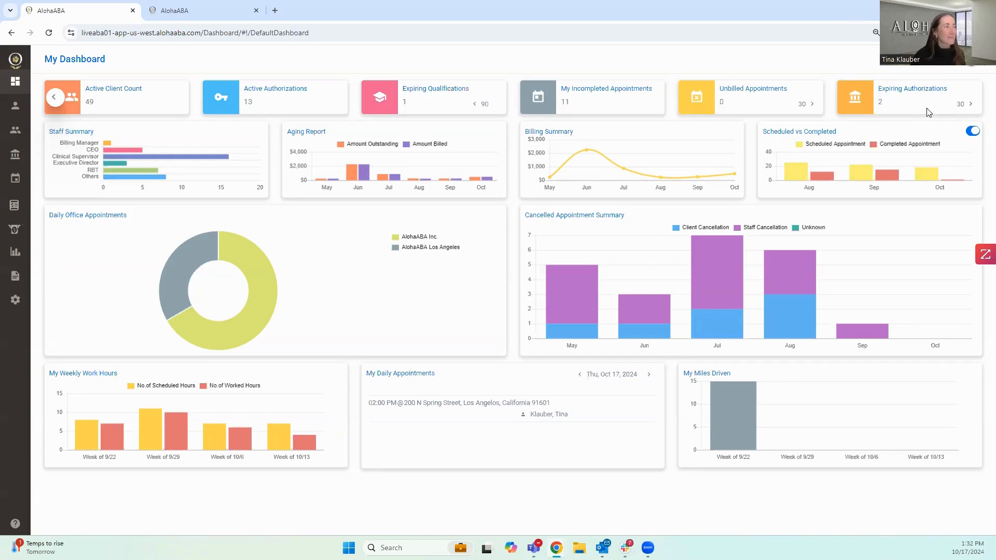
mouse_move(944, 97)
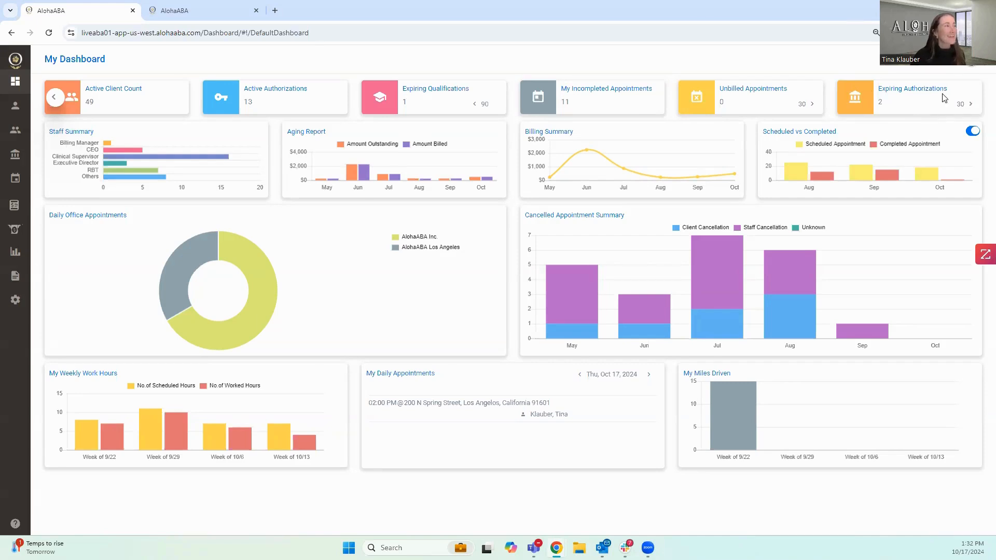
Step the Expiring Authorizations card range up to 90 days, showing 7
click(971, 106)
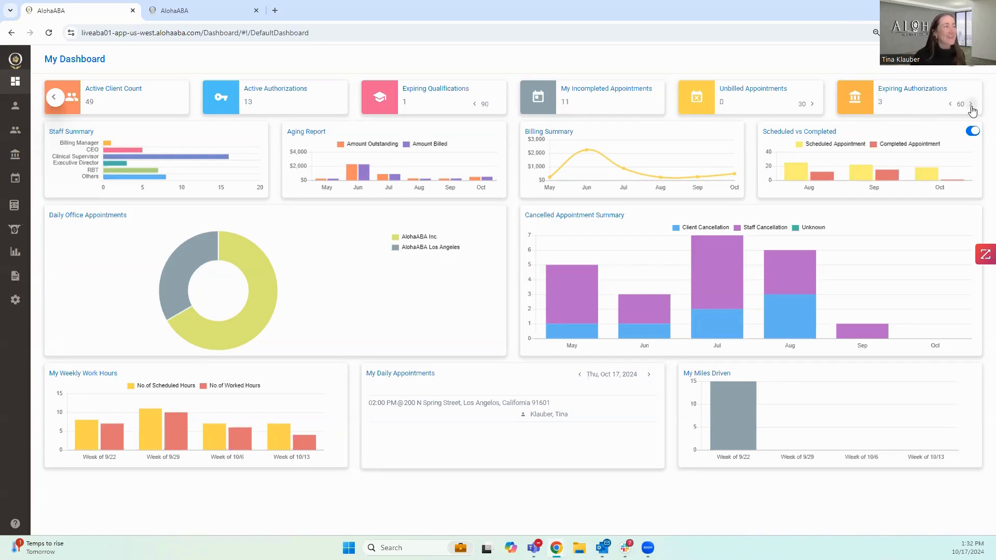
click(973, 110)
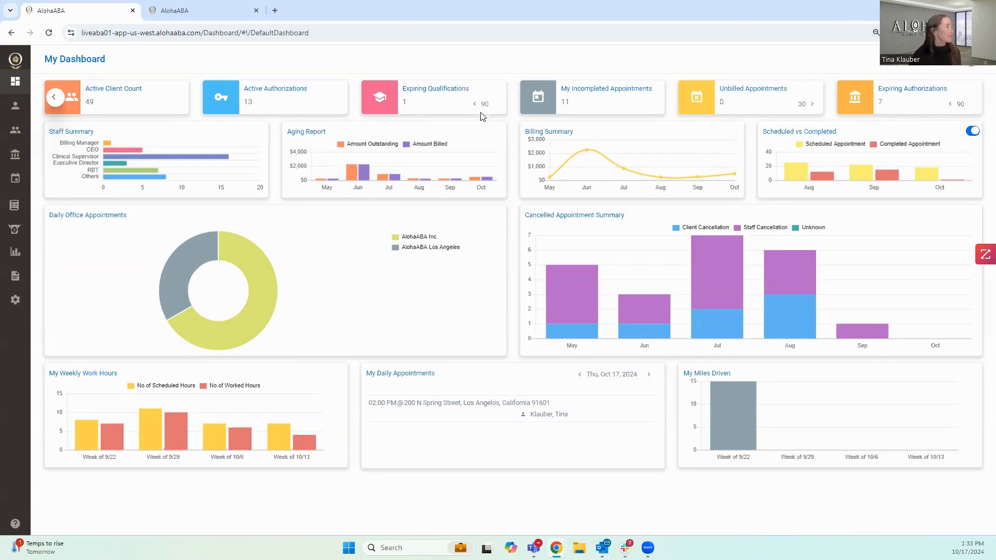
mouse_move(514, 160)
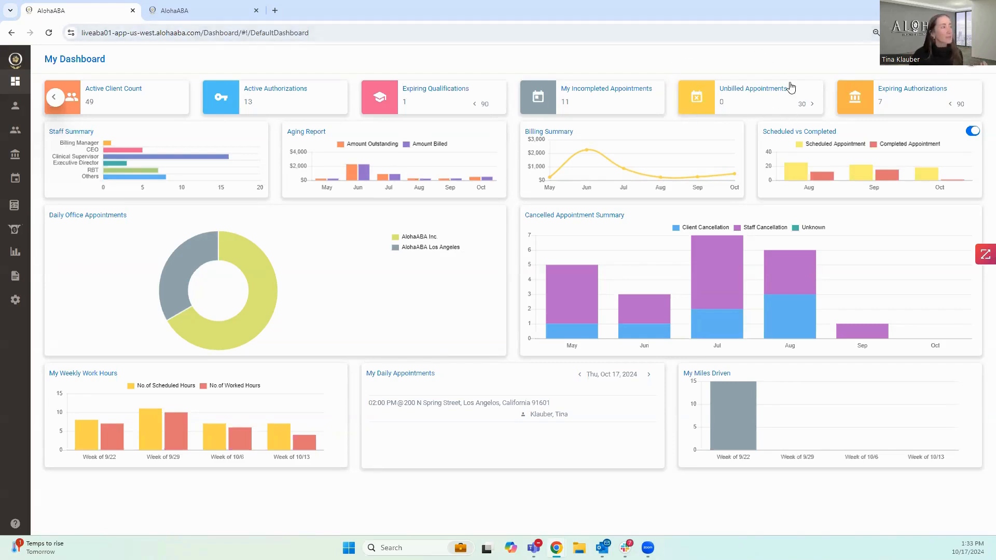
mouse_move(800, 60)
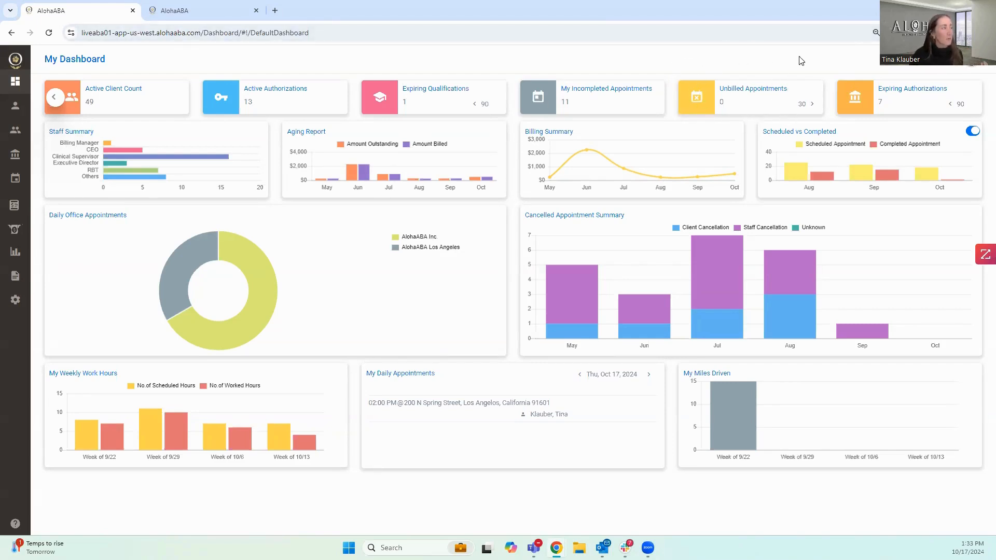
mouse_move(733, 121)
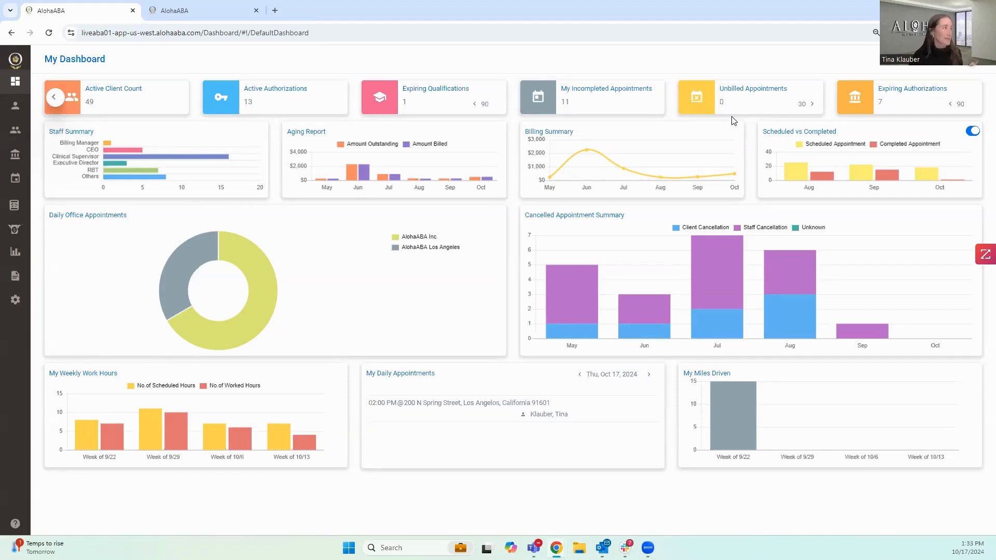
mouse_move(338, 226)
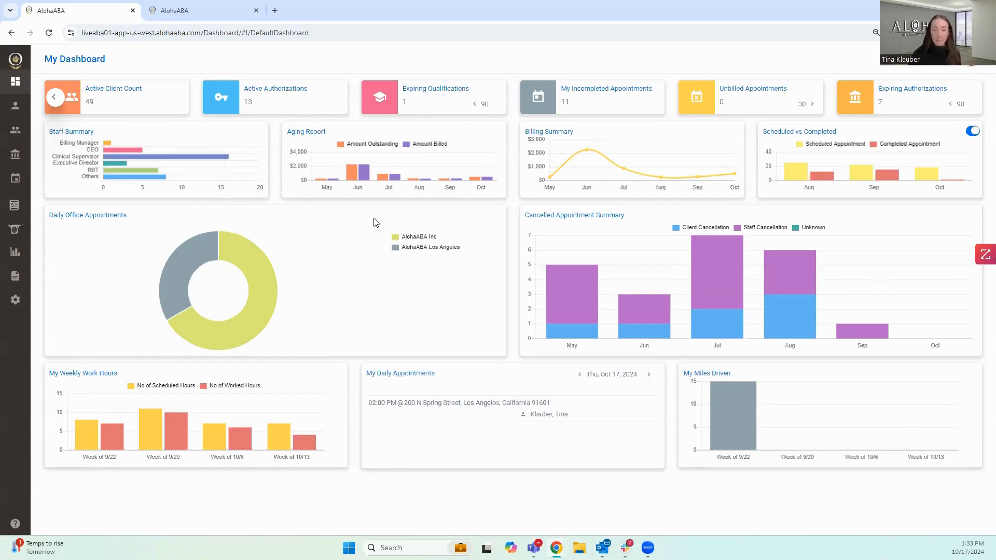
mouse_move(364, 179)
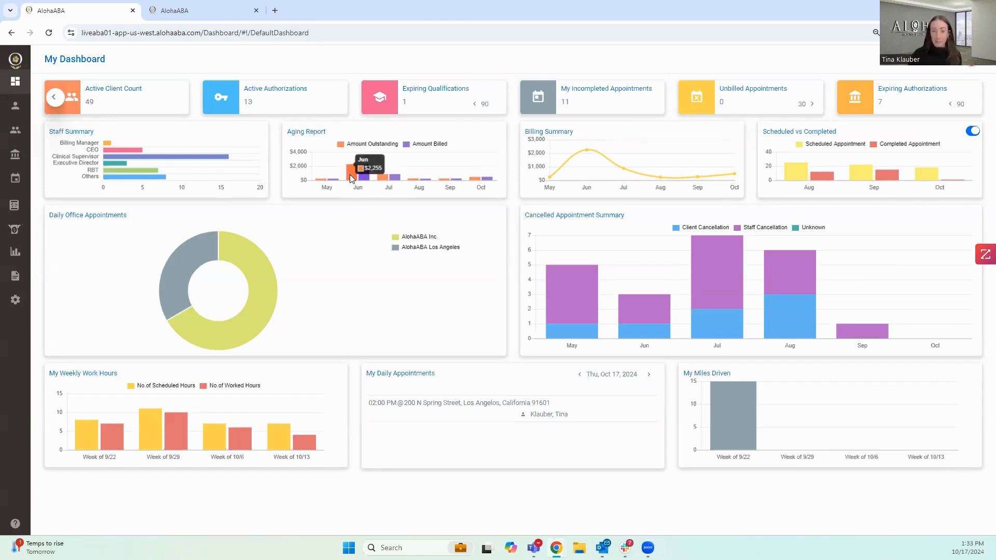
mouse_move(366, 176)
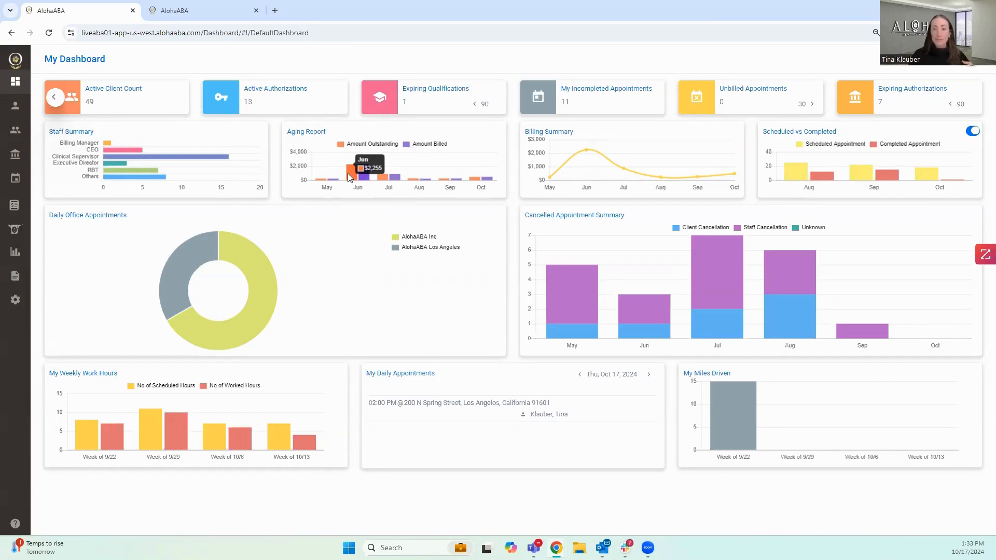
mouse_move(351, 194)
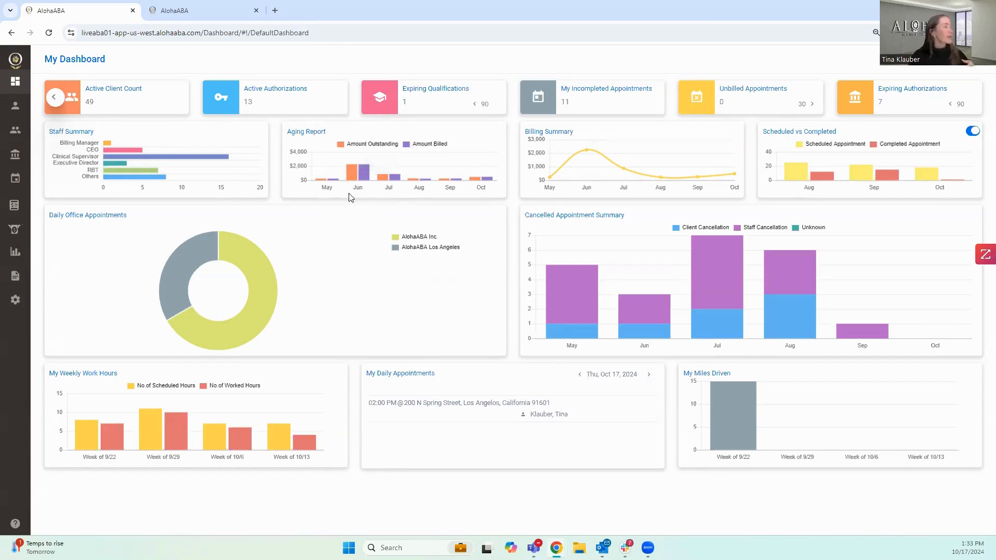
mouse_move(343, 199)
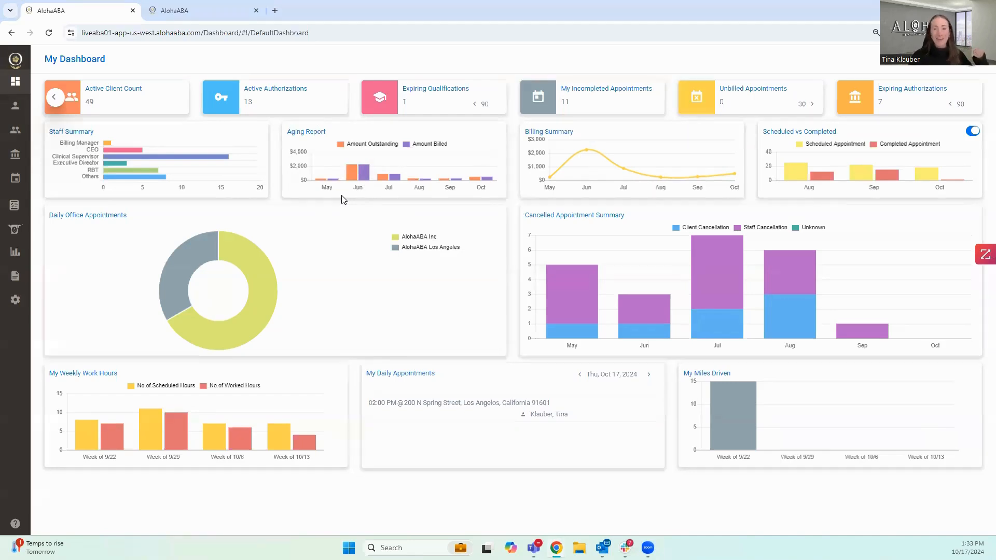
mouse_move(726, 188)
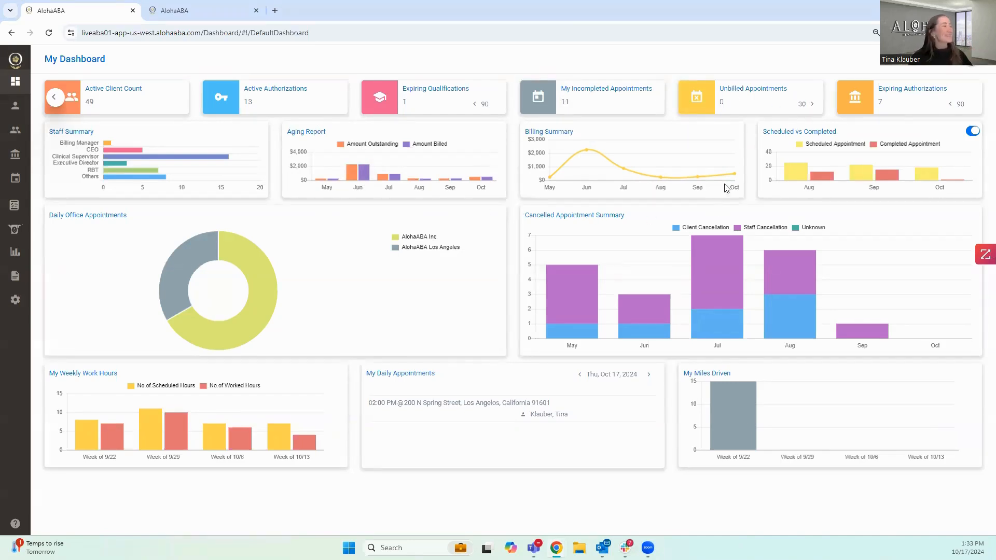
mouse_move(642, 204)
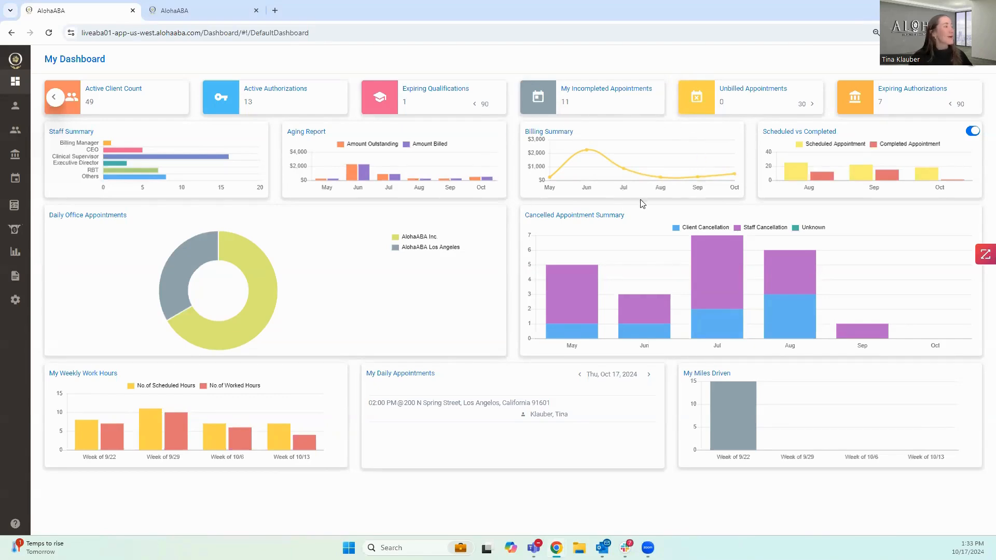
mouse_move(691, 208)
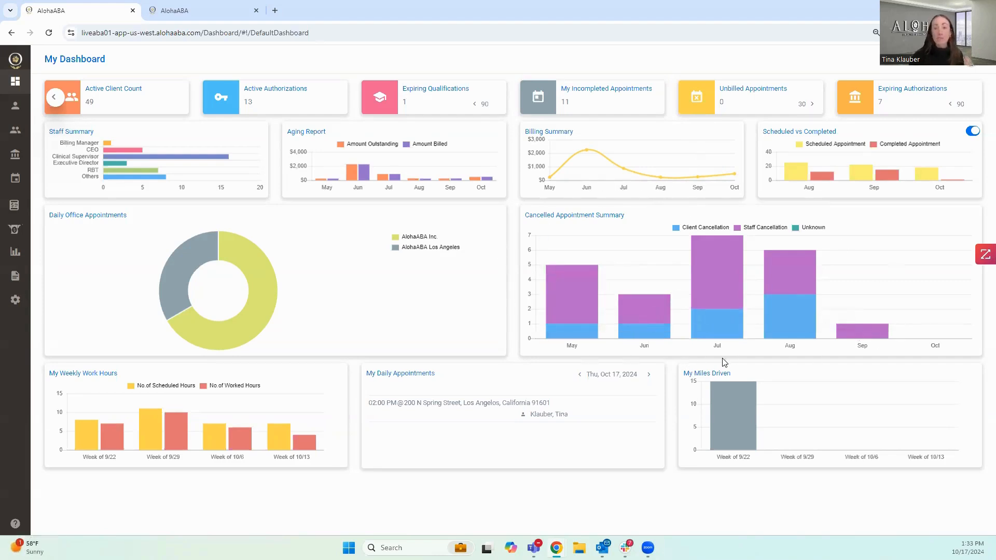
mouse_move(675, 235)
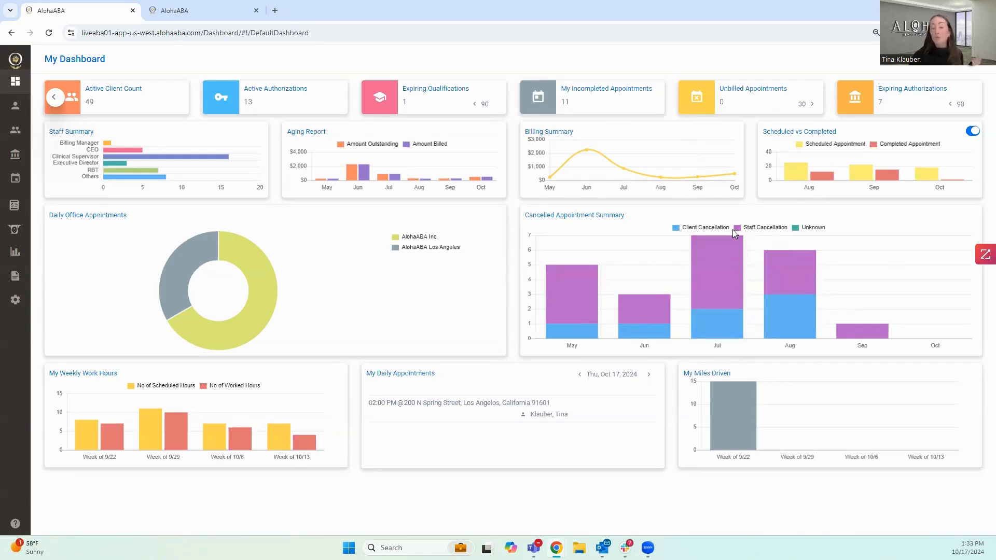
mouse_move(718, 313)
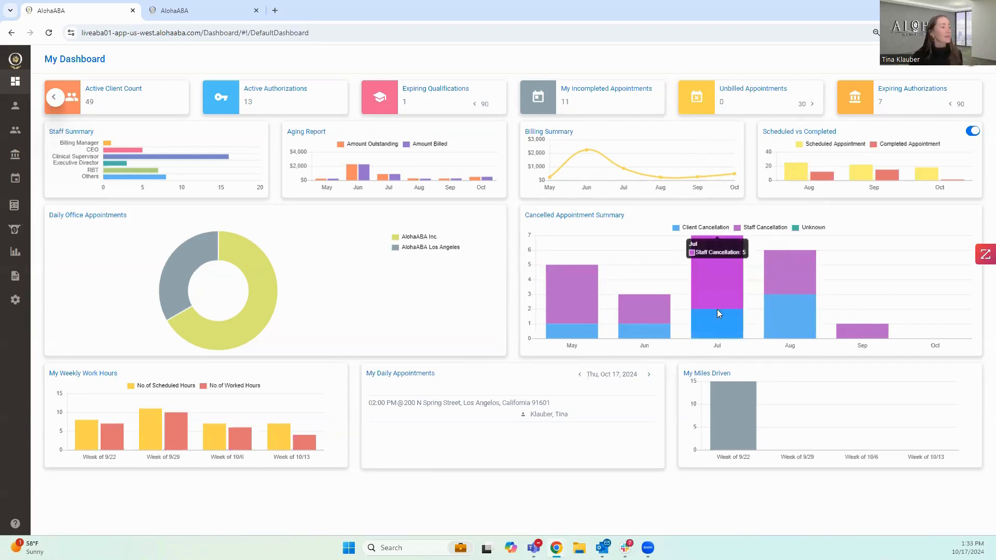
mouse_move(858, 325)
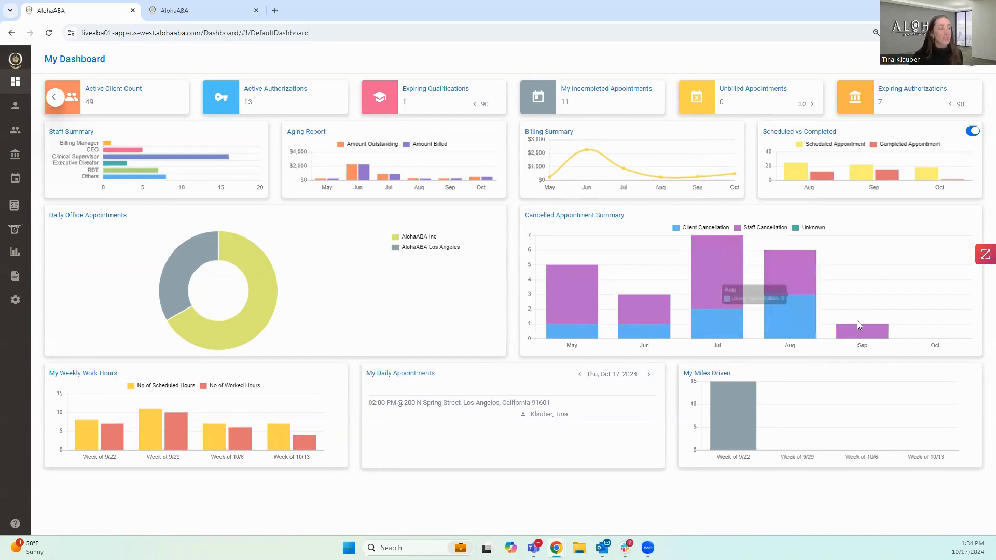
mouse_move(810, 440)
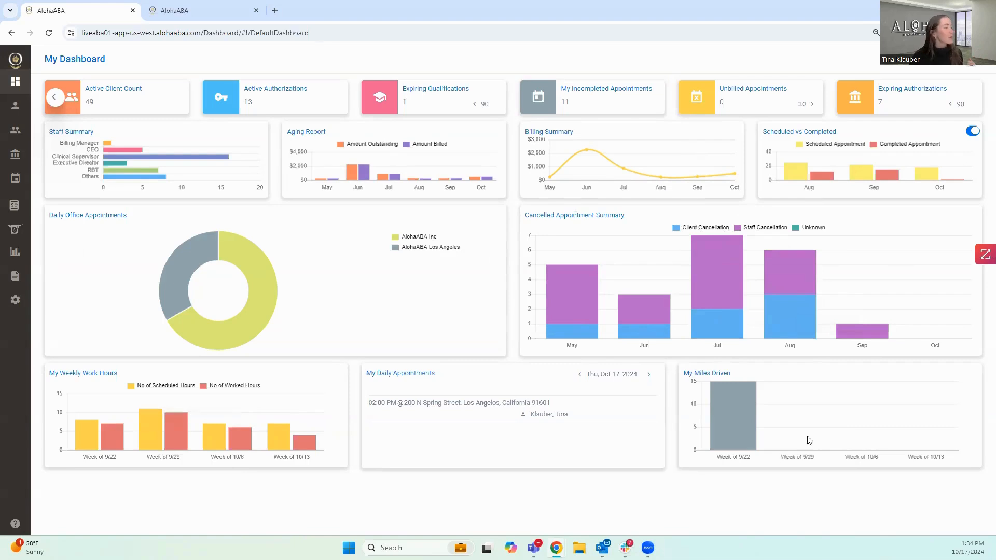
mouse_move(580, 475)
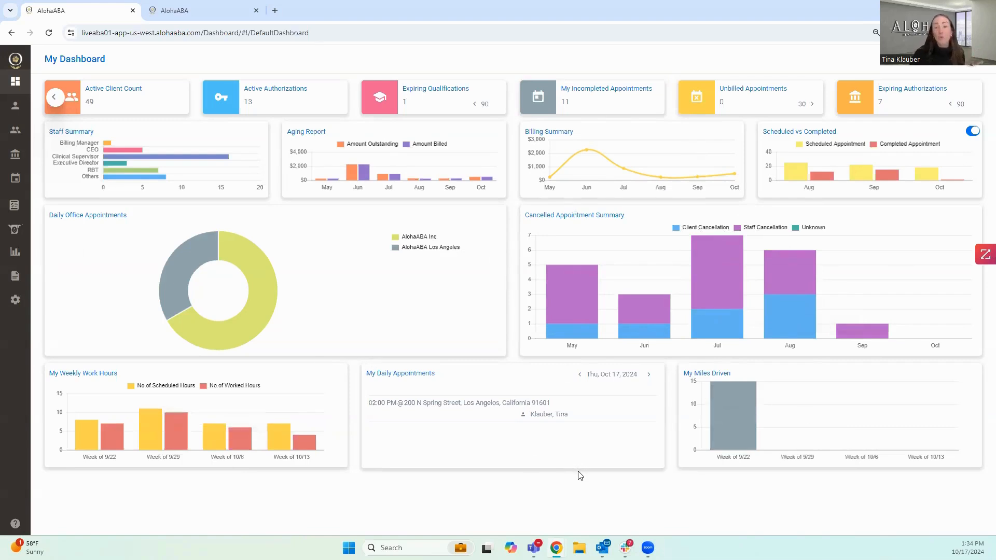
mouse_move(574, 477)
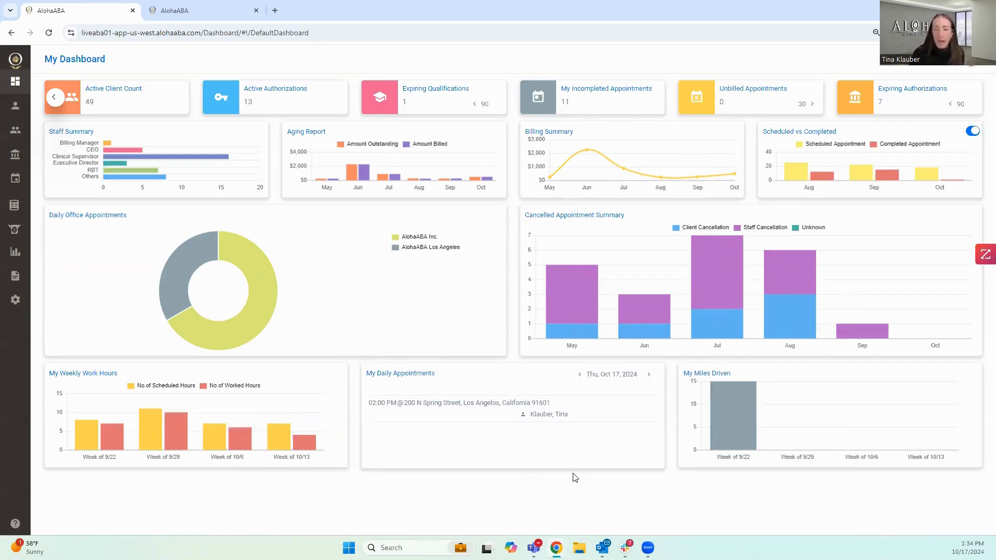
mouse_move(560, 485)
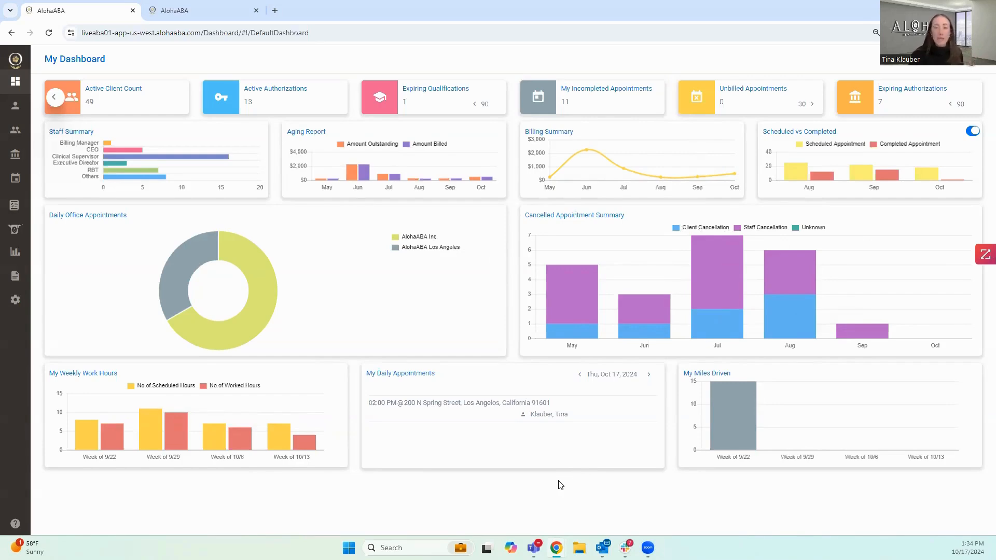
mouse_move(558, 486)
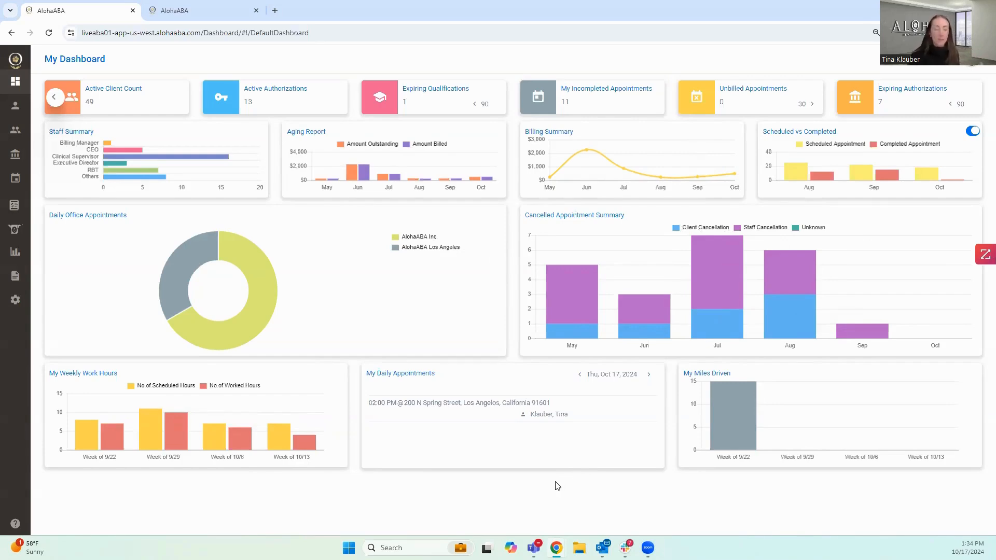
mouse_move(682, 418)
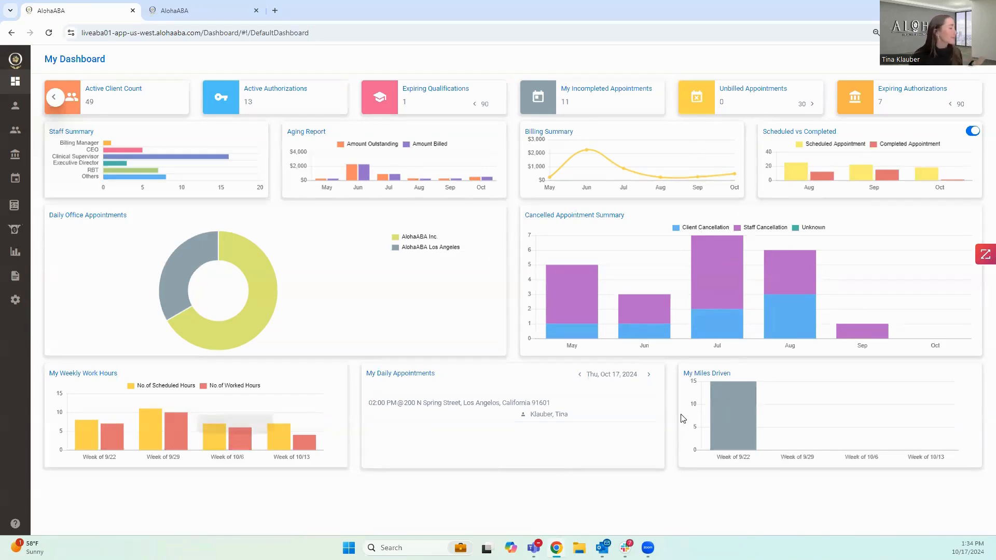
mouse_move(351, 438)
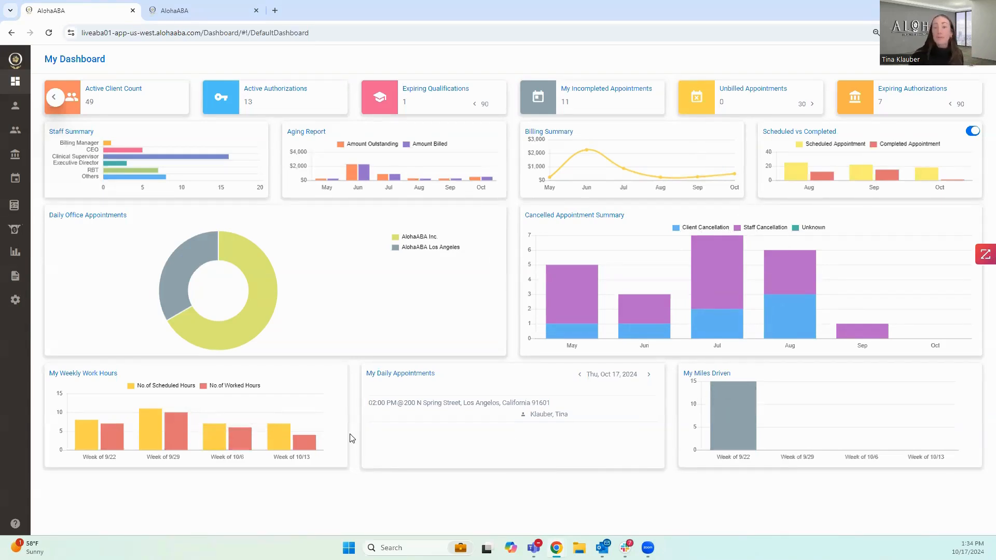
mouse_move(348, 441)
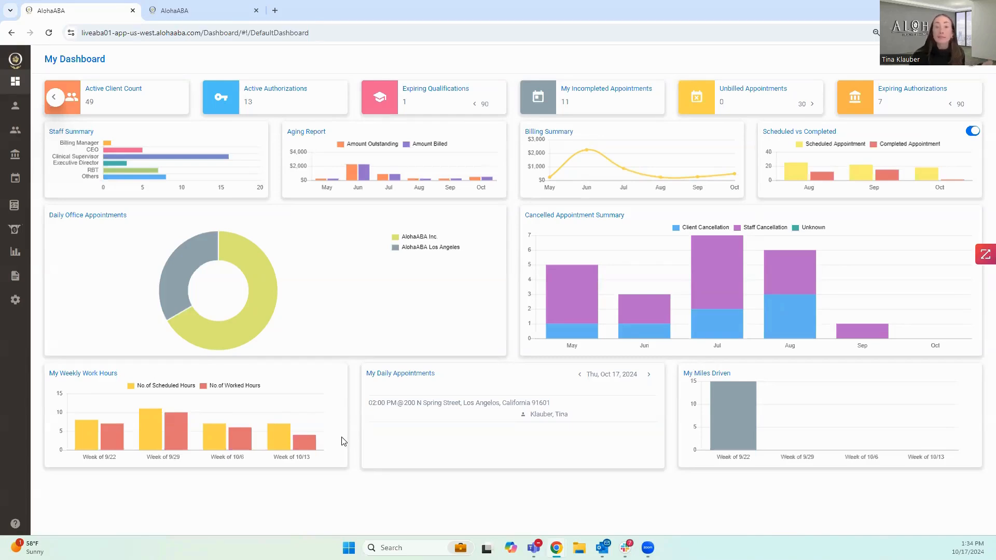
mouse_move(340, 441)
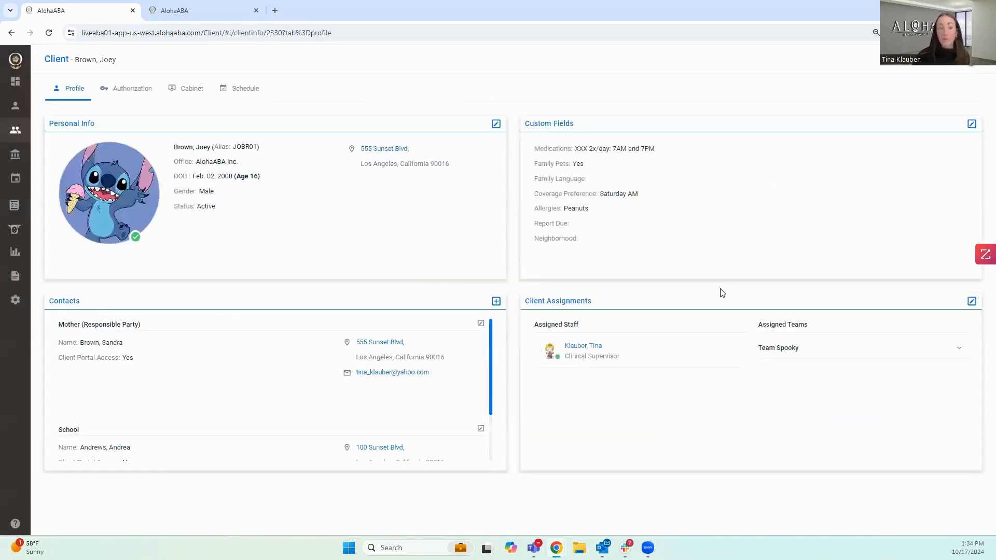
mouse_move(724, 304)
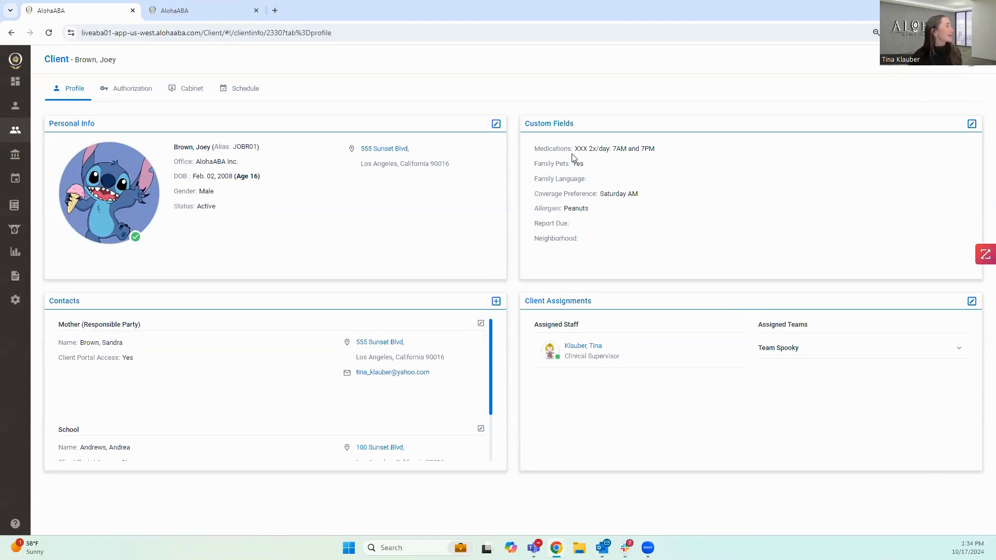
click(132, 88)
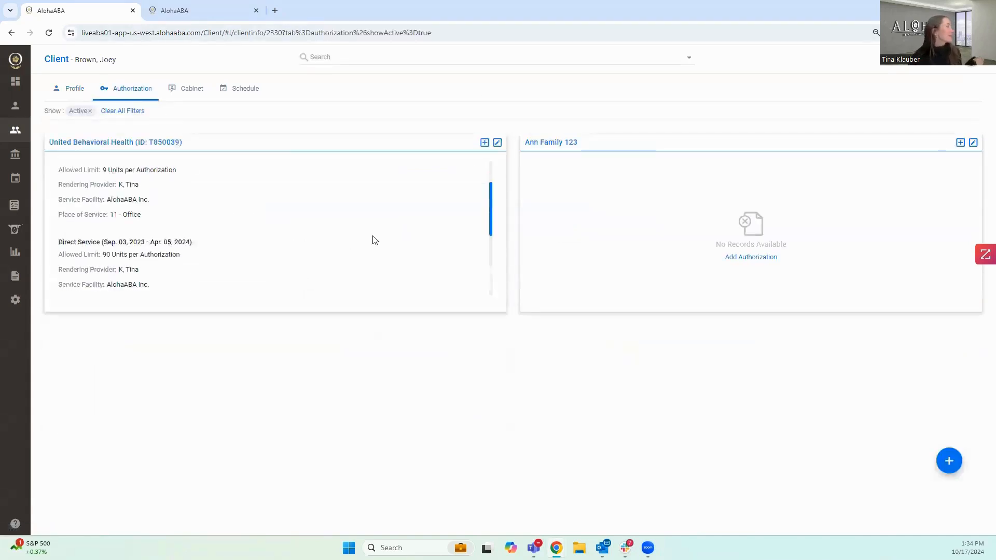
scroll(down, 3)
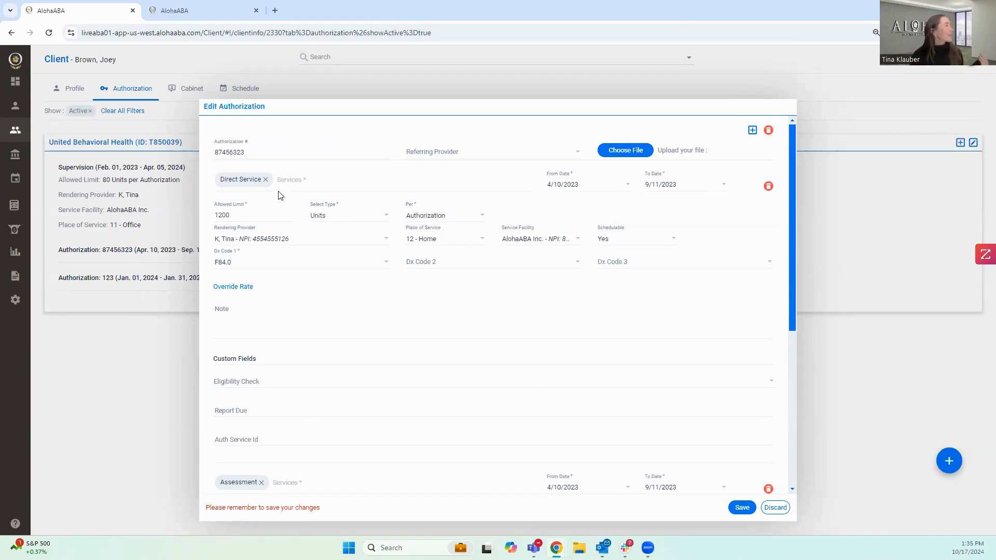
mouse_move(229, 188)
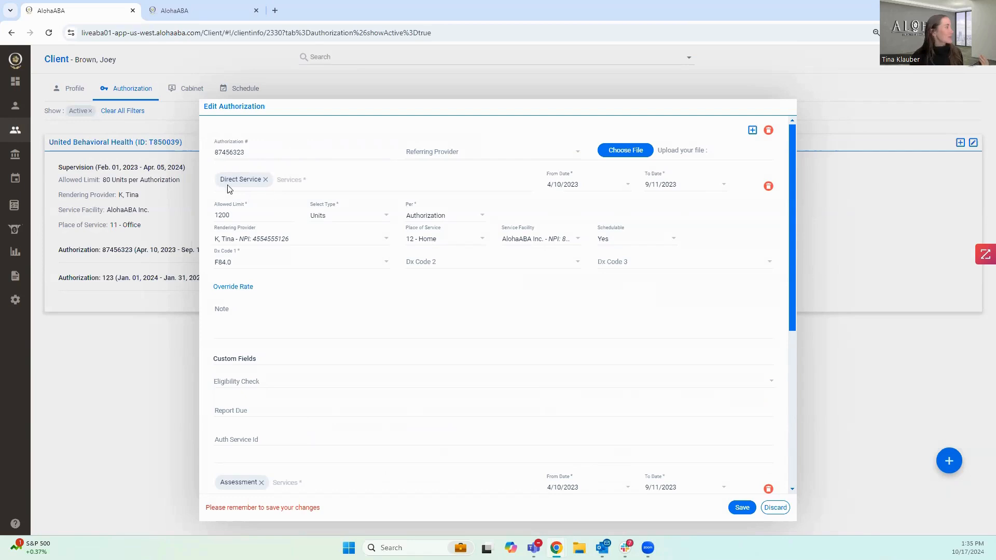
mouse_move(266, 195)
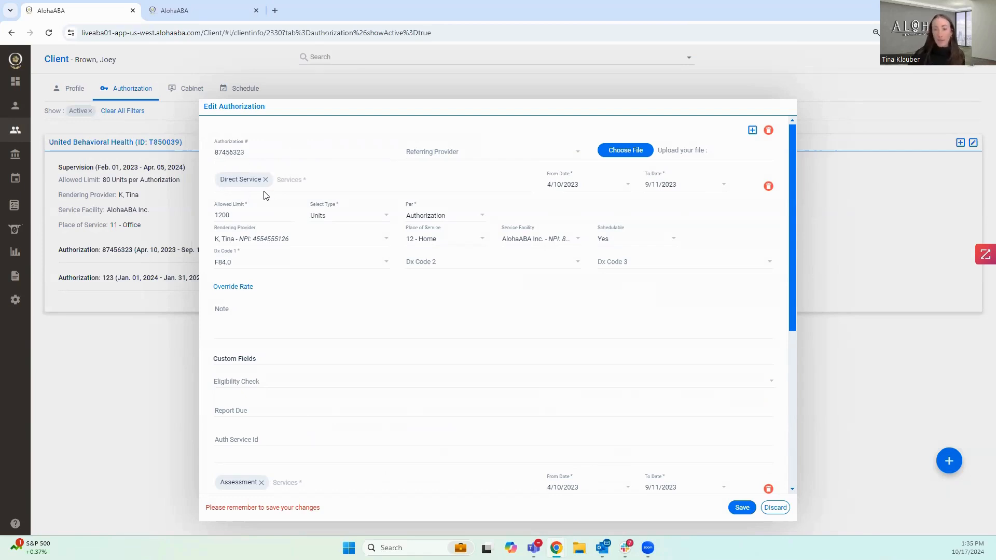
mouse_move(209, 182)
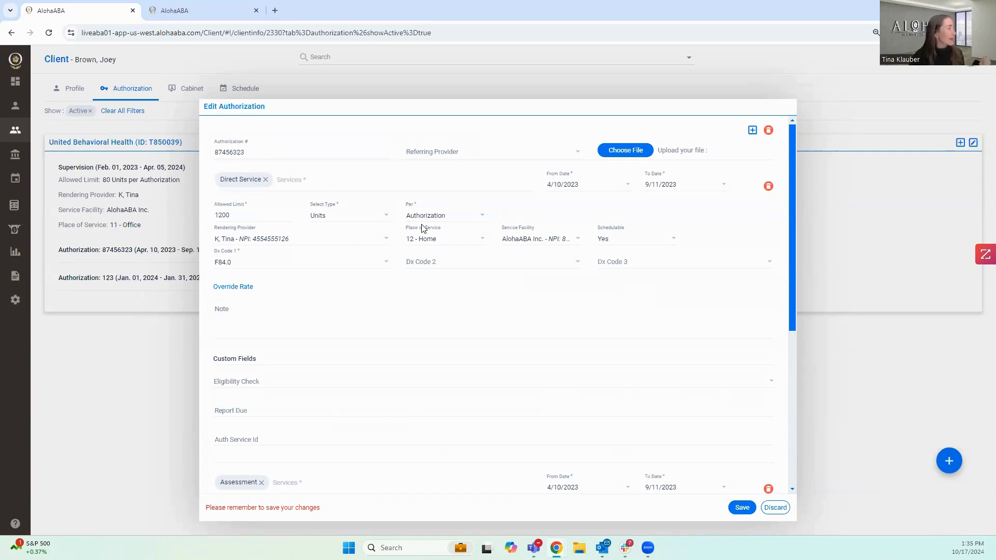
mouse_move(372, 222)
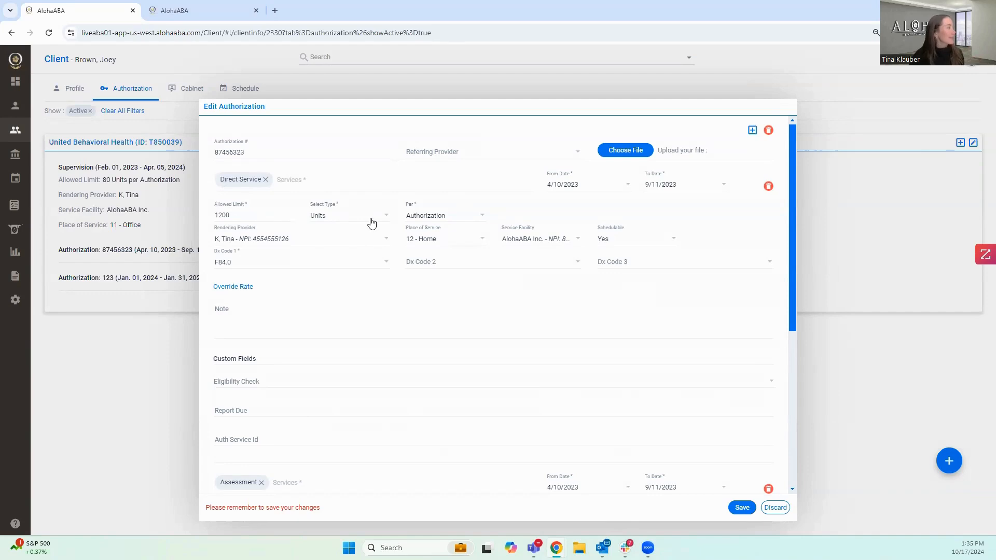
Review limit types on authorization 87456323, keep Units, and switch to the staff schedule
click(349, 215)
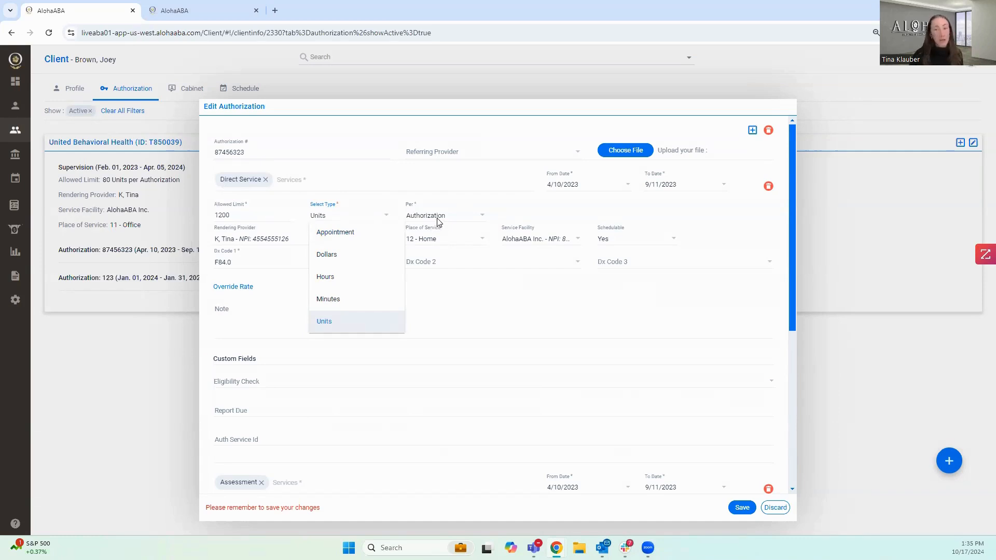
click(444, 215)
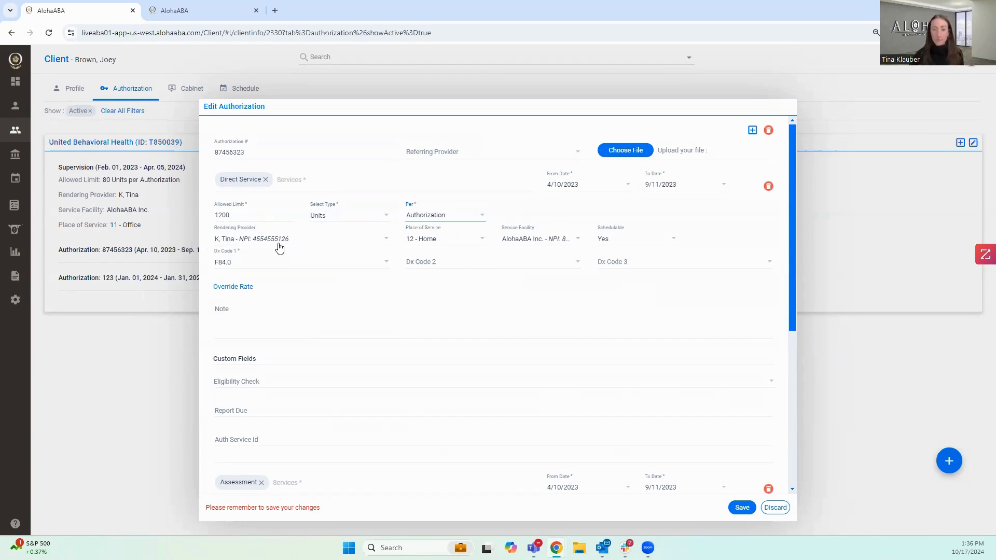
mouse_move(581, 256)
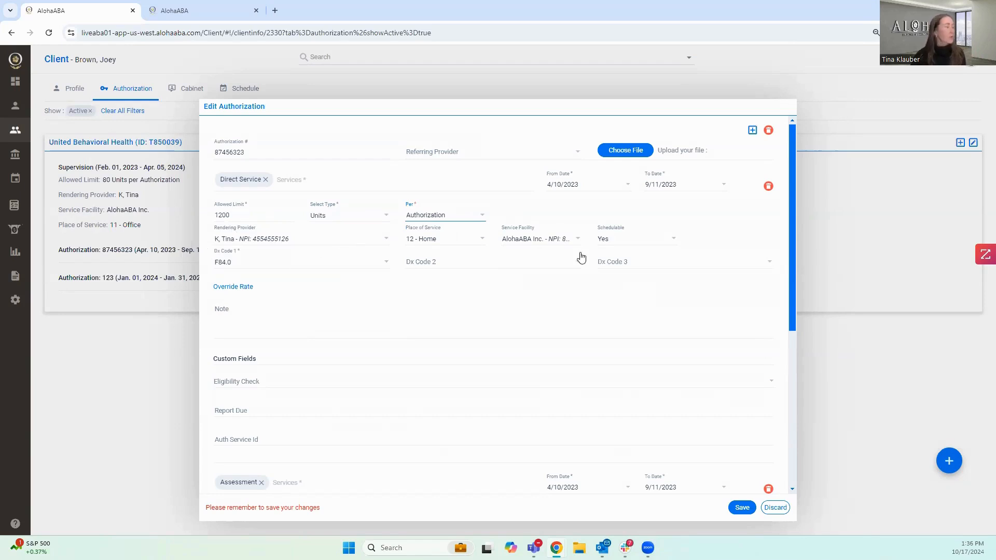
mouse_move(420, 279)
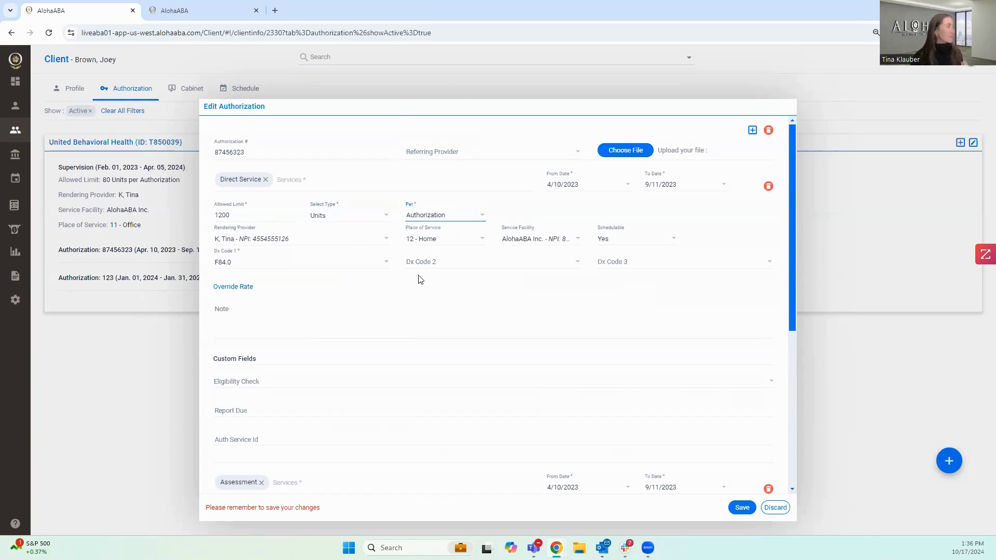
mouse_move(258, 199)
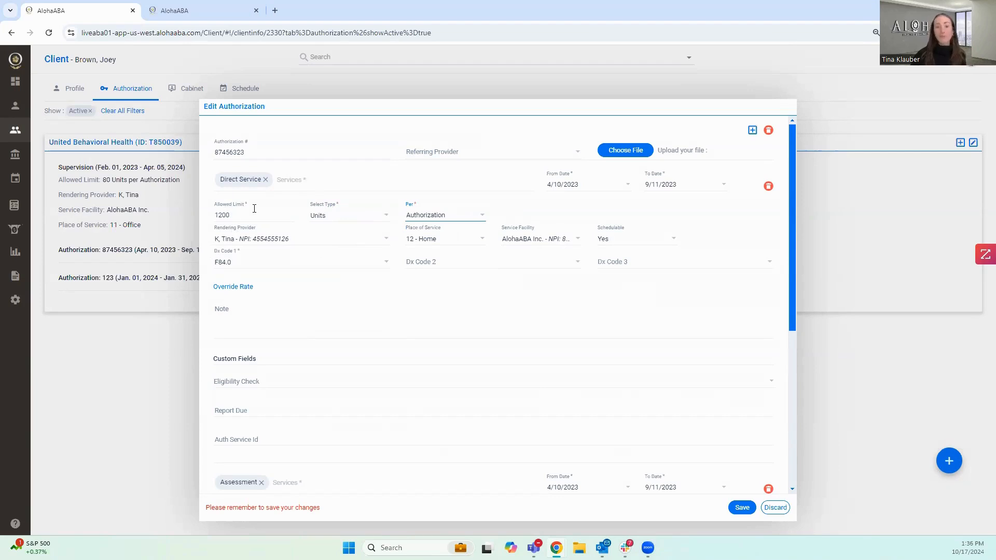
mouse_move(532, 334)
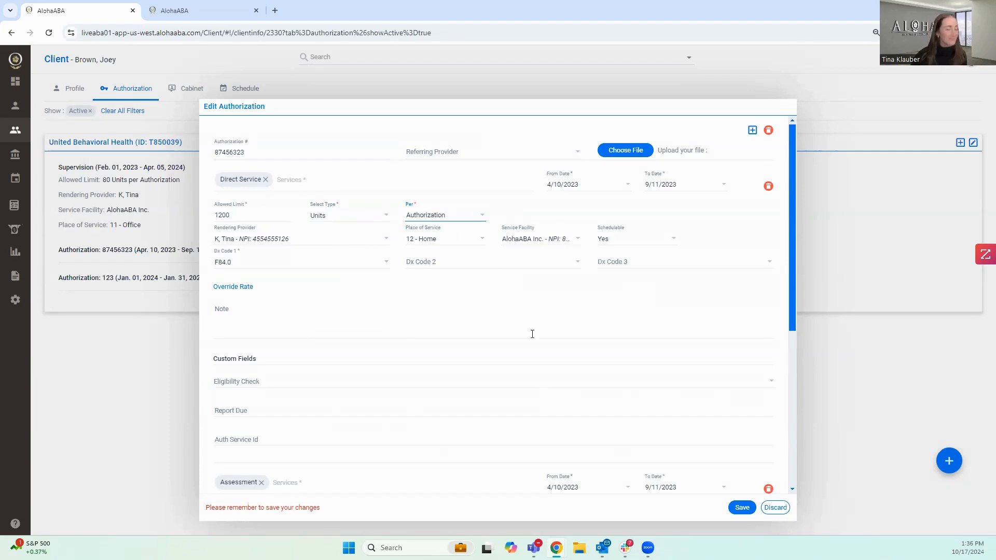
click(775, 507)
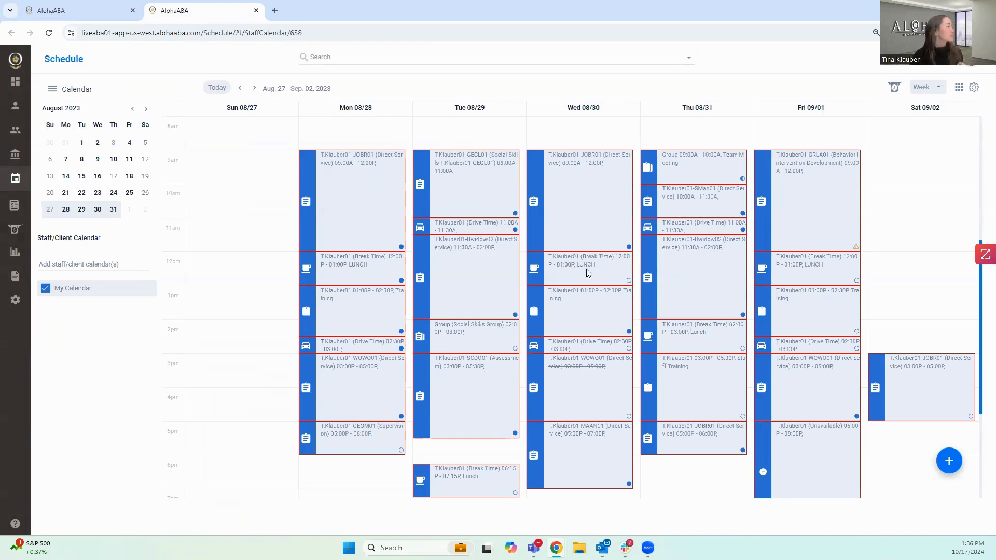
mouse_move(300, 317)
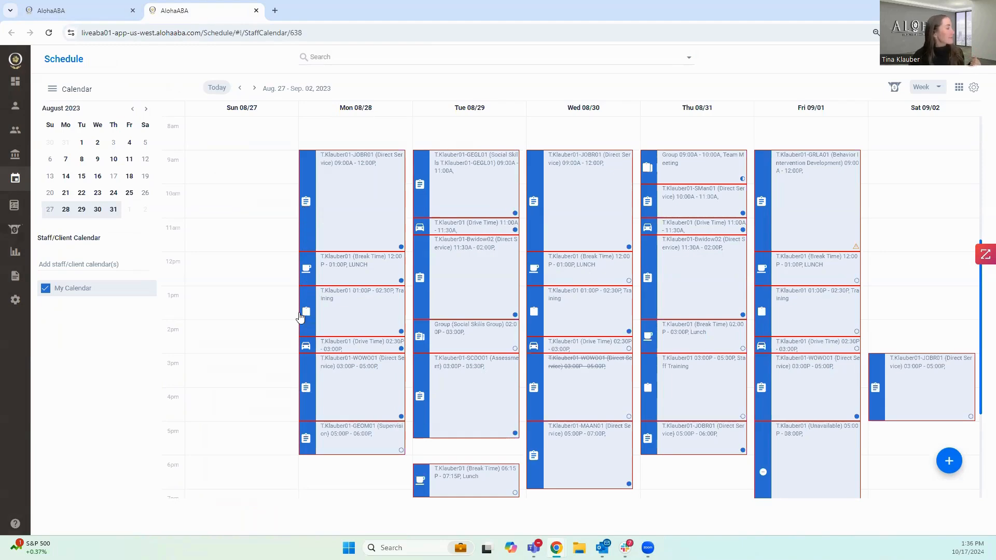
mouse_move(308, 279)
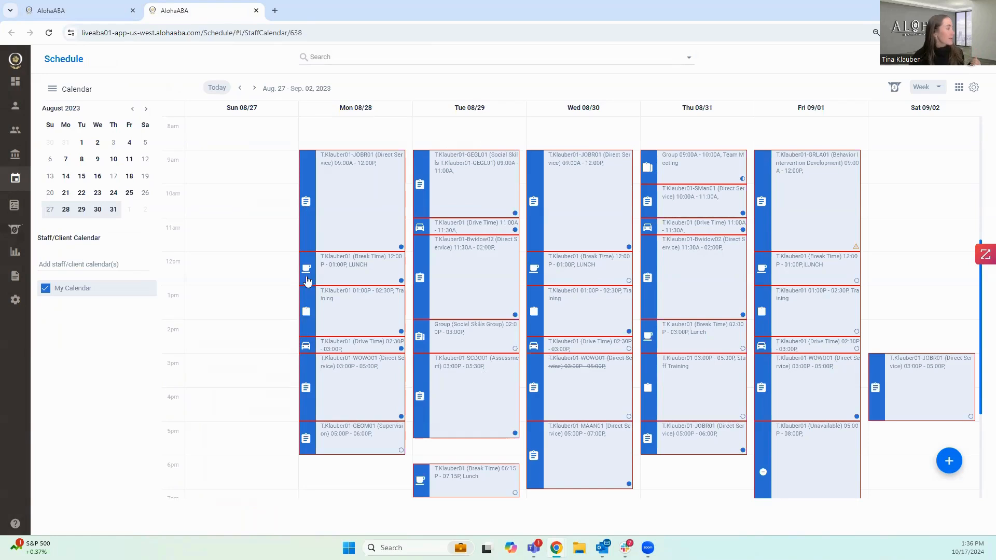
mouse_move(306, 358)
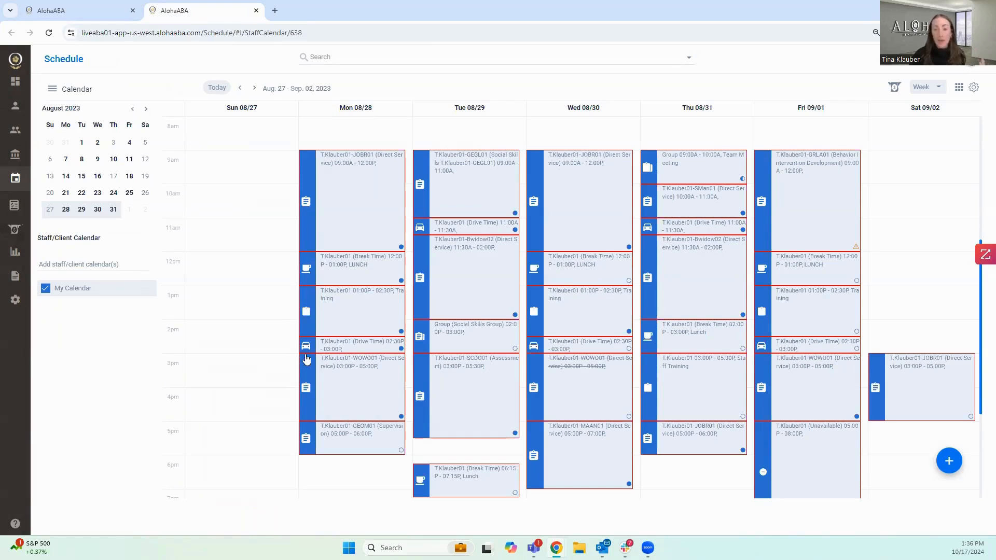
mouse_move(314, 214)
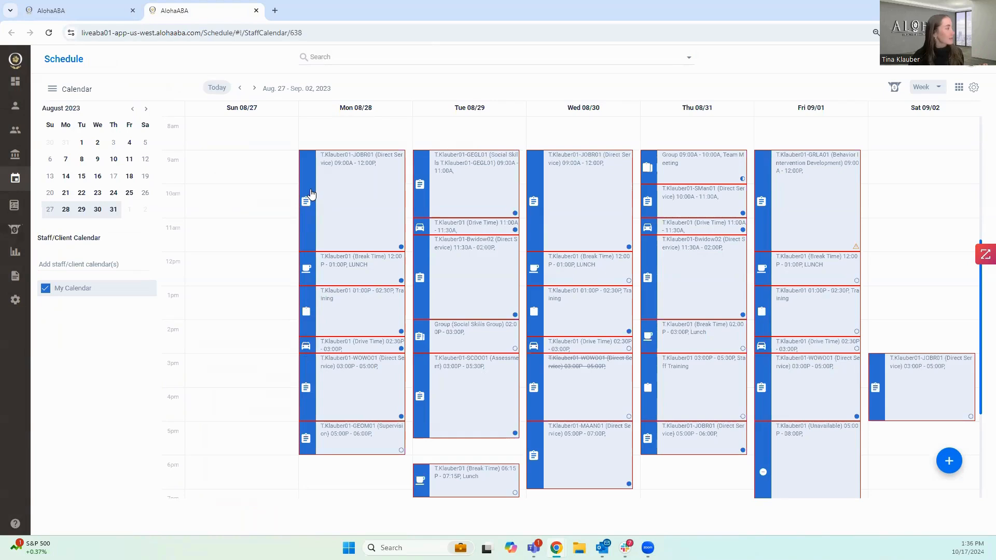
mouse_move(299, 270)
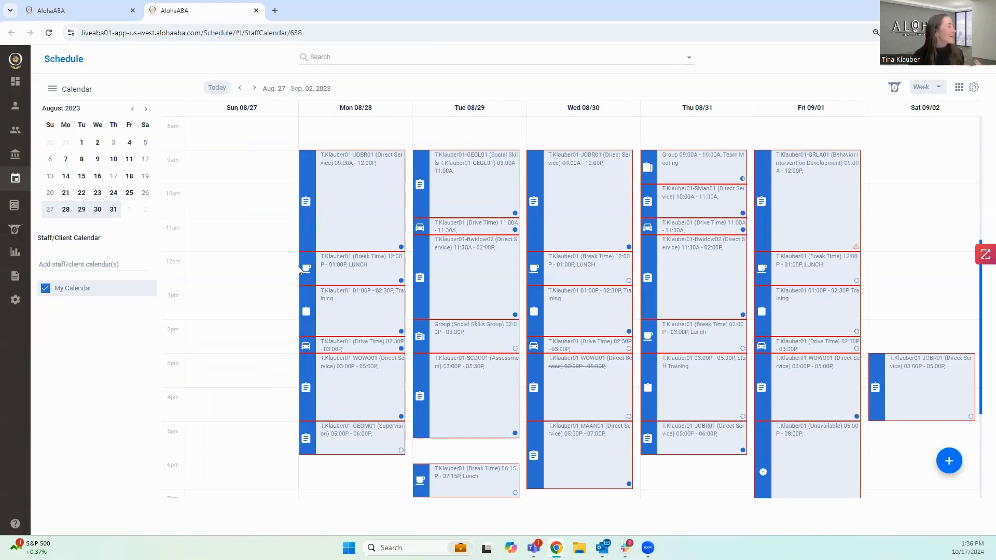
mouse_move(295, 262)
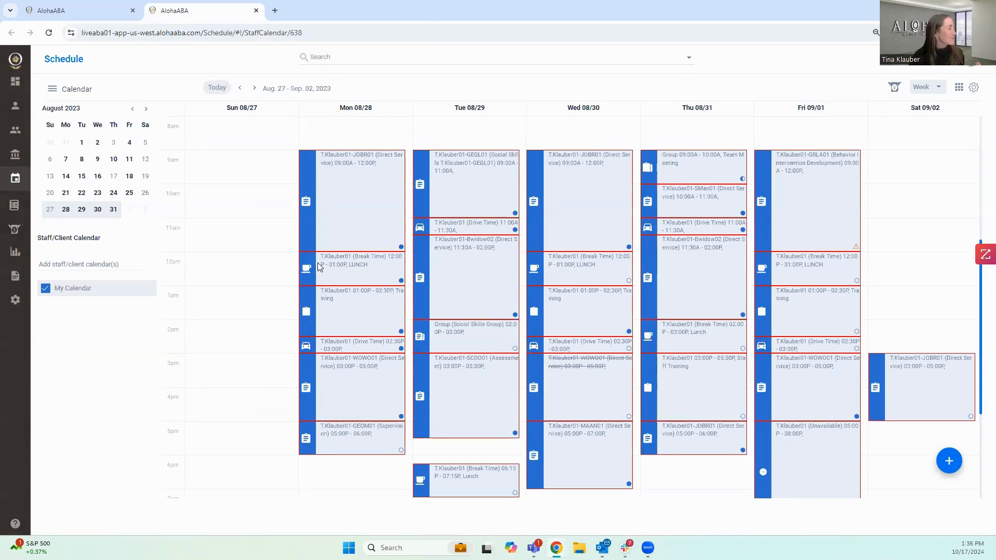
mouse_move(294, 310)
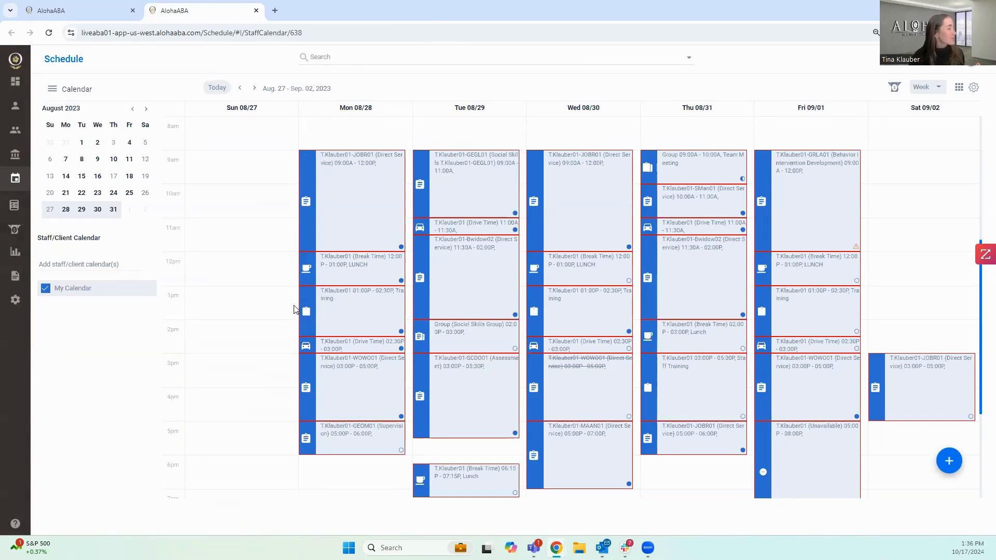
mouse_move(309, 317)
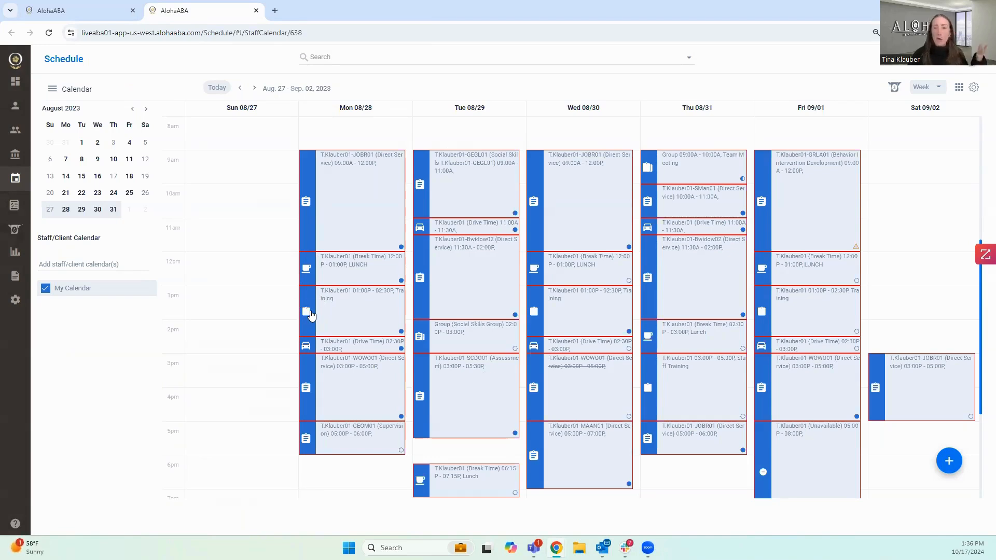
mouse_move(318, 312)
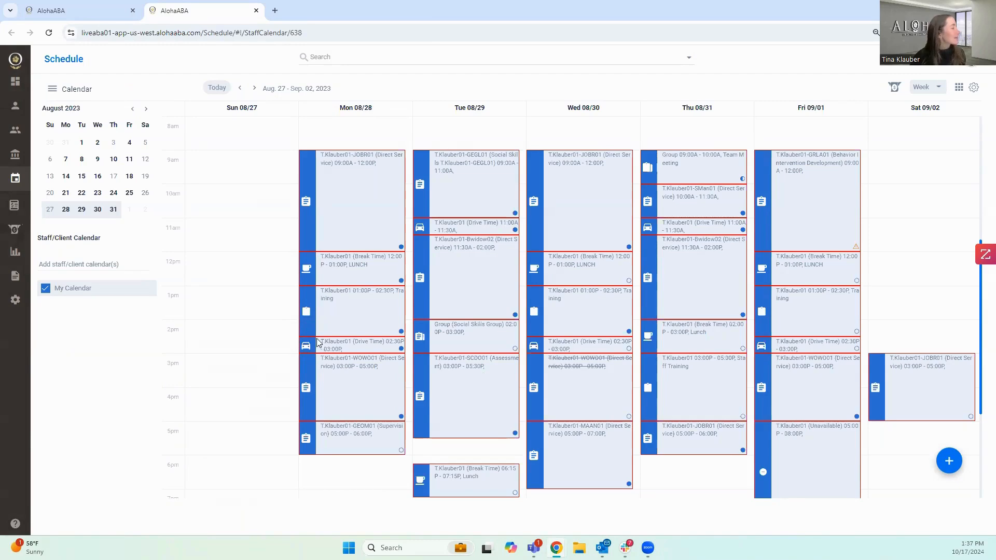
mouse_move(300, 352)
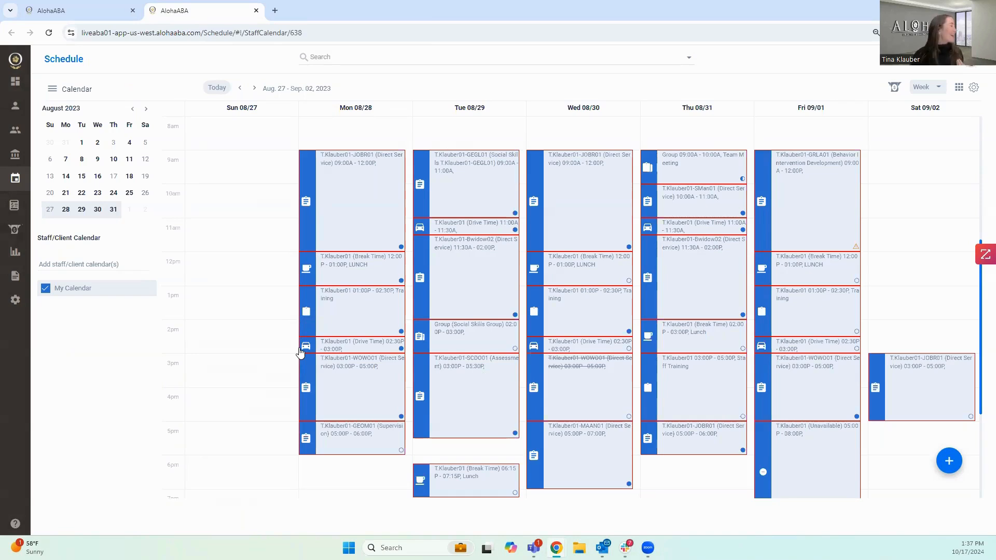
mouse_move(311, 352)
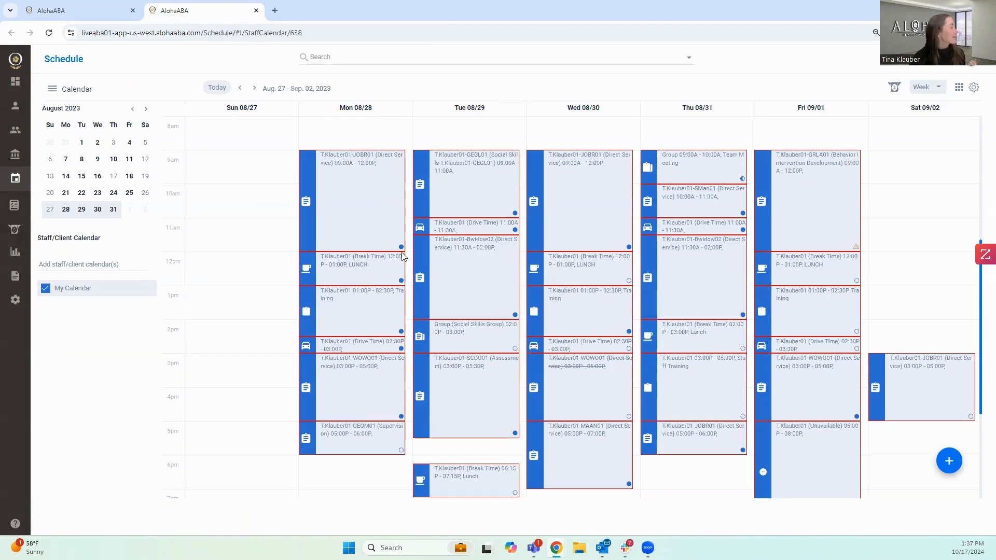
mouse_move(404, 260)
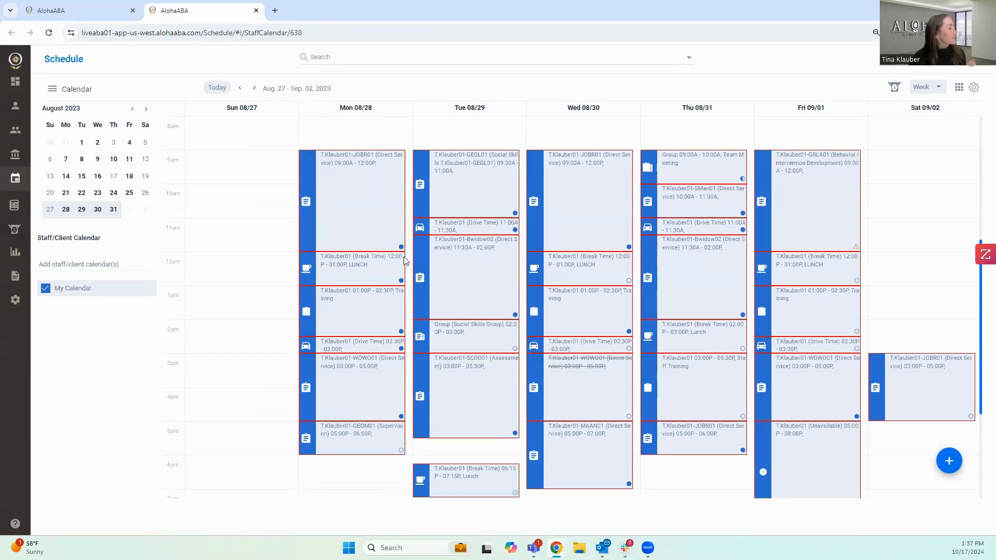
mouse_move(395, 258)
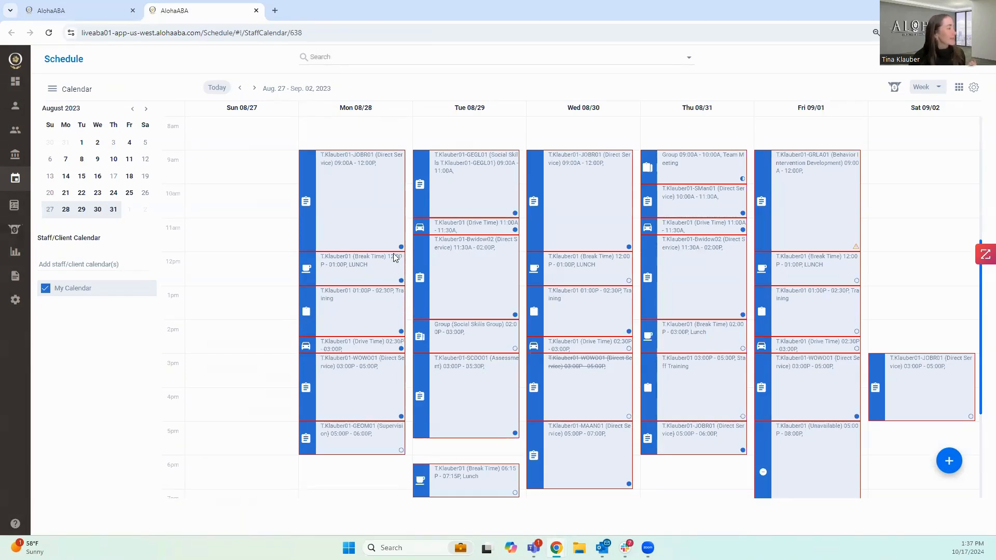
mouse_move(406, 282)
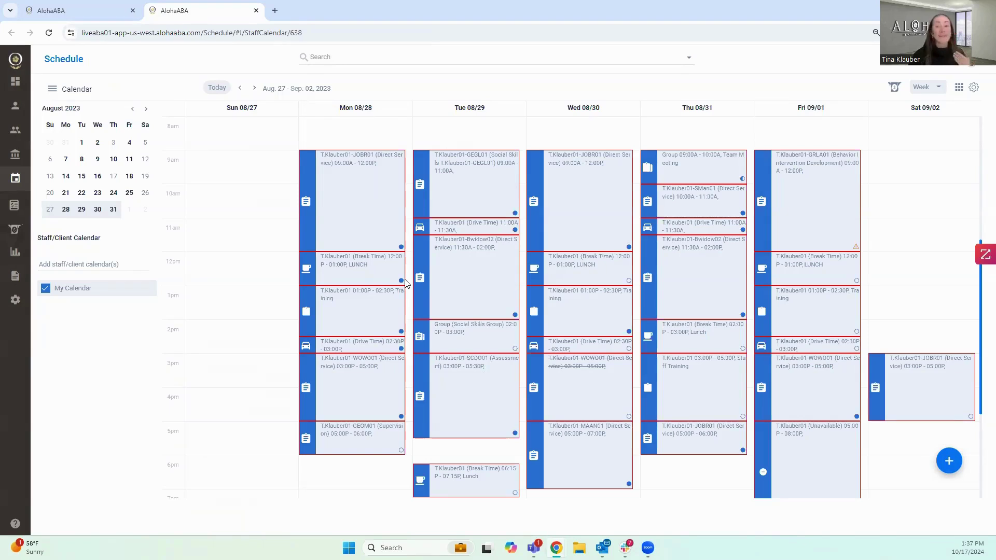
mouse_move(404, 273)
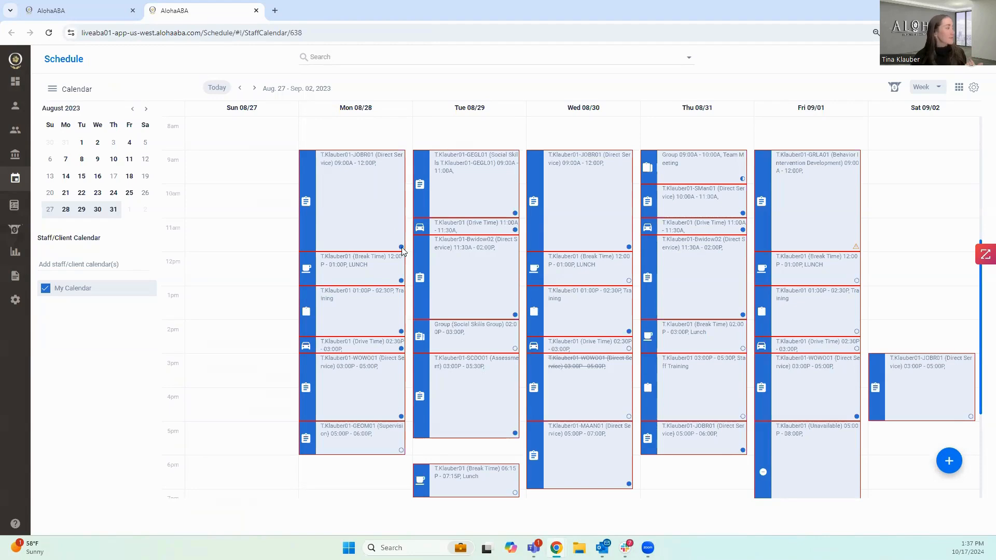
mouse_move(408, 244)
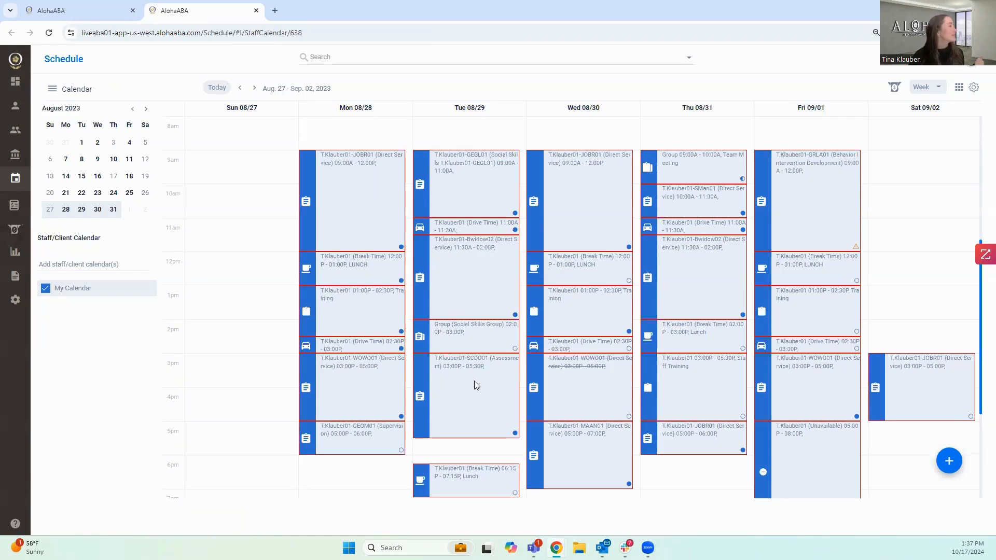
mouse_move(360, 208)
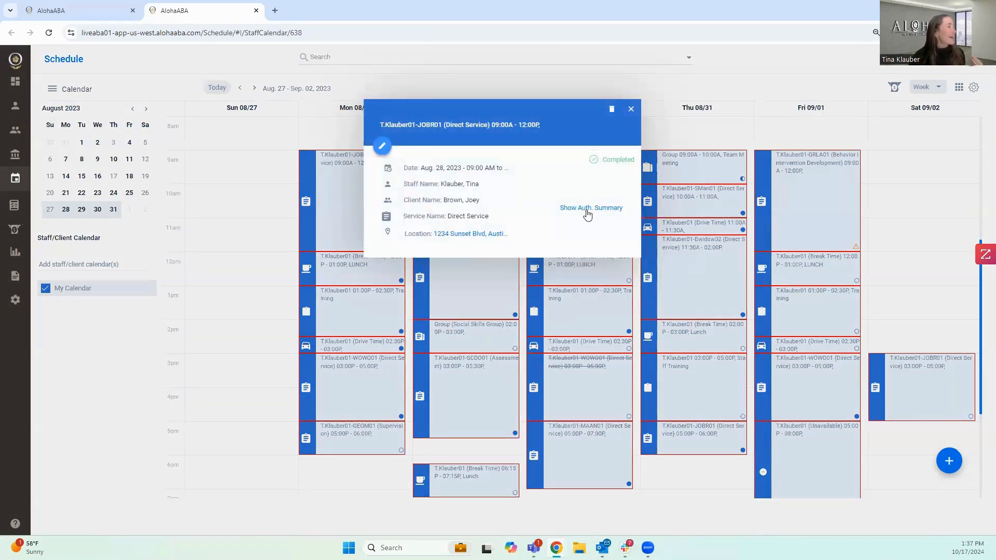
Close the appointment summary with its scheduled and completed authorization charts
click(591, 208)
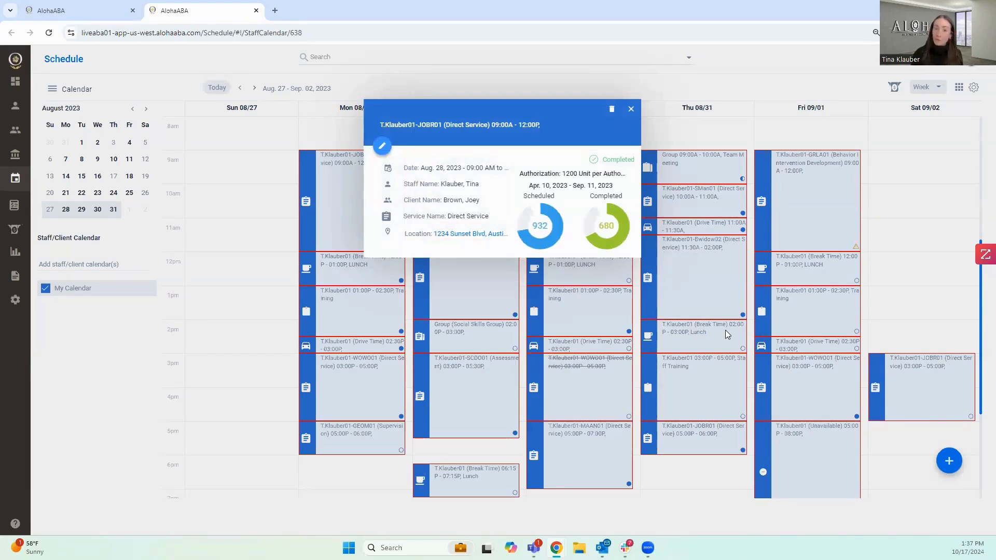
mouse_move(469, 204)
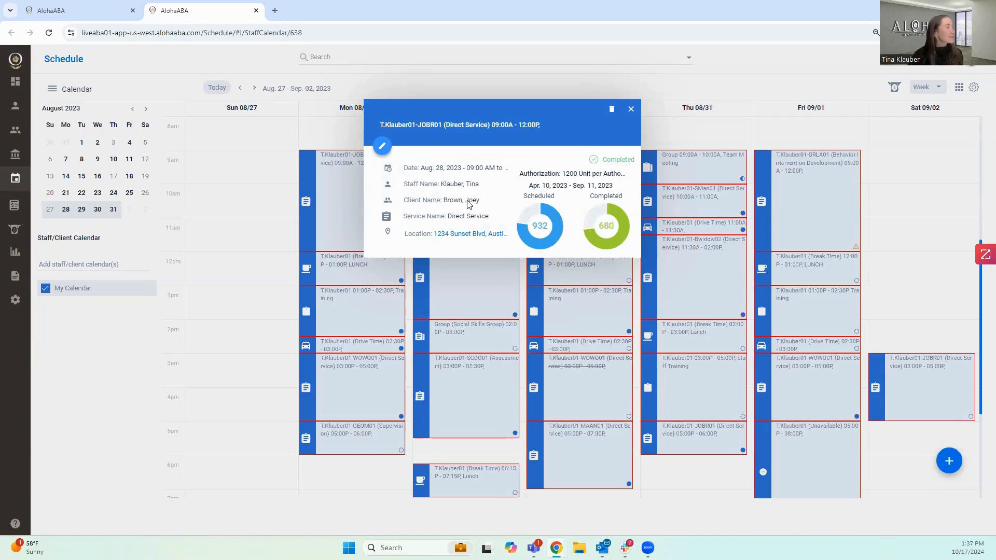
mouse_move(467, 220)
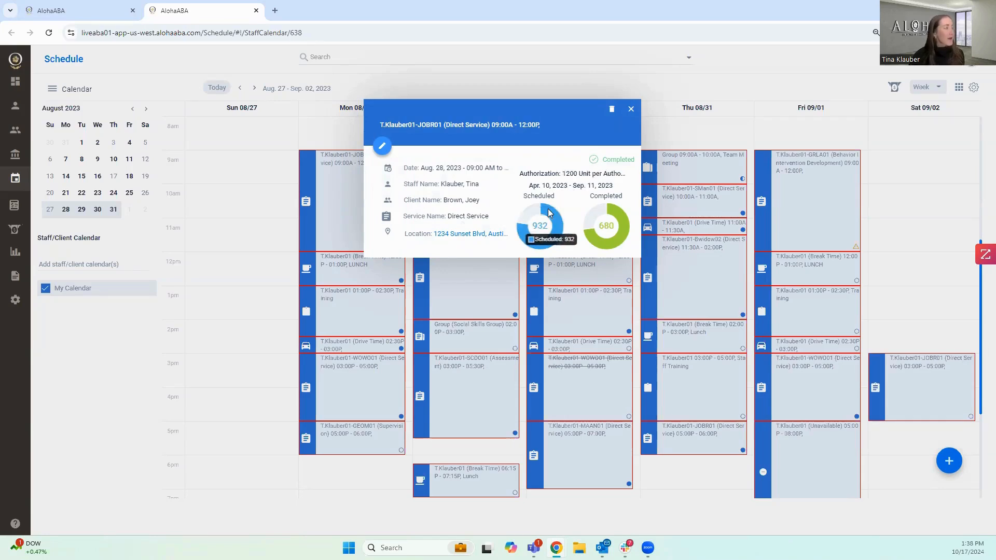
mouse_move(613, 209)
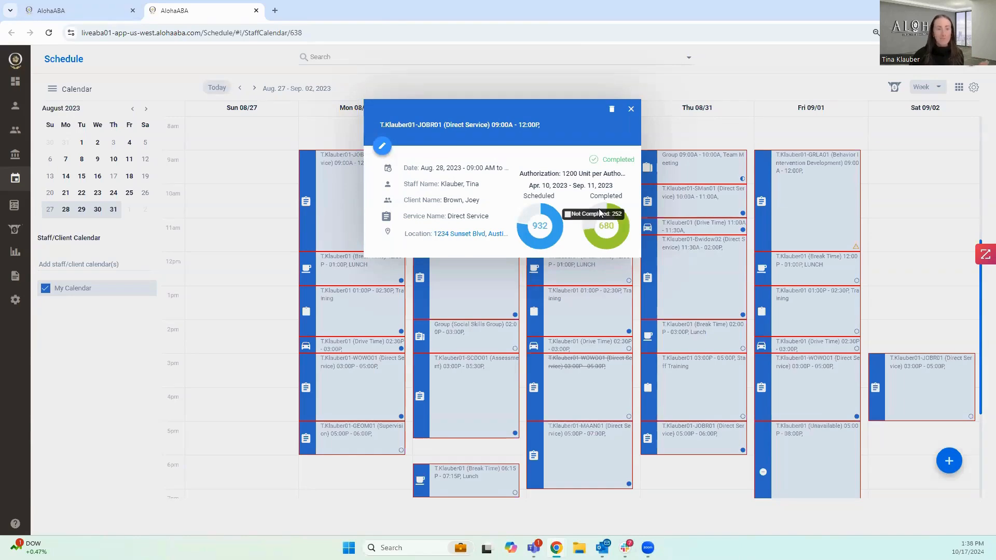
click(631, 109)
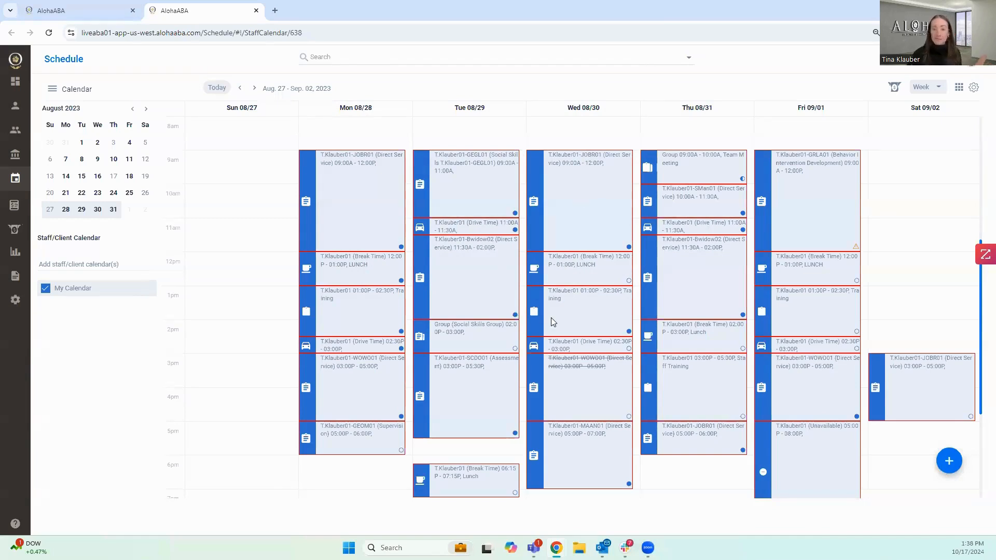
mouse_move(923, 96)
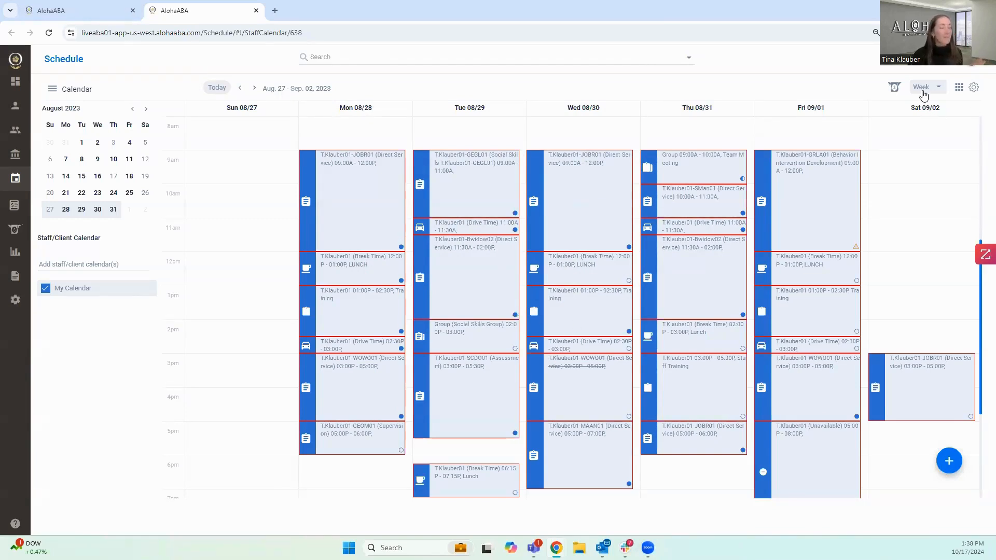
Show Tuesday, Aug 29, 2023 in the single-day timeline layout
click(927, 87)
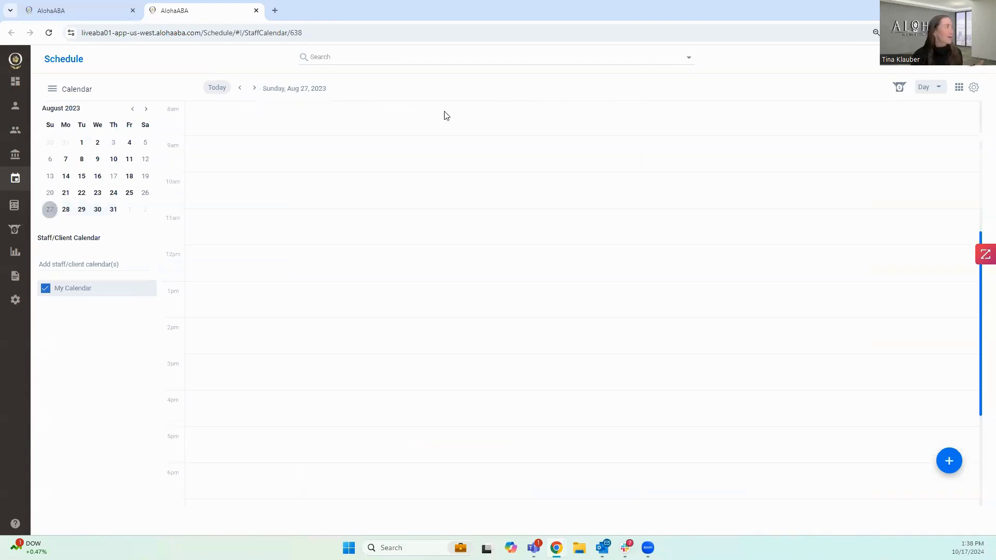
click(255, 87)
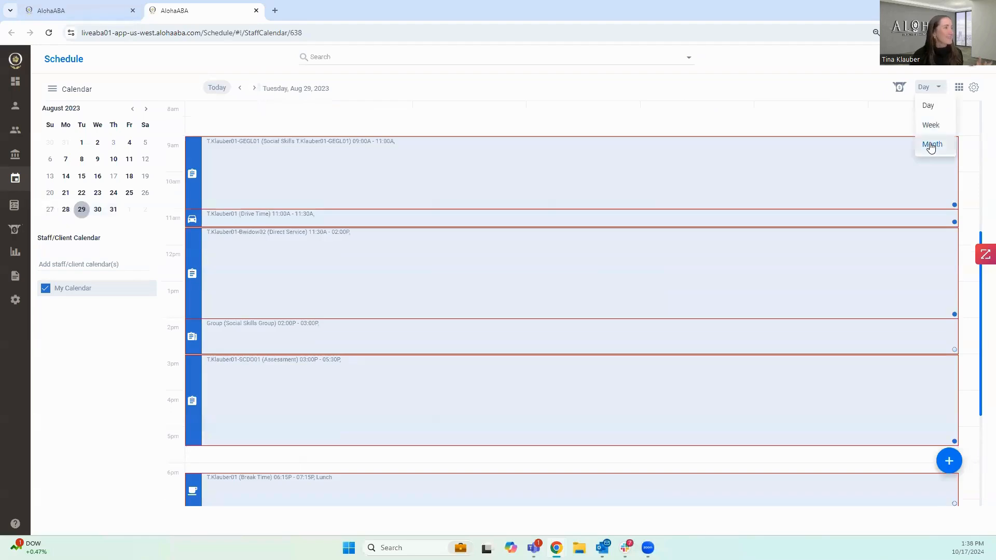
click(932, 145)
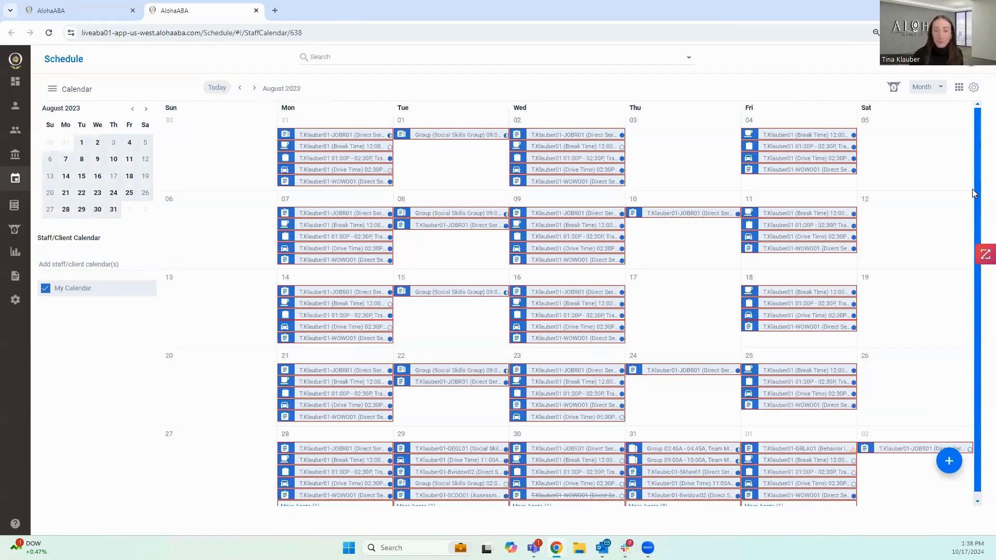
click(960, 87)
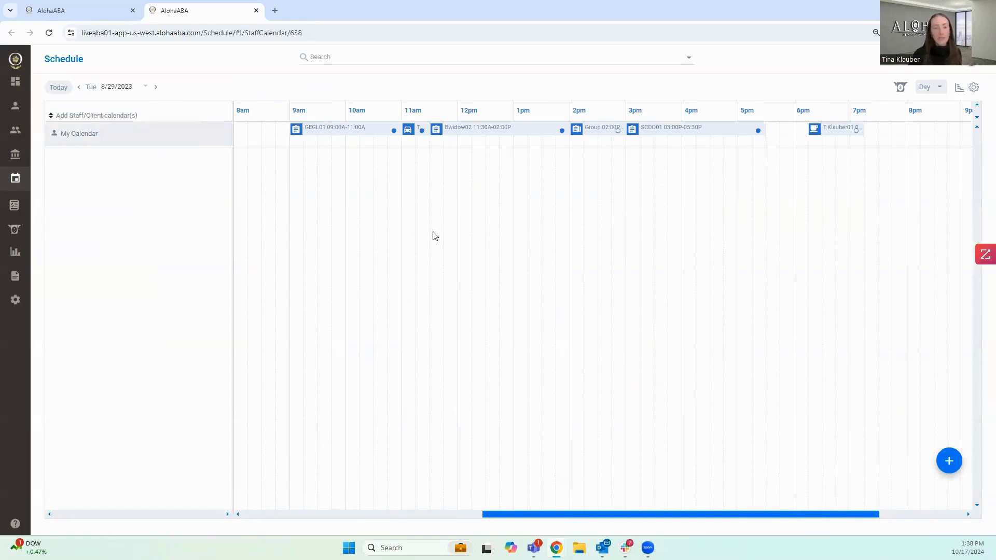
mouse_move(427, 243)
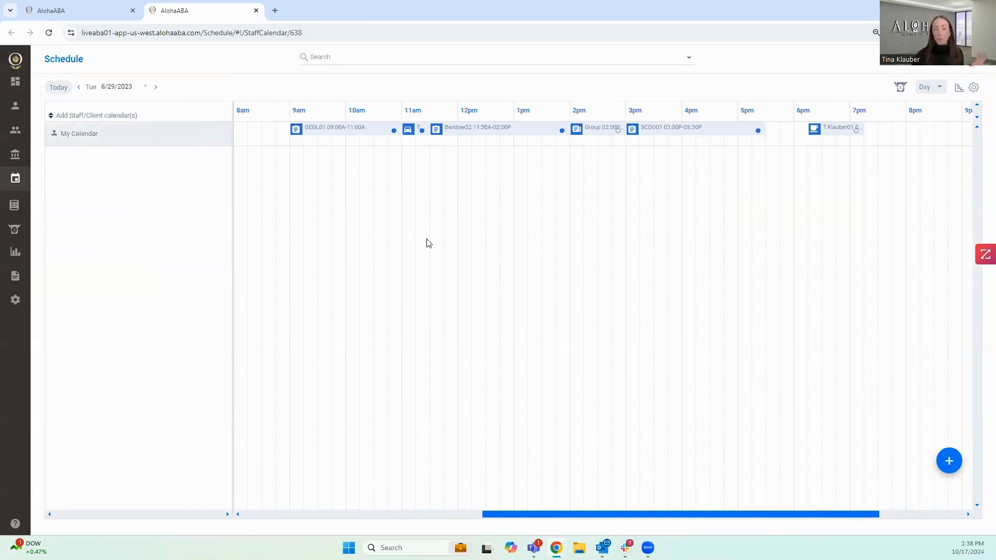
mouse_move(432, 239)
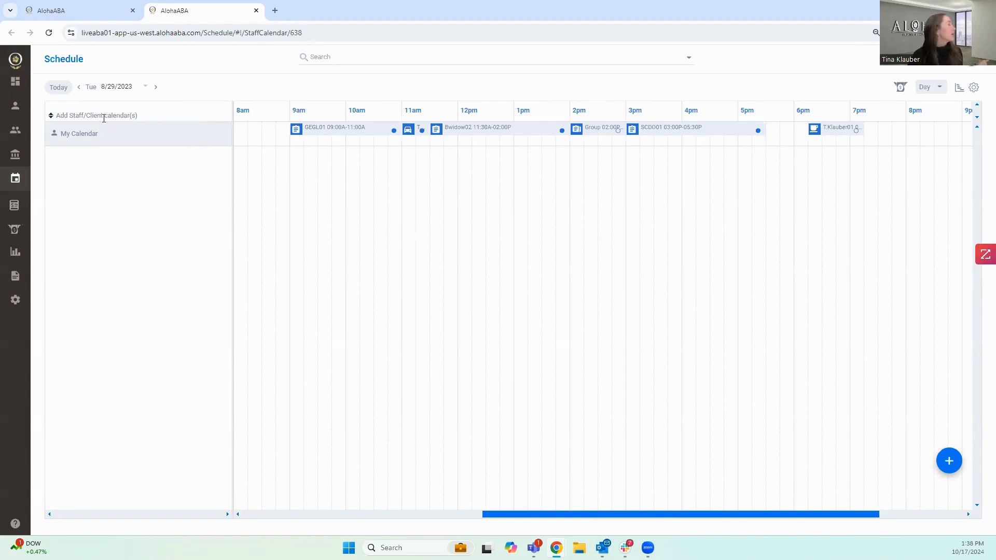
mouse_move(331, 138)
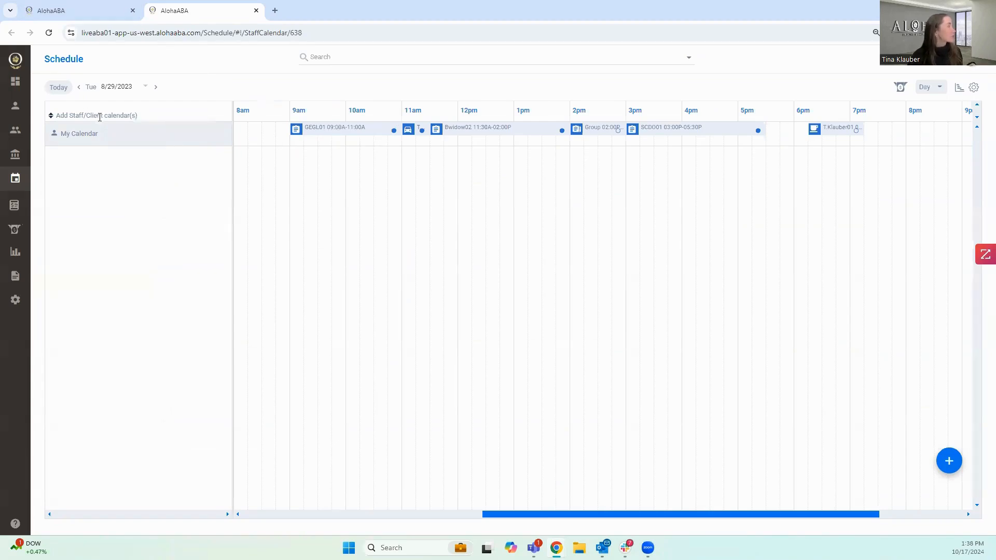
Add staff and client calendars to the Aug 29 timeline, searching 'al'
click(104, 115)
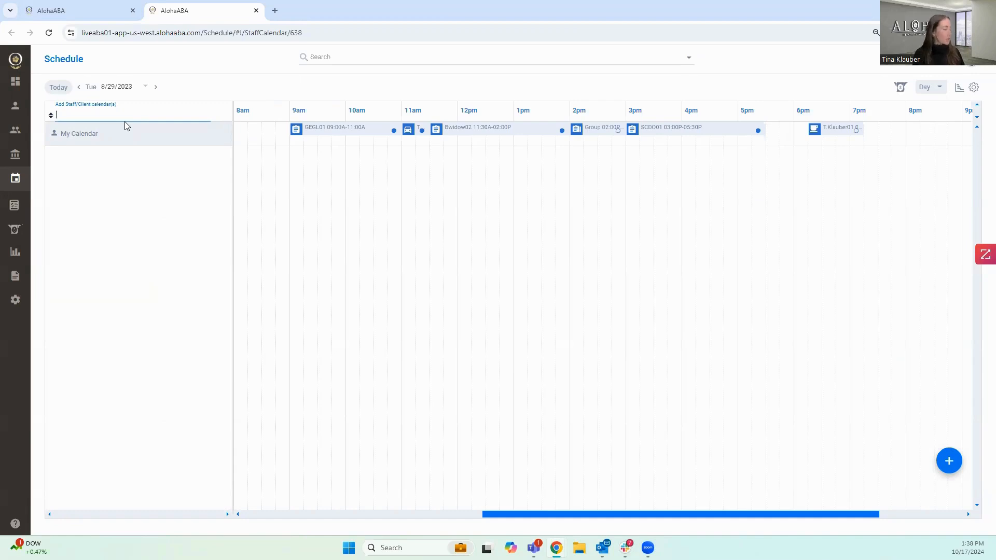
text(al)
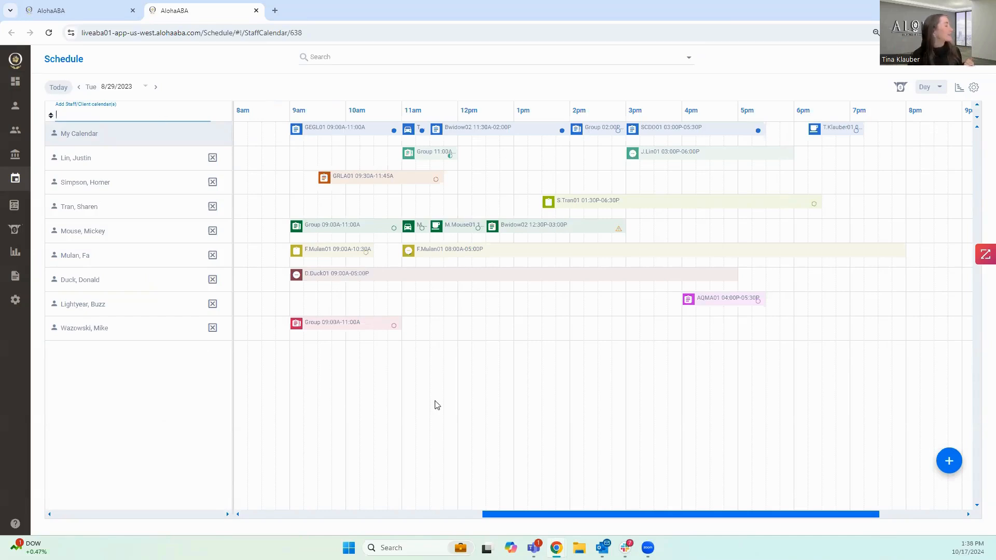
mouse_move(503, 364)
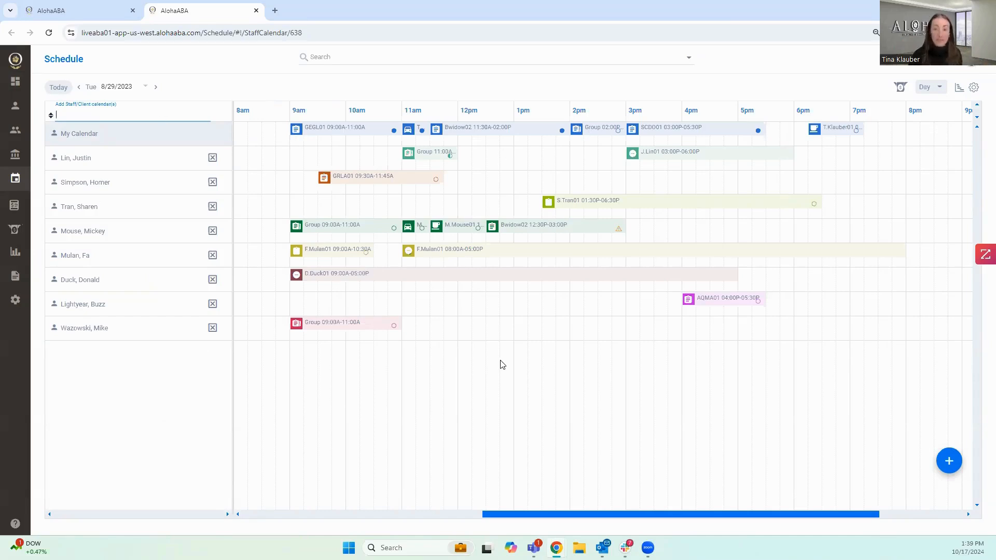
mouse_move(932, 95)
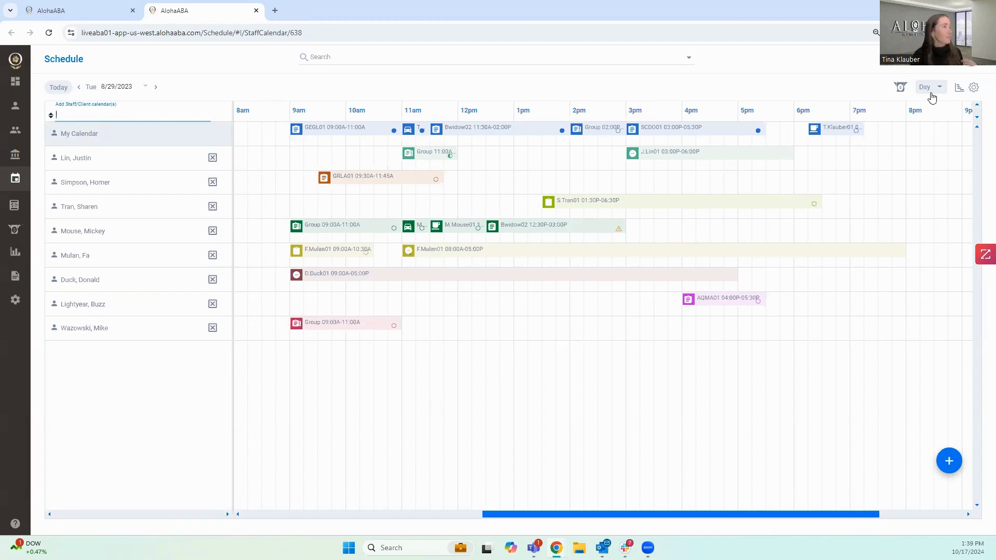
Switch the calendar from the timeline back to Week view
click(930, 87)
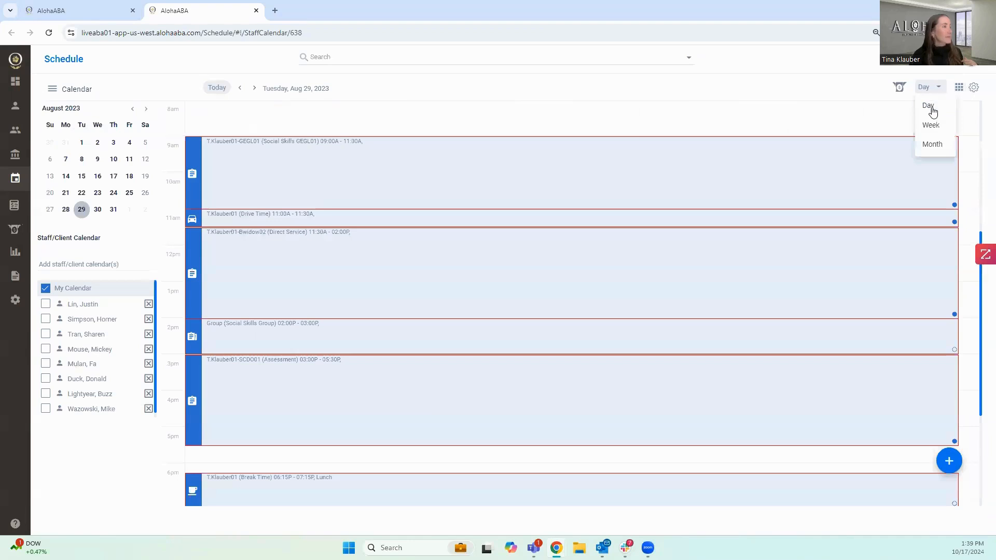
click(930, 125)
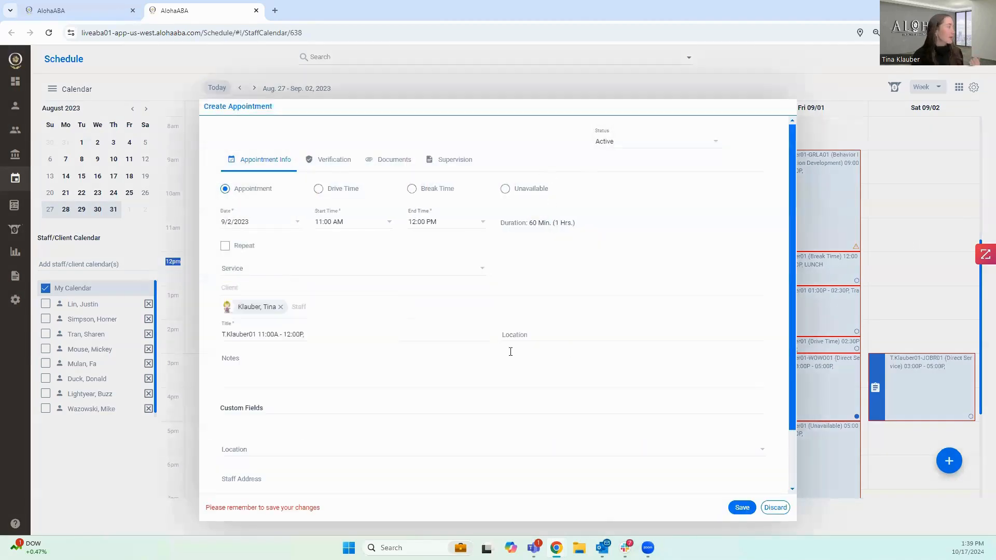
Choose the client and attach the Direct Service authorization to the 9/2/2023 appointment
click(265, 287)
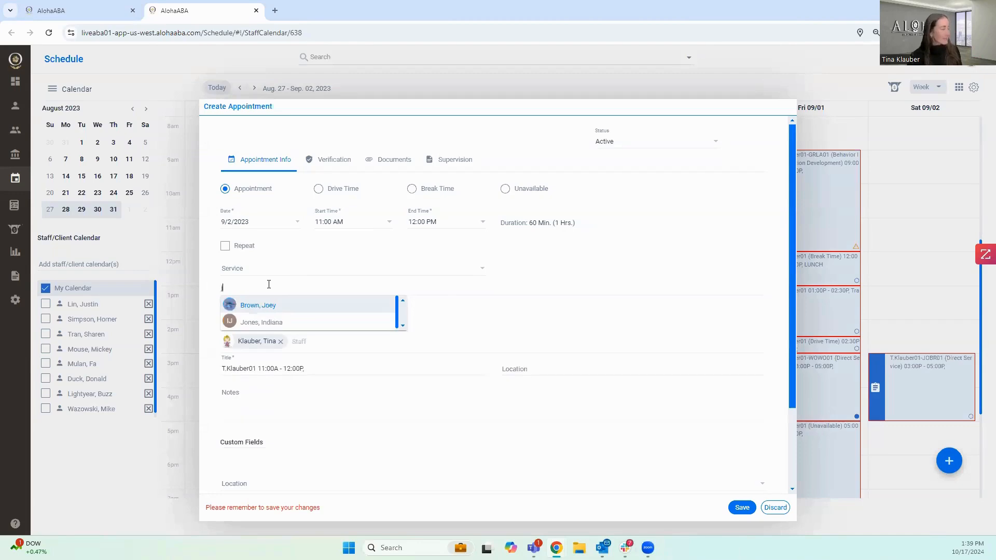
click(257, 304)
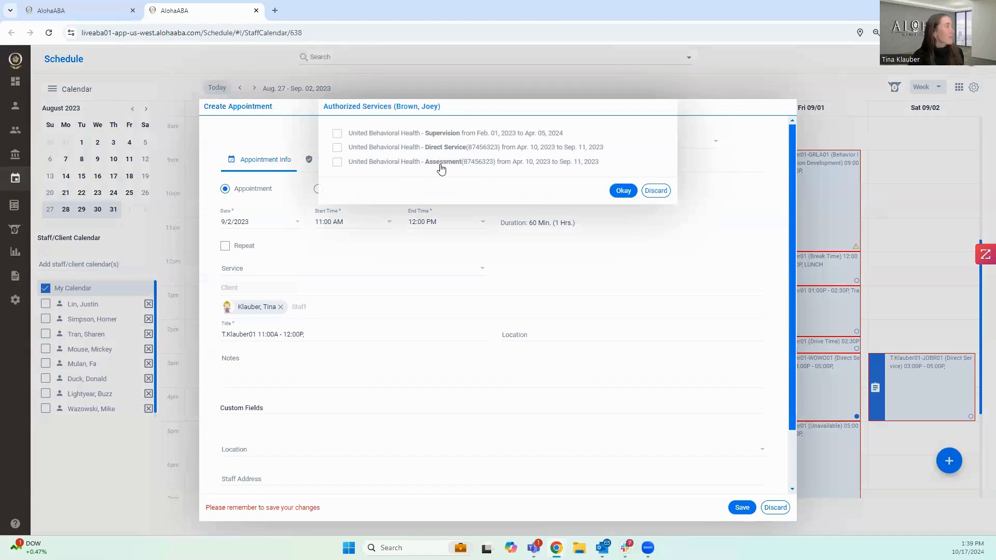
click(337, 148)
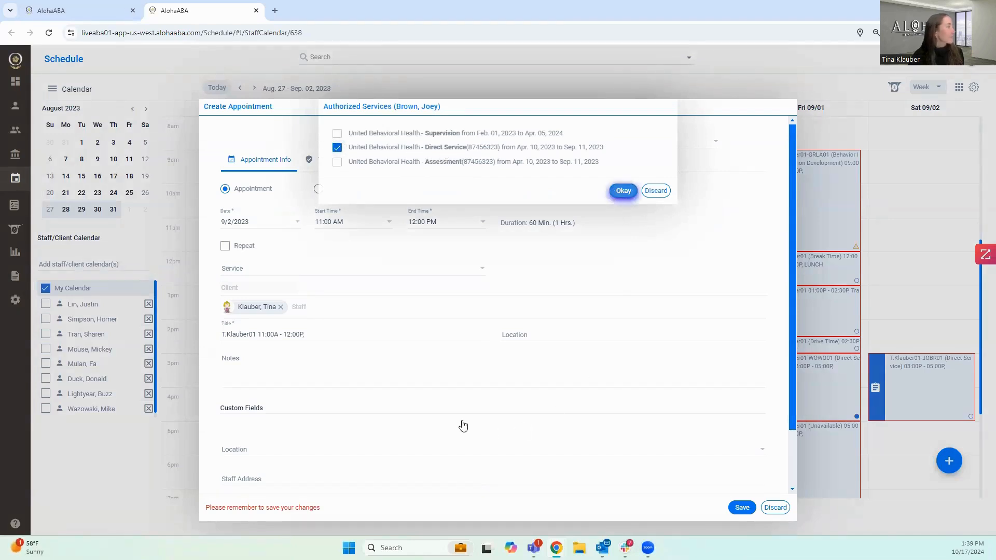
click(623, 191)
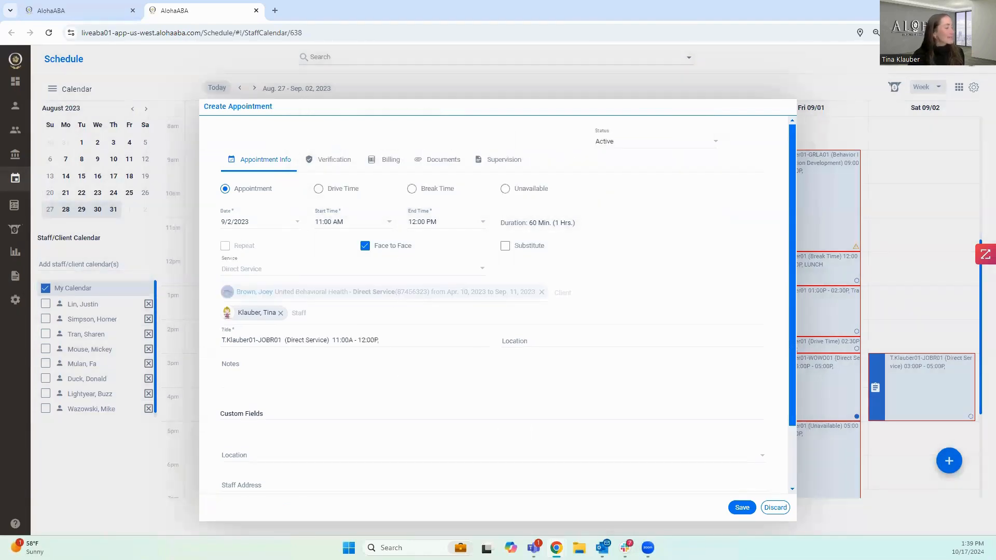
Mark it recurring, cancel the repeat settings, and discard the draft appointment
click(224, 245)
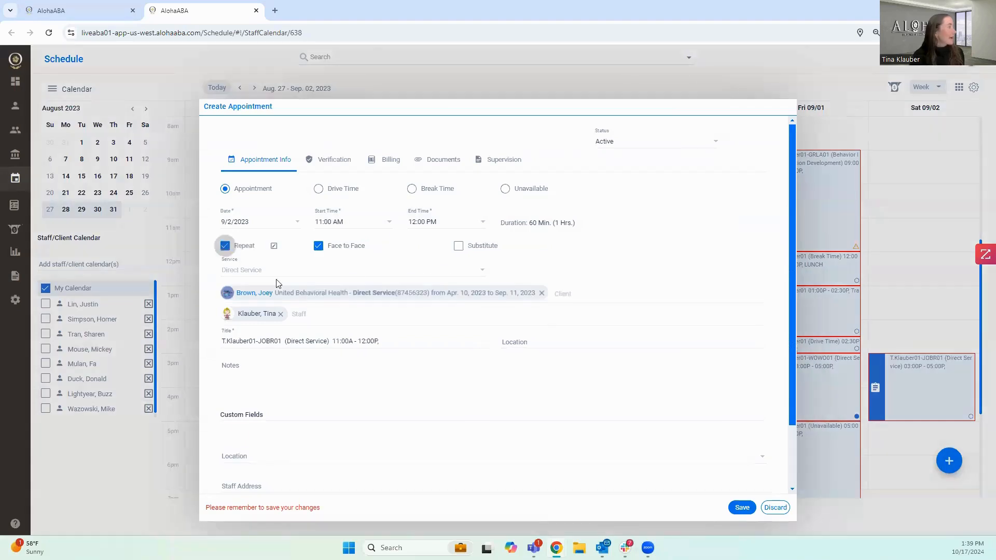
click(273, 246)
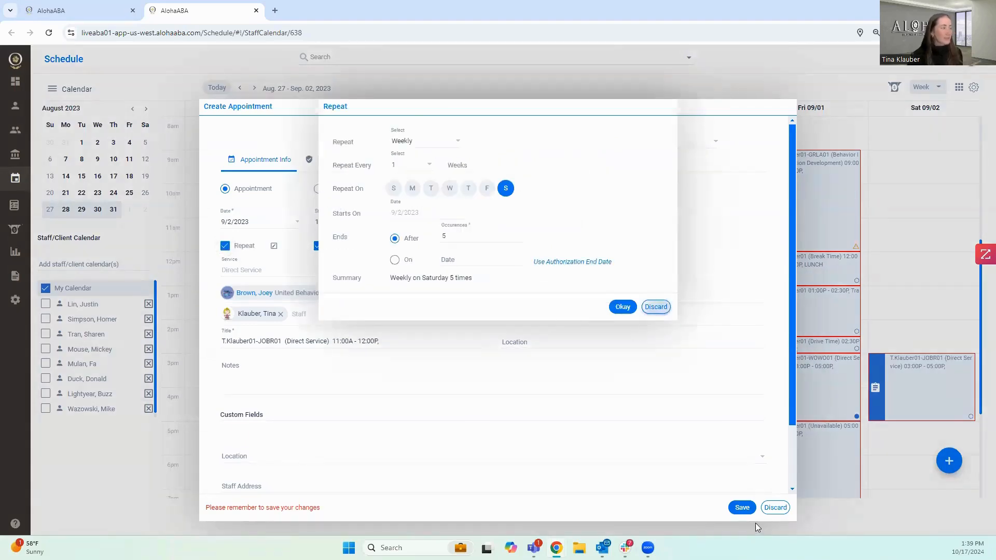
click(655, 306)
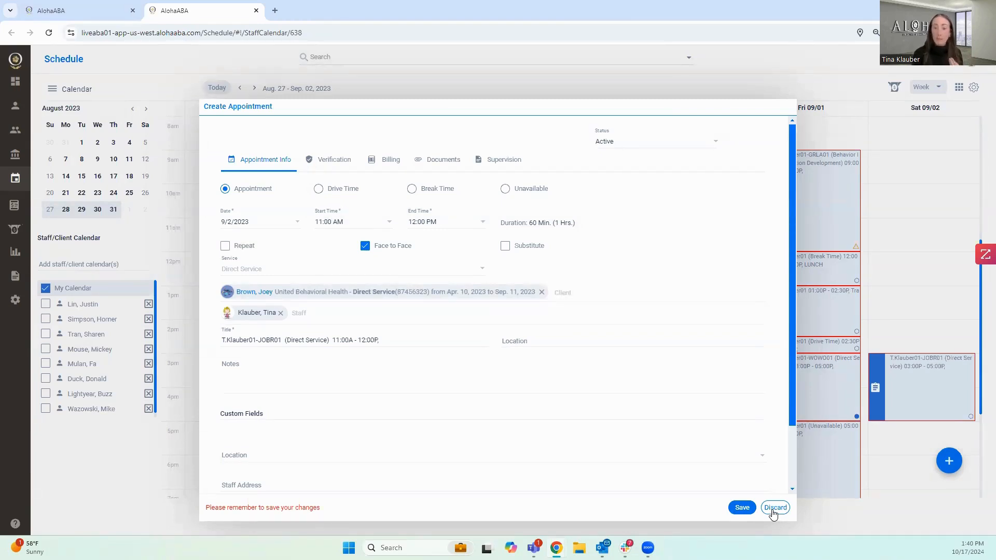
click(775, 507)
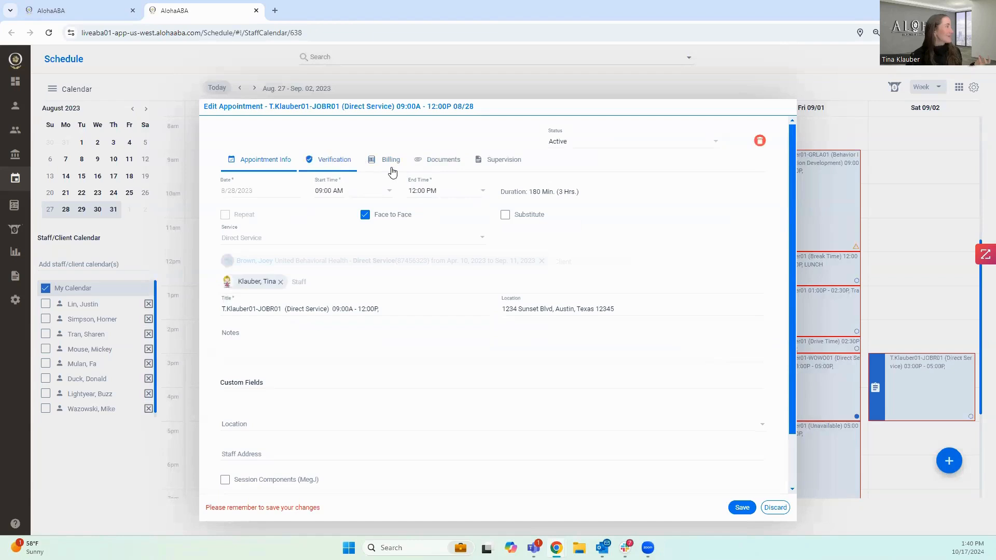
click(334, 159)
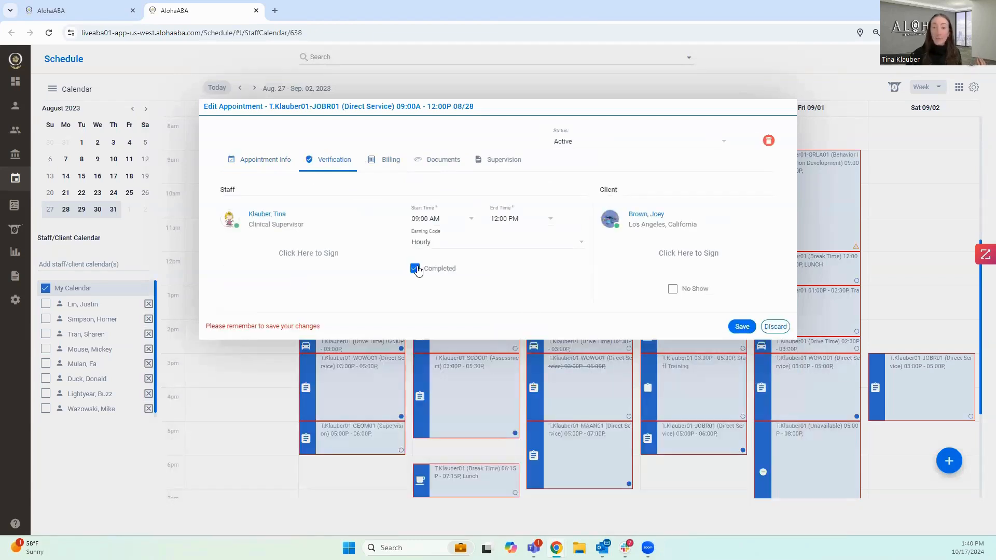
mouse_move(250, 264)
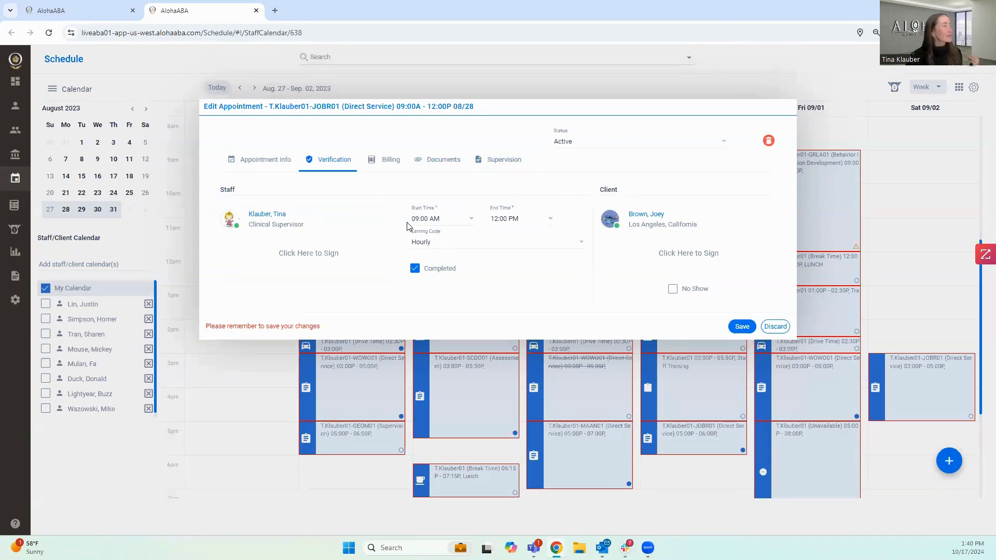
mouse_move(407, 202)
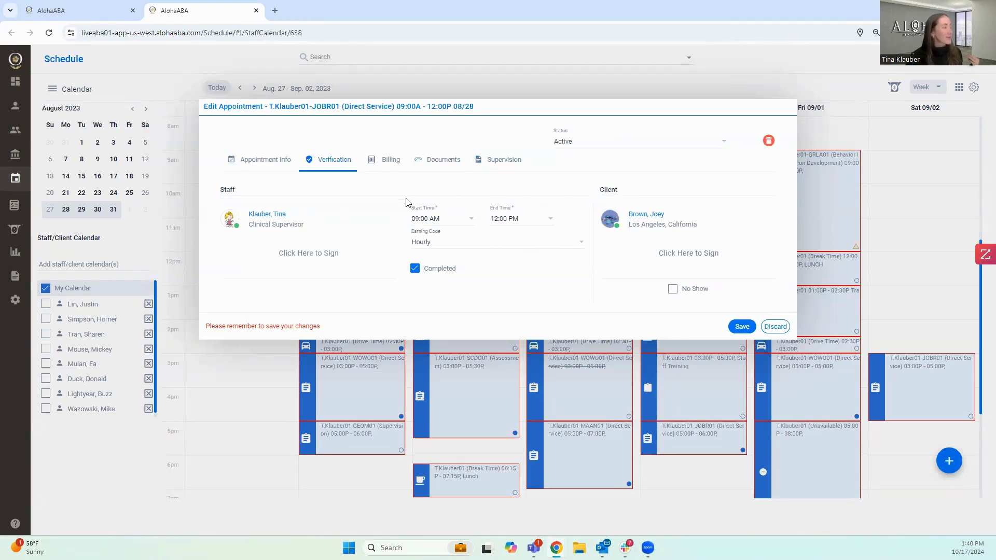
mouse_move(445, 229)
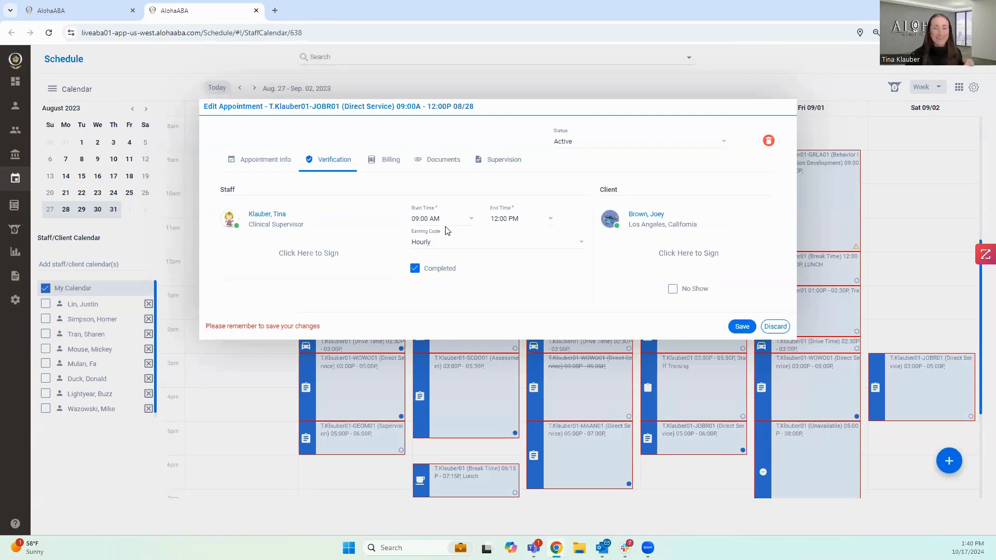
mouse_move(473, 241)
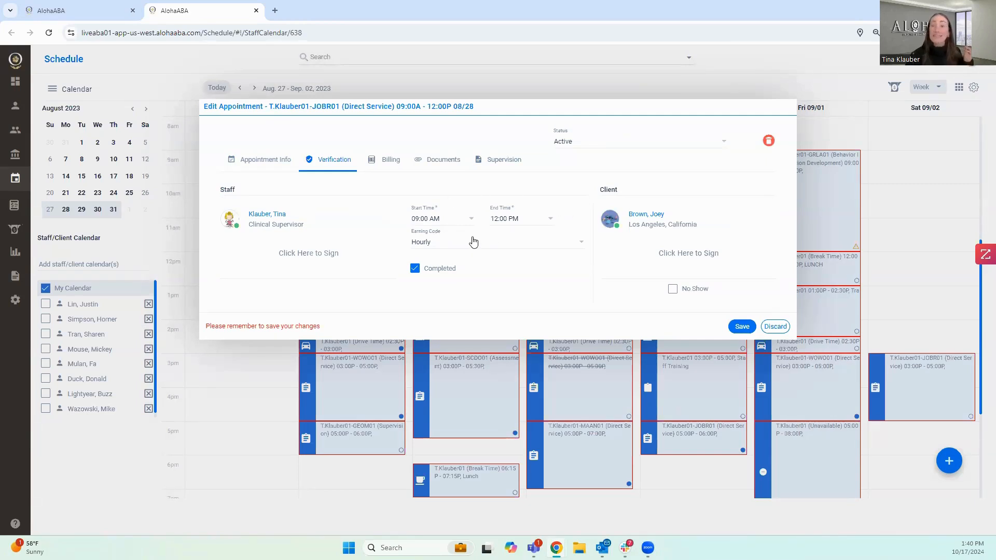
mouse_move(543, 195)
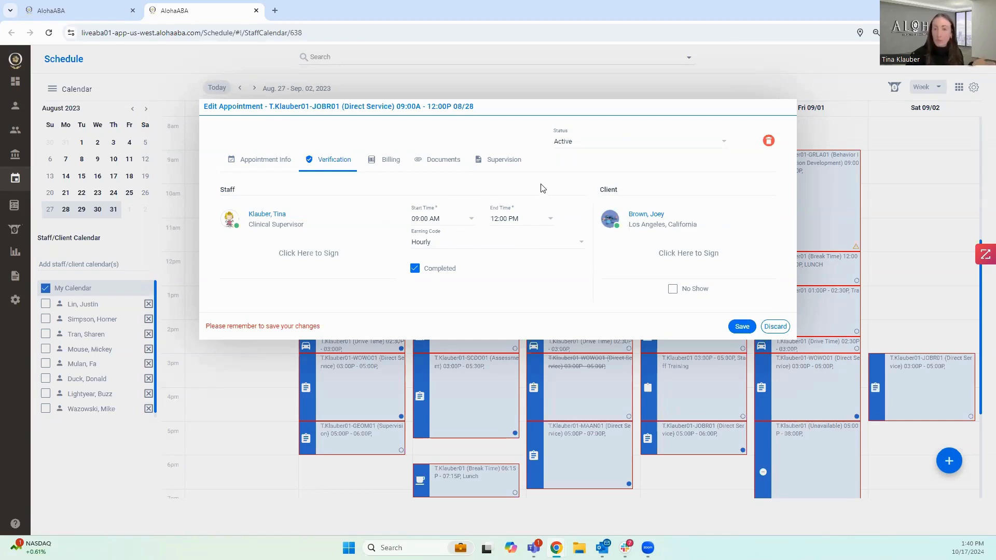
mouse_move(547, 182)
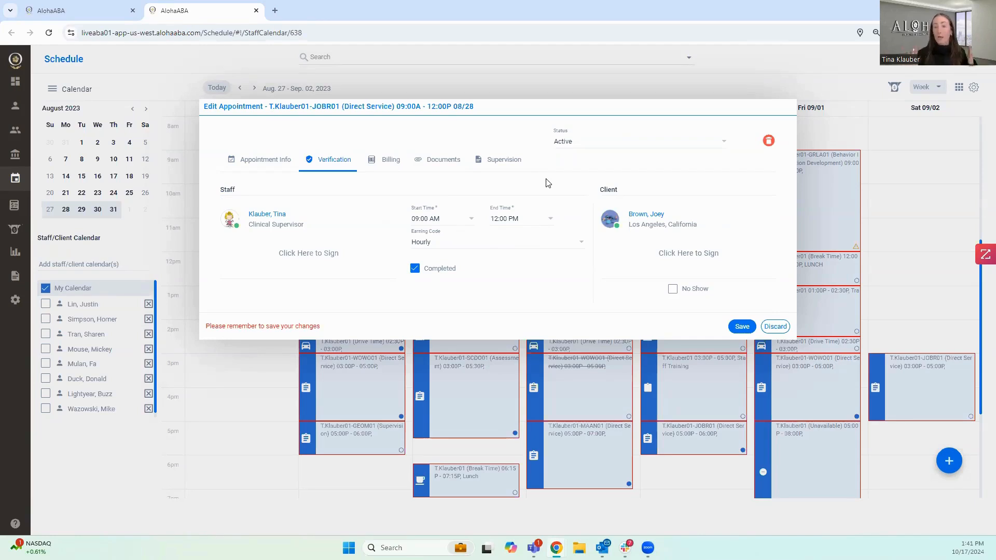
mouse_move(634, 173)
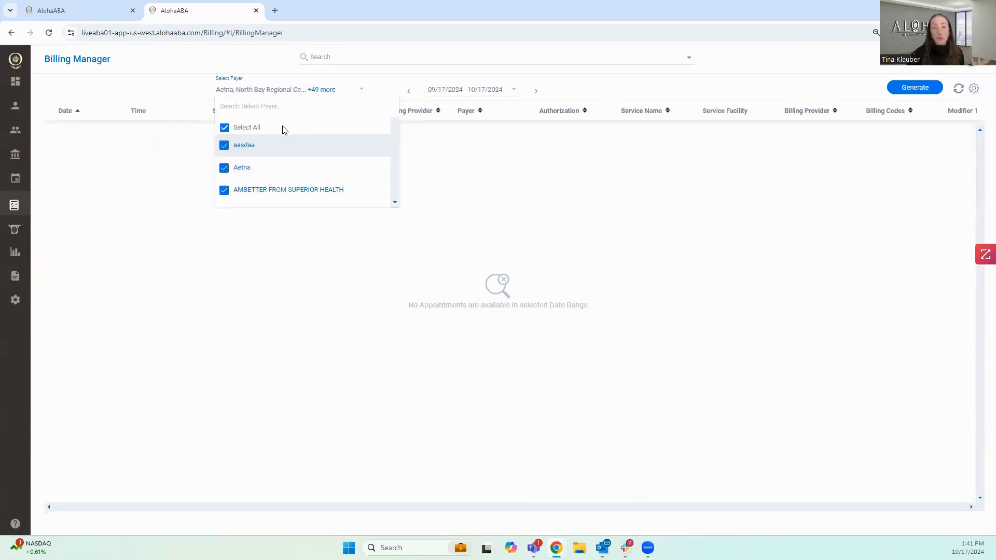
mouse_move(288, 127)
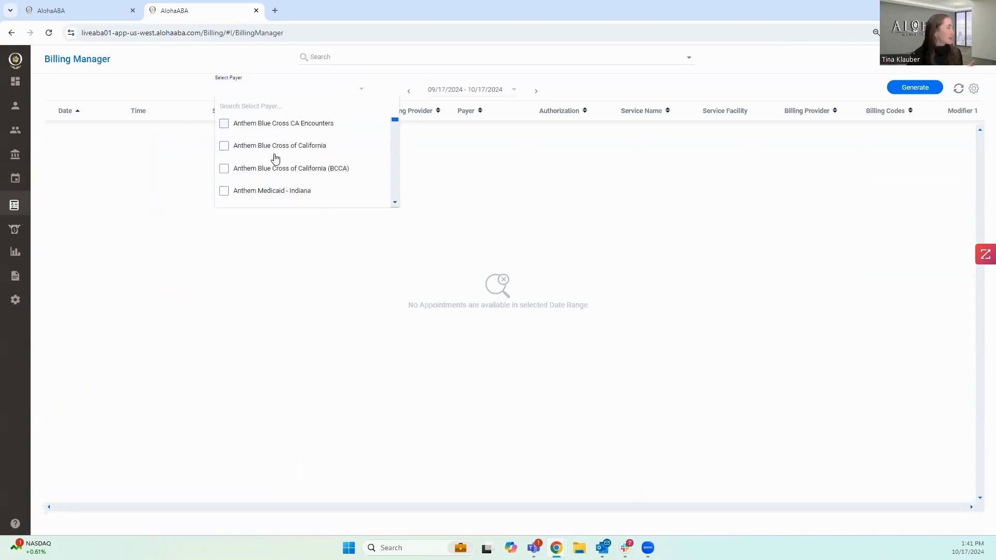
Narrow the Billing Manager payer selection to CIGNA only
click(224, 163)
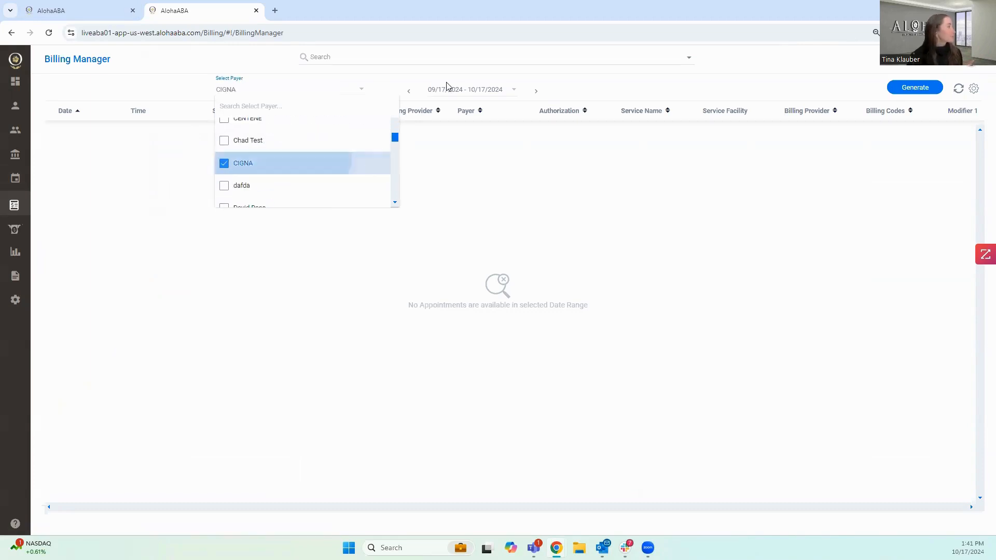
click(464, 89)
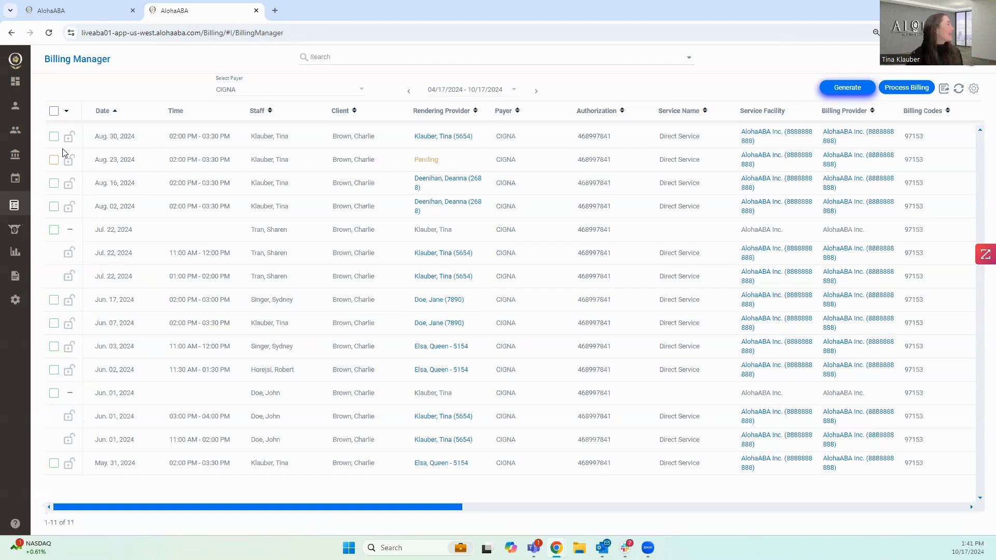
mouse_move(49, 153)
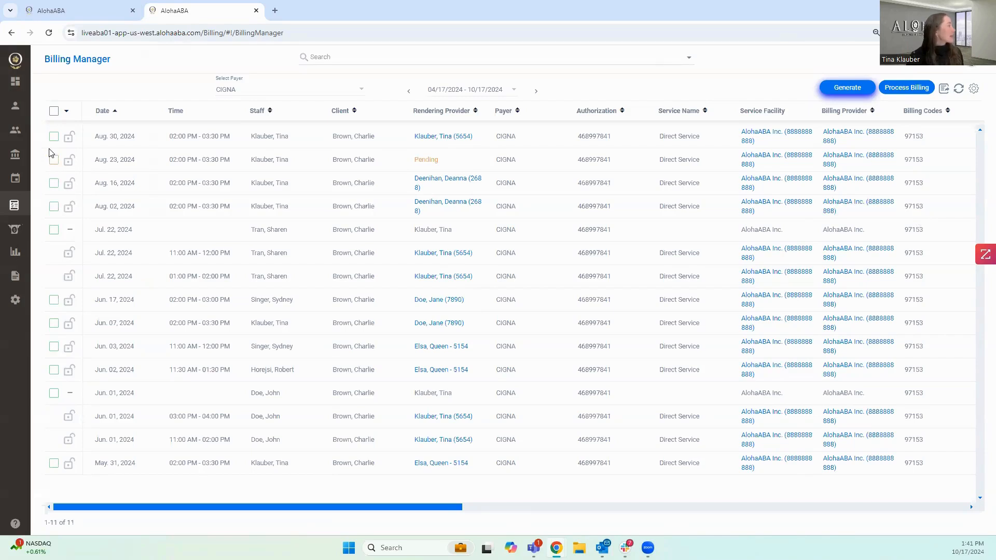
mouse_move(53, 161)
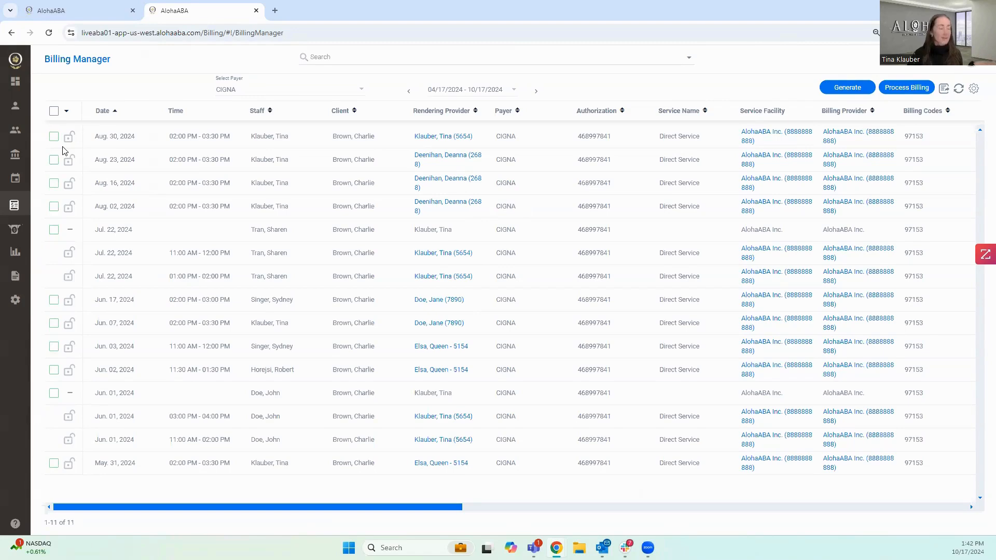
mouse_move(307, 512)
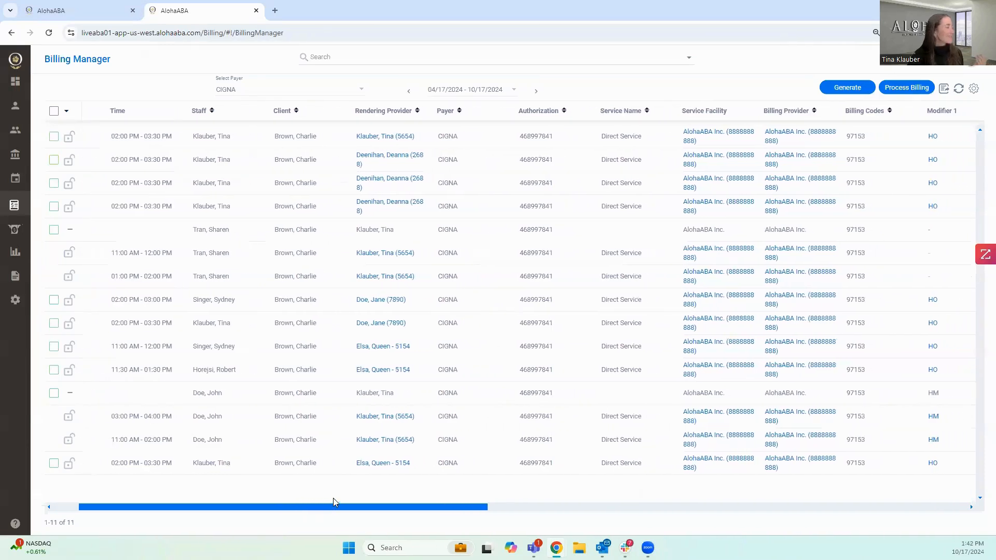
scroll(right, 3)
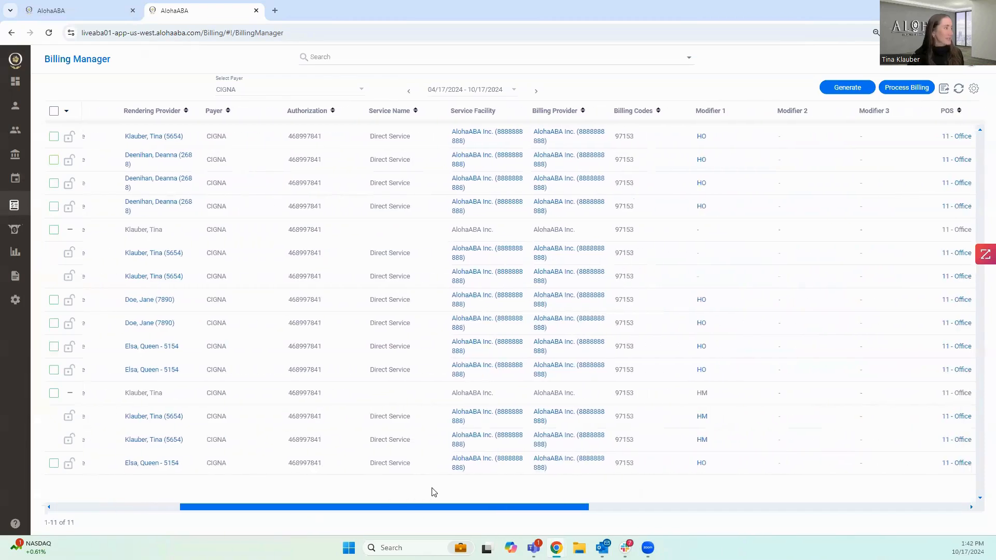
scroll(right, 3)
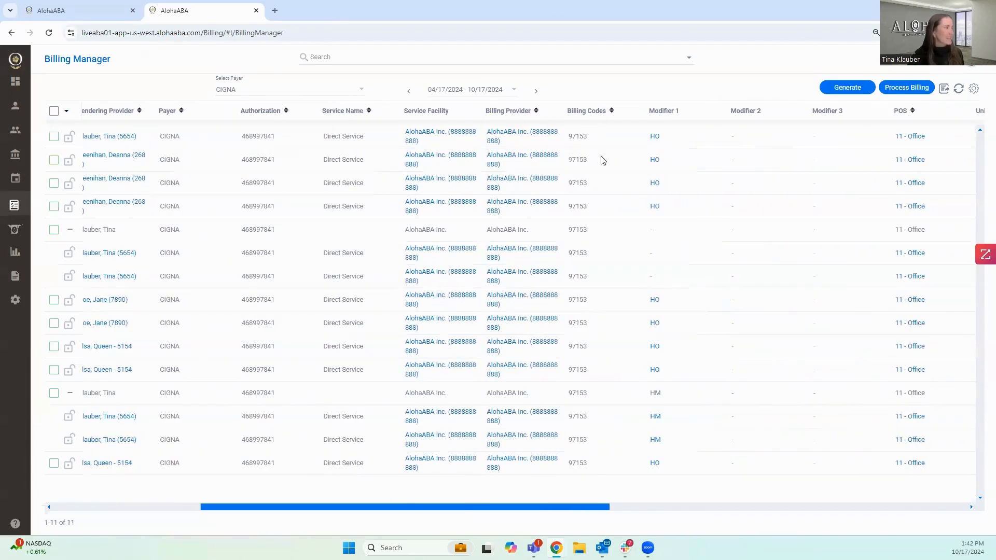
click(654, 183)
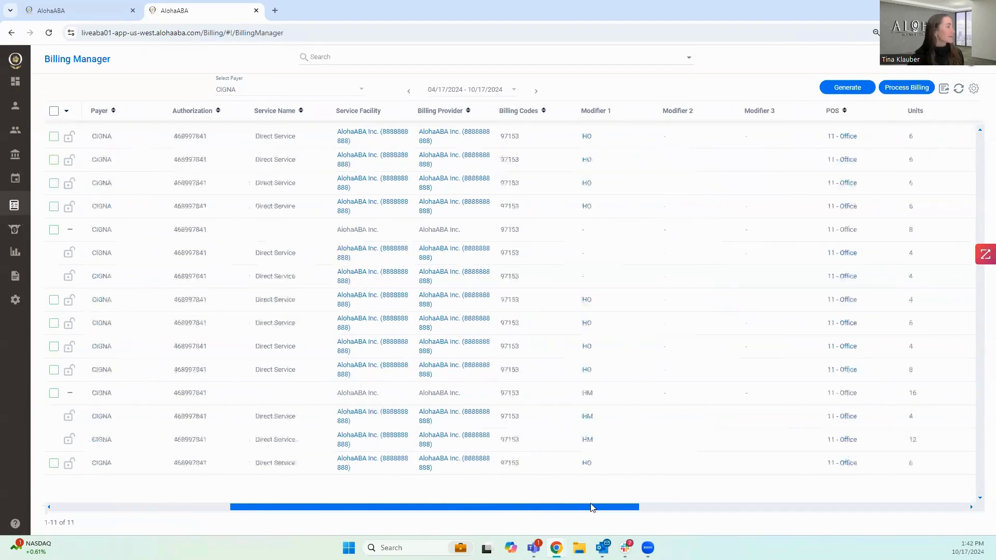
scroll(right, 3)
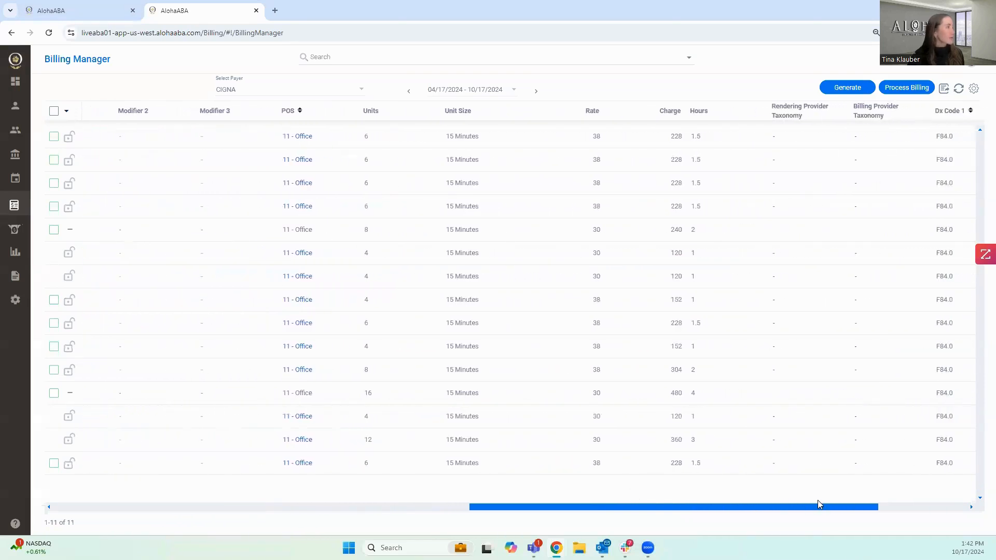
scroll(right, 3)
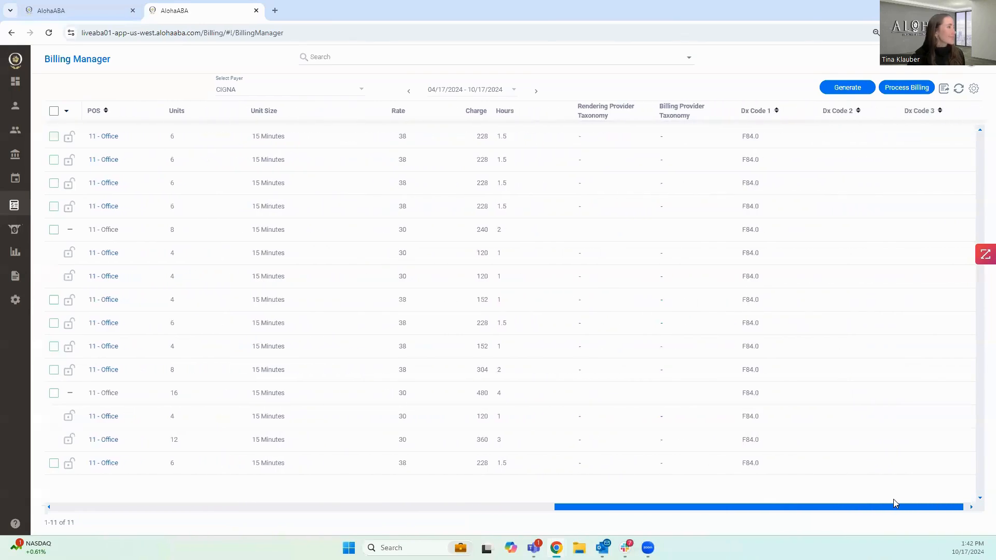
scroll(left, 3)
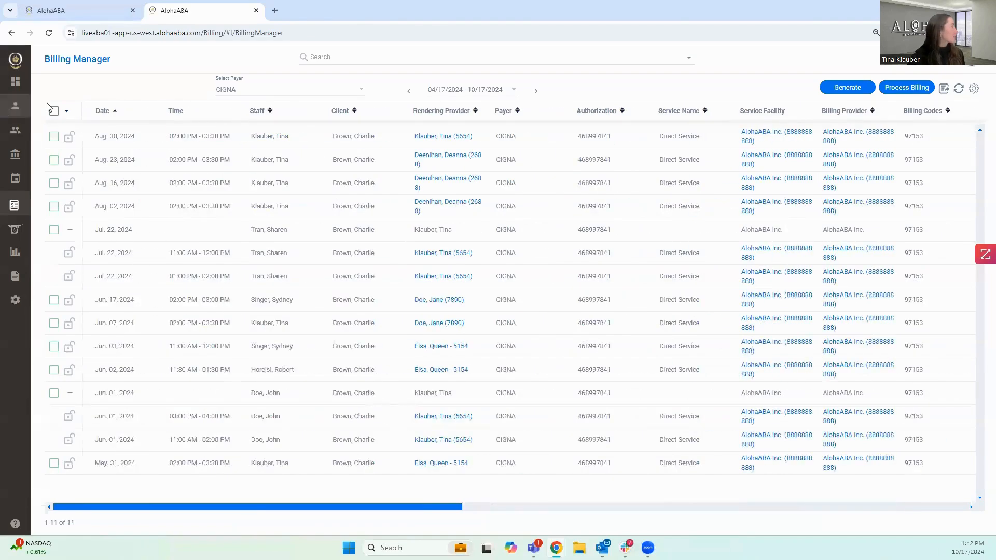
Select all 11 CIGNA appointments in the Billing Manager and open the Billing menu
click(54, 110)
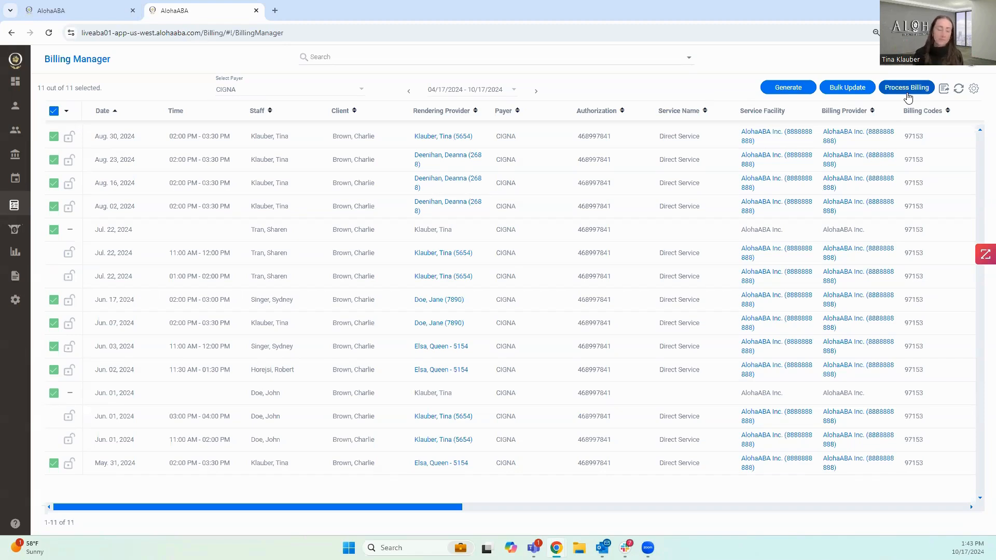
click(54, 111)
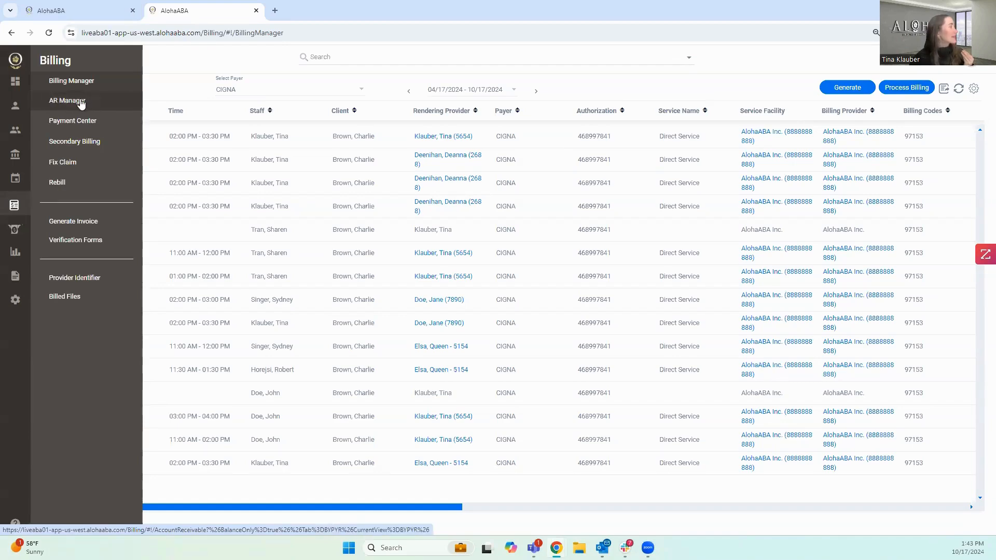
Open AR Manager to see payer aging balances, including CIGNA's $3,118 total
click(66, 101)
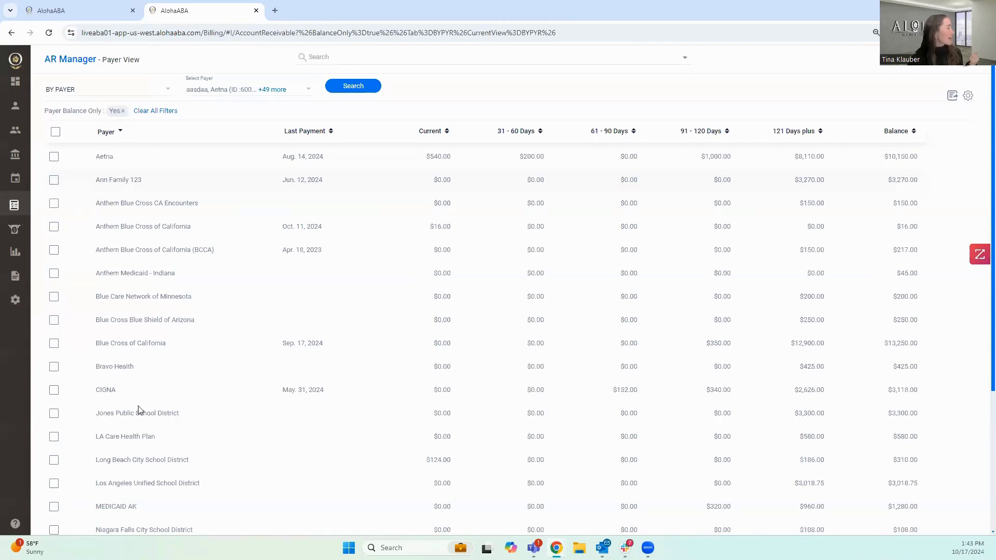
mouse_move(161, 443)
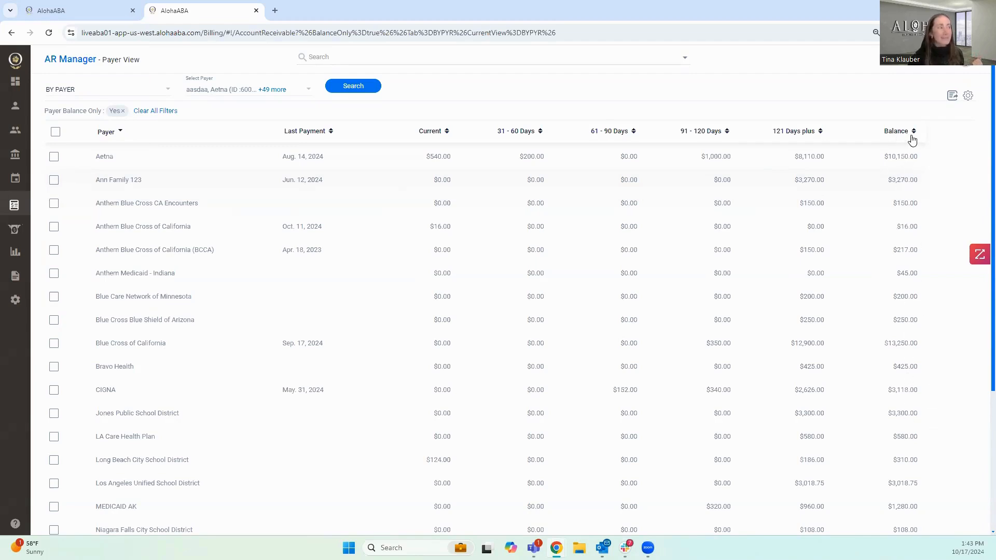
mouse_move(901, 312)
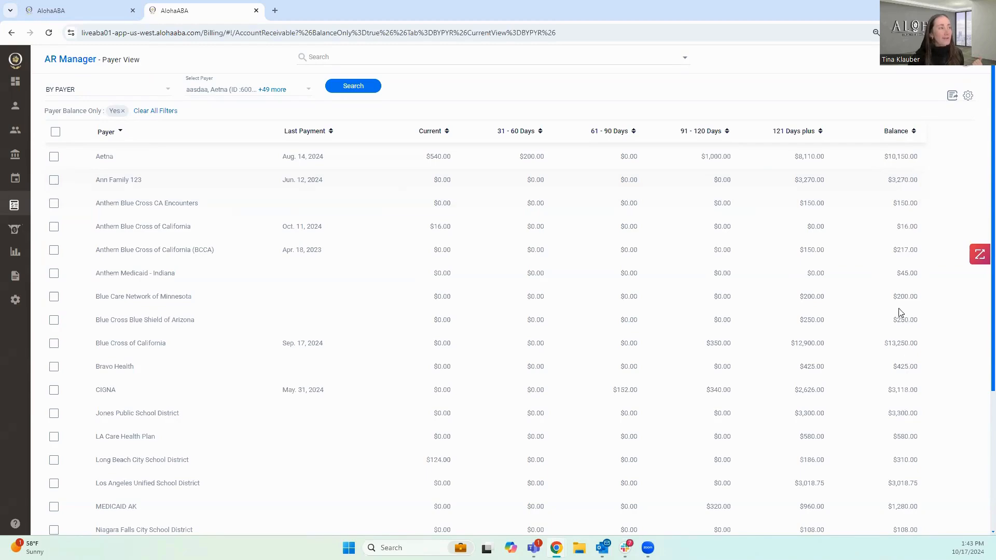
mouse_move(459, 134)
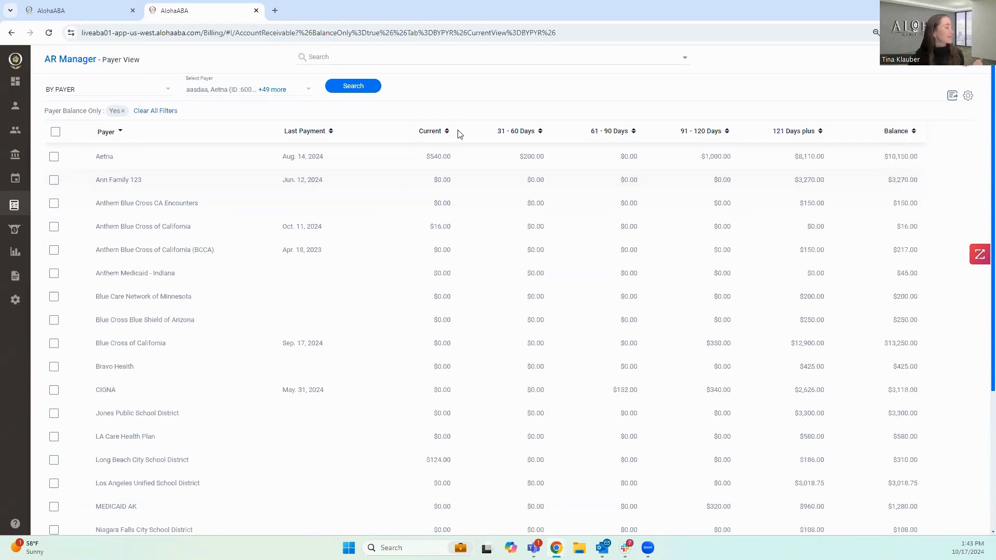
mouse_move(627, 115)
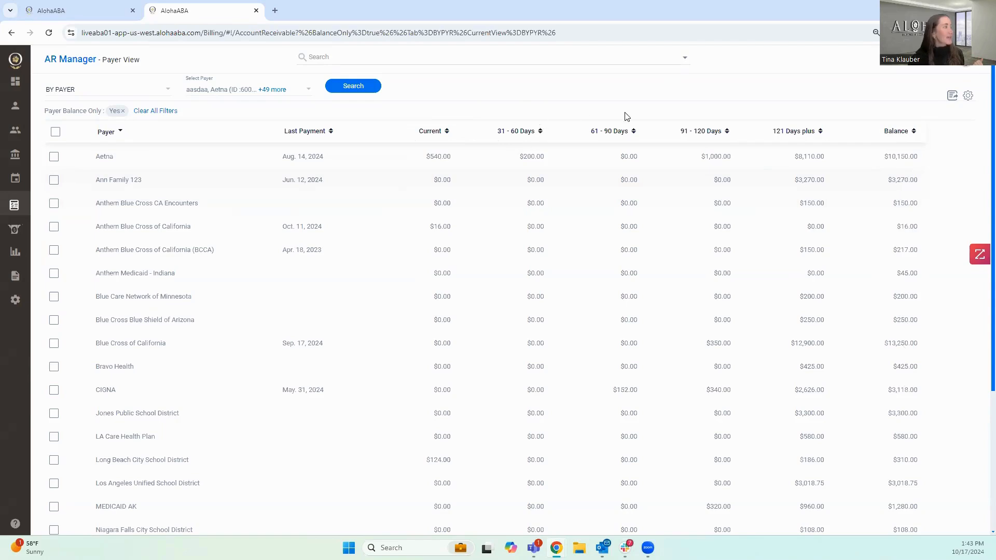
mouse_move(618, 118)
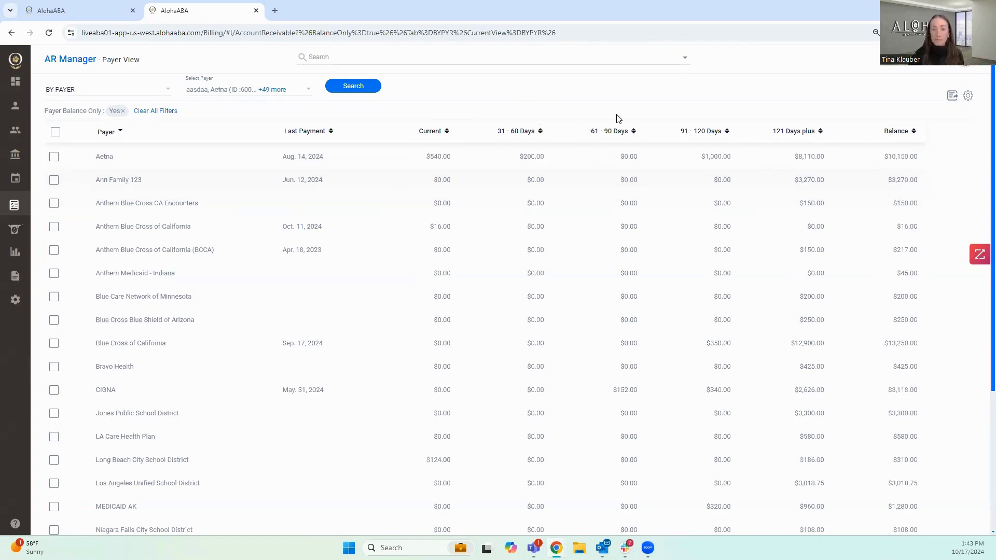
mouse_move(488, 109)
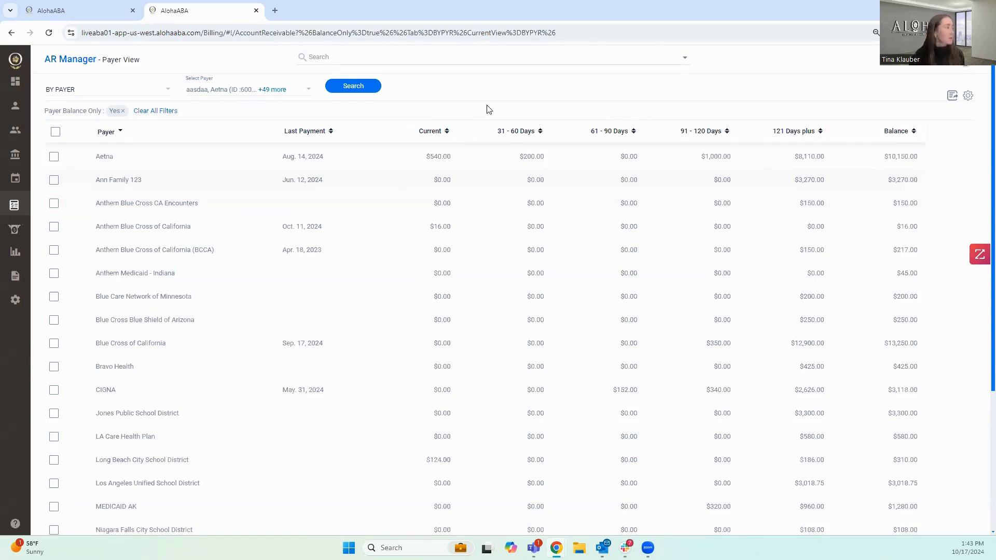
mouse_move(438, 145)
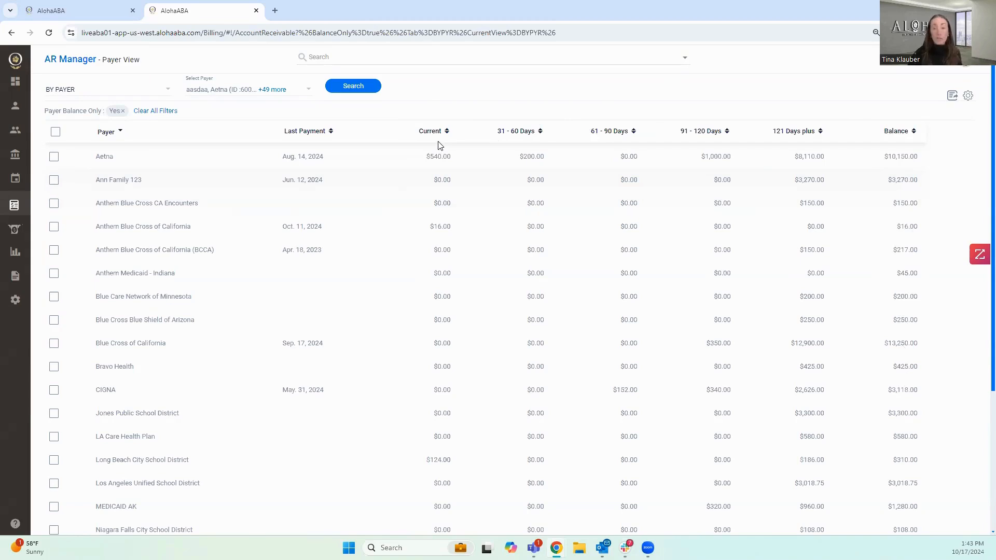
mouse_move(510, 141)
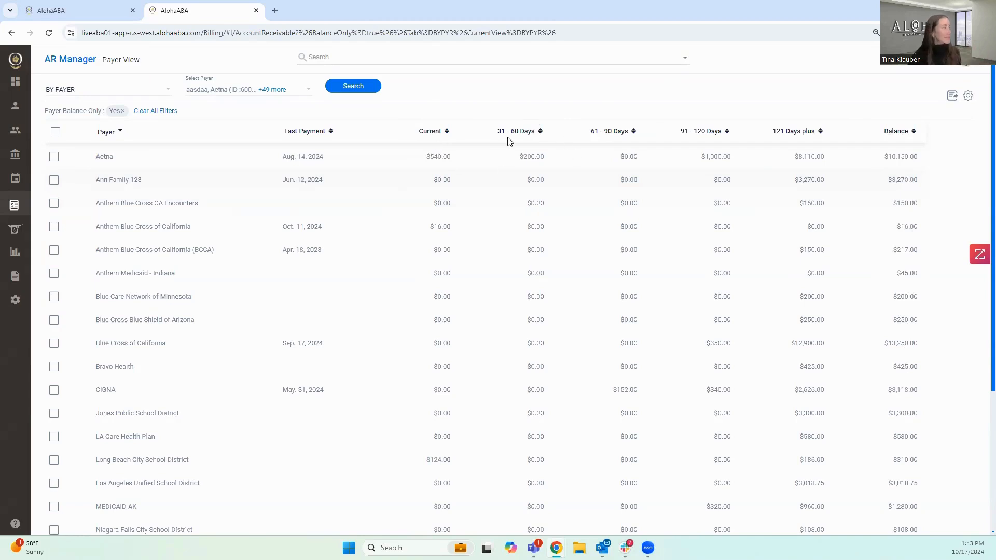
mouse_move(629, 138)
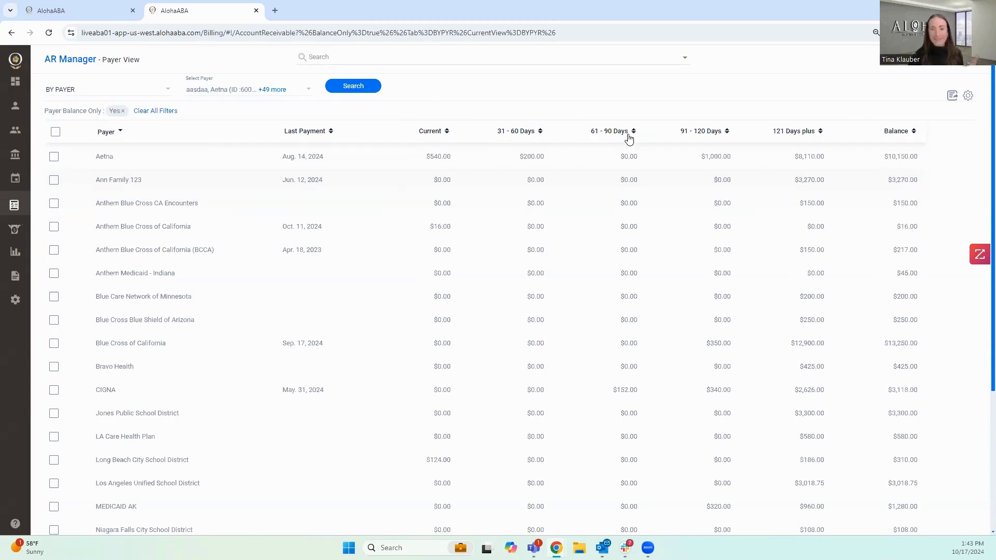
mouse_move(583, 183)
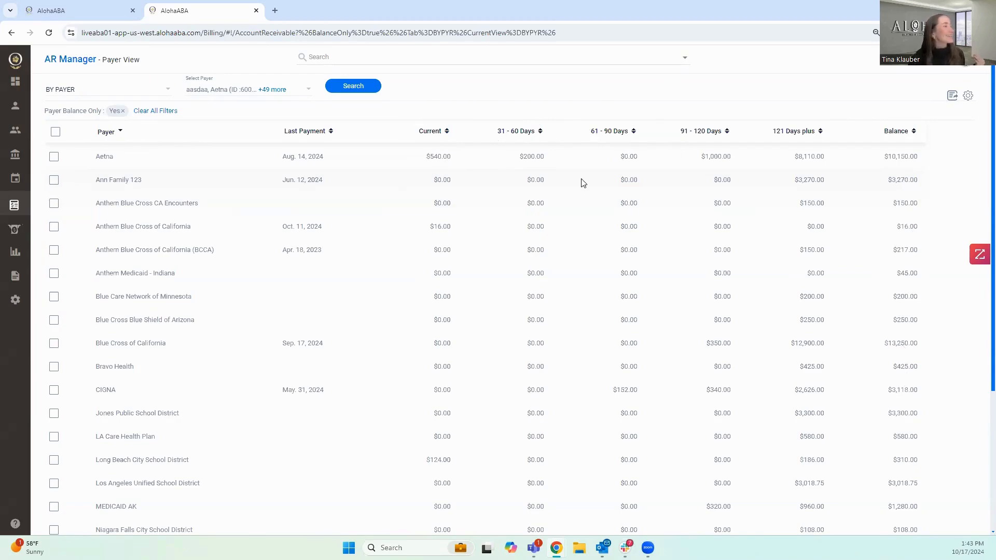
mouse_move(800, 347)
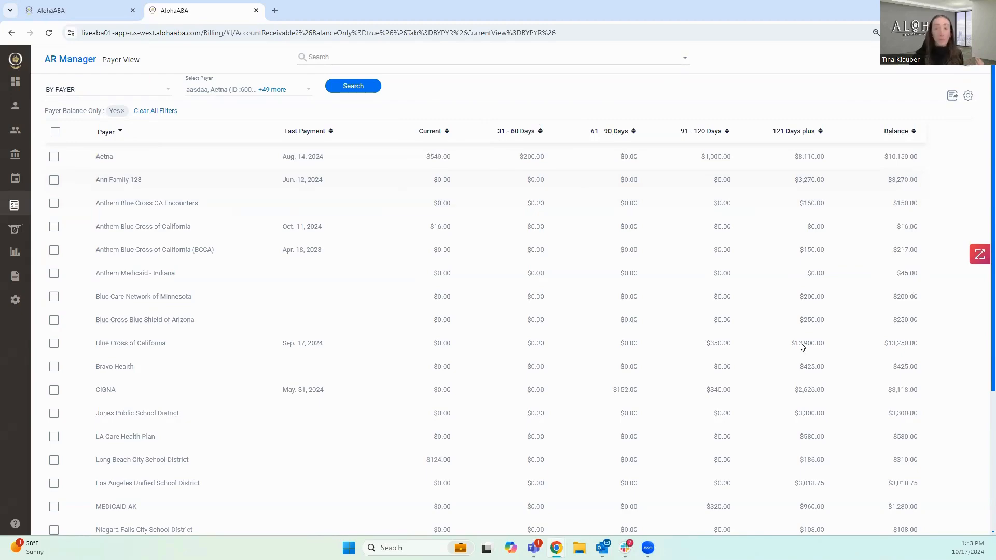
click(807, 343)
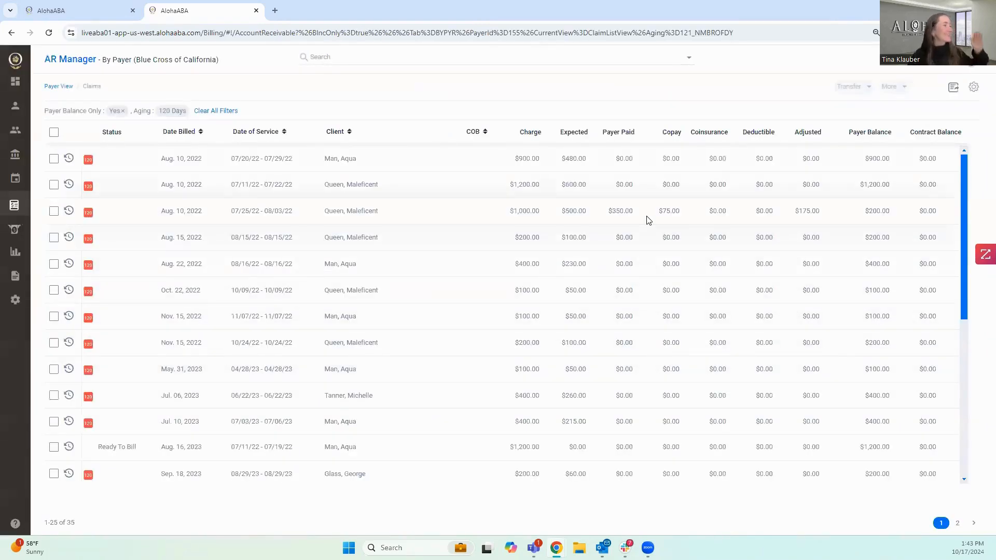
mouse_move(642, 243)
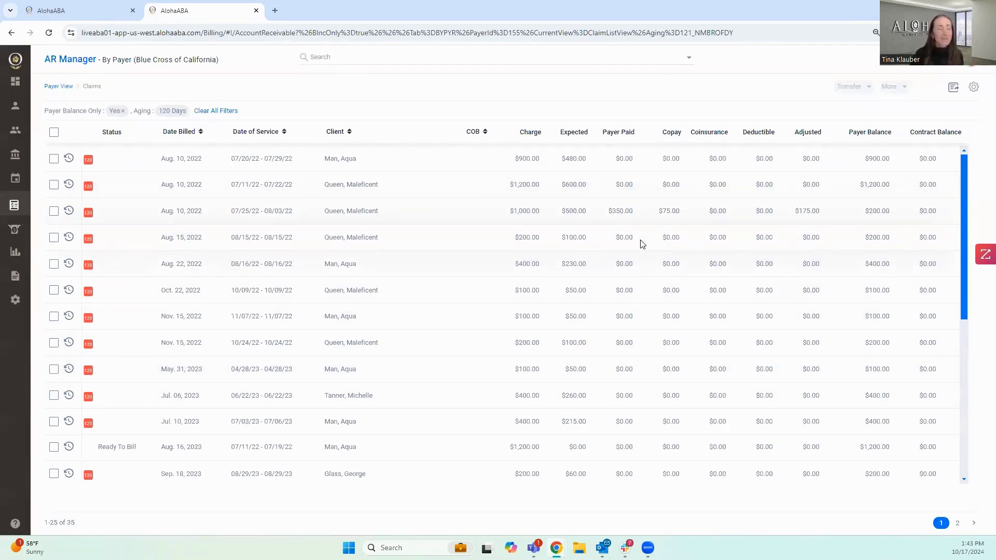
mouse_move(235, 200)
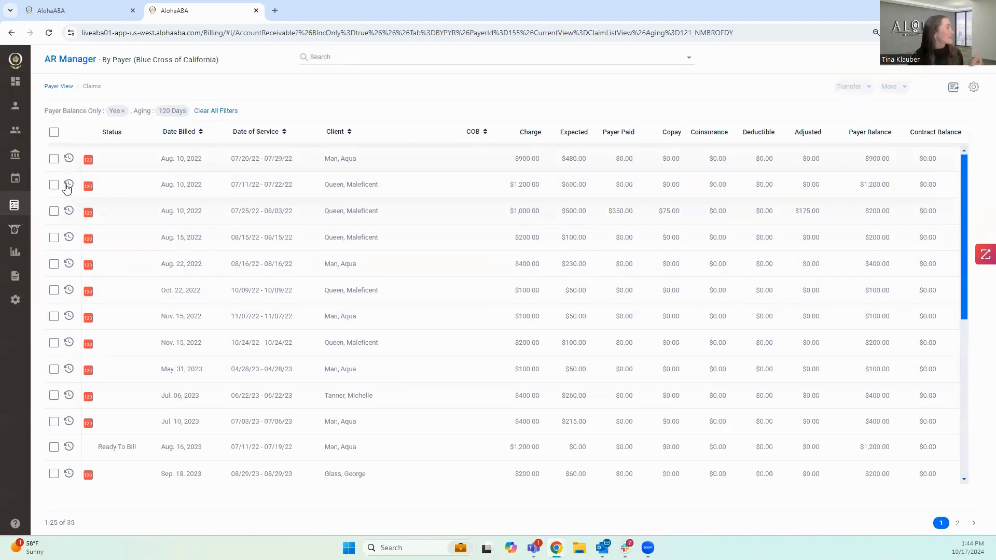
click(68, 184)
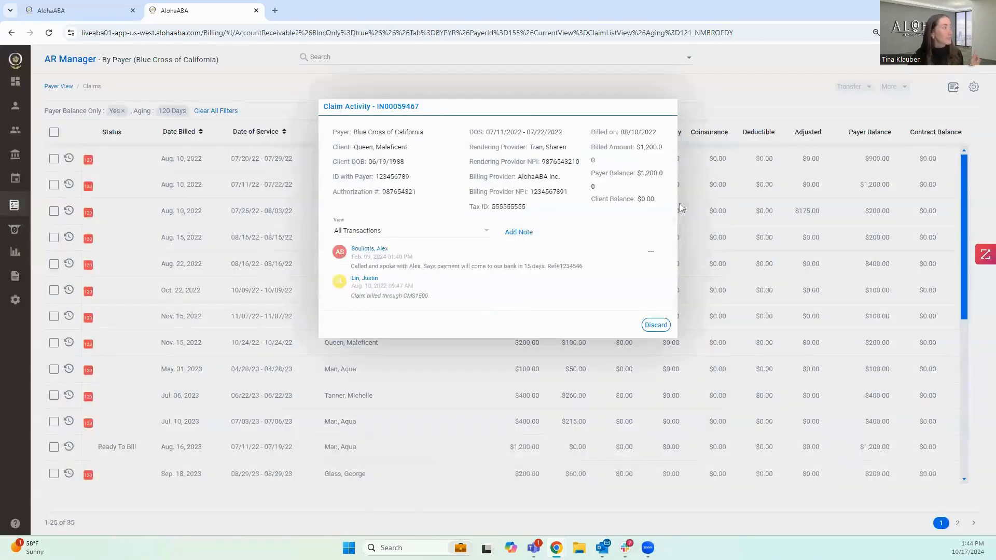
mouse_move(596, 224)
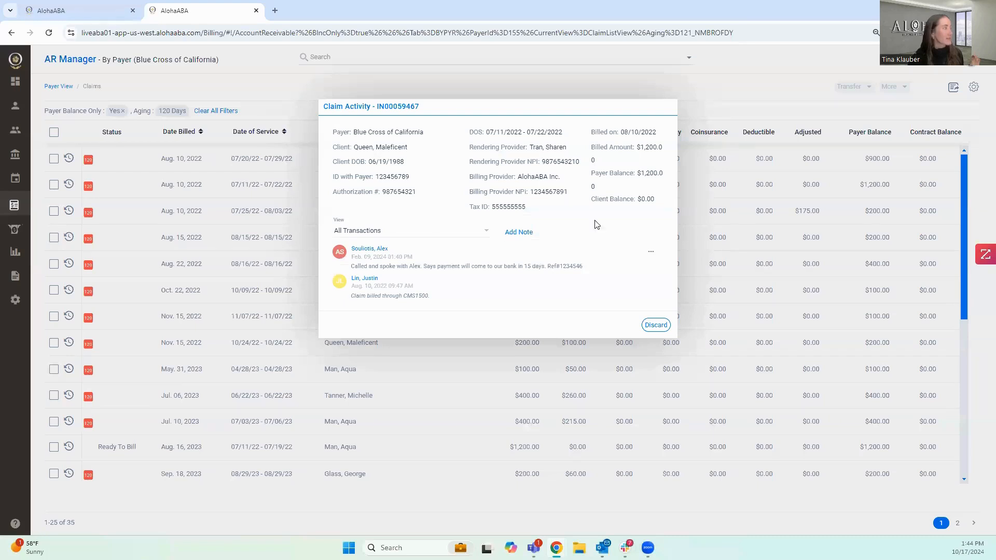
mouse_move(422, 198)
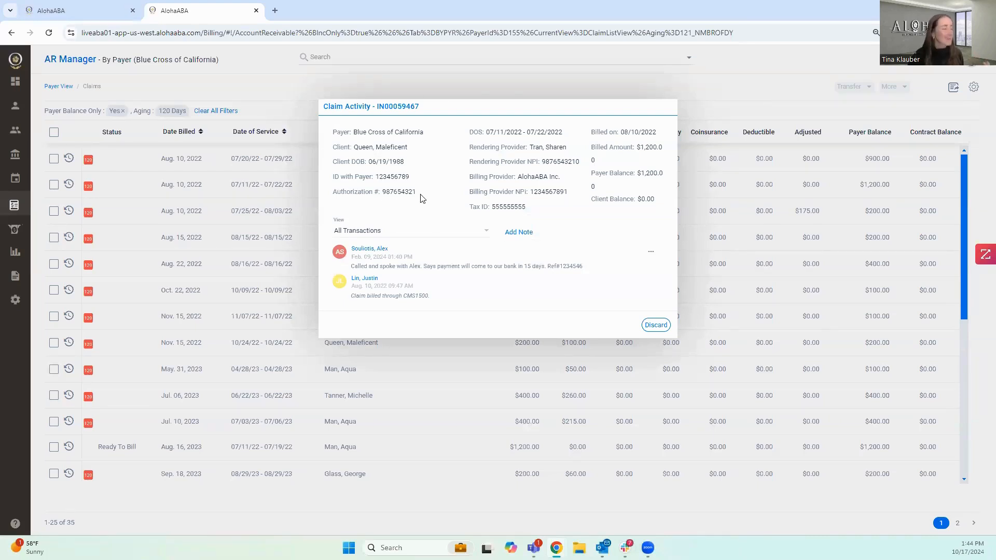
mouse_move(397, 328)
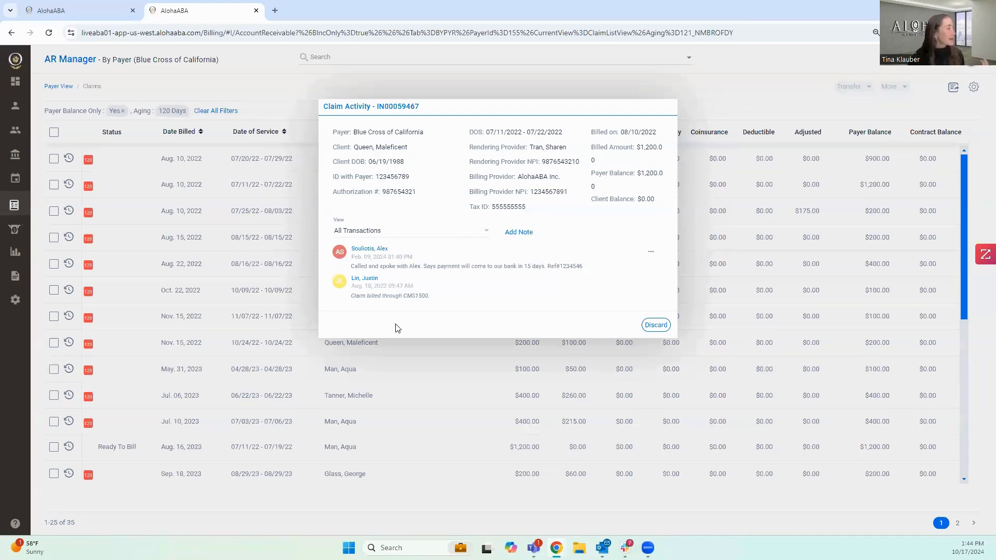
mouse_move(420, 326)
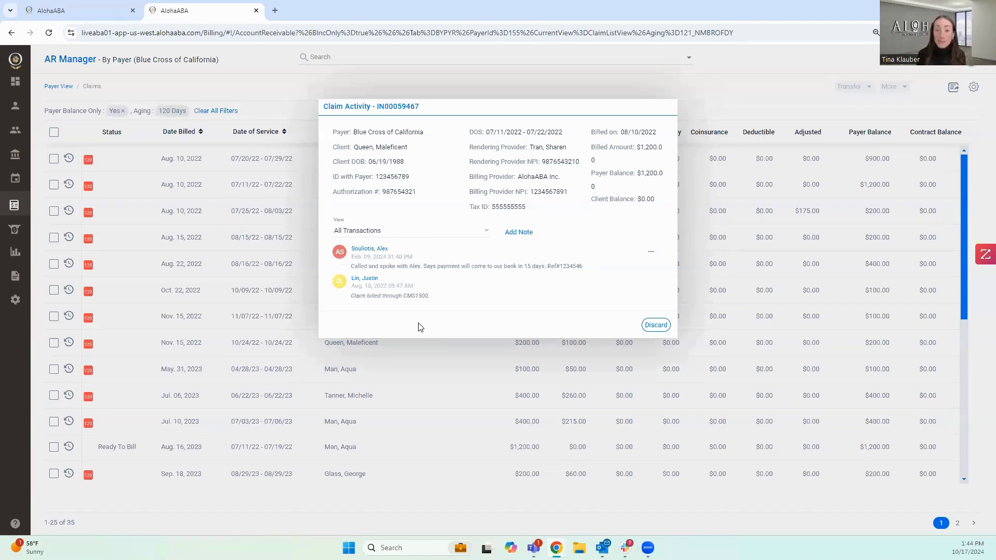
mouse_move(516, 241)
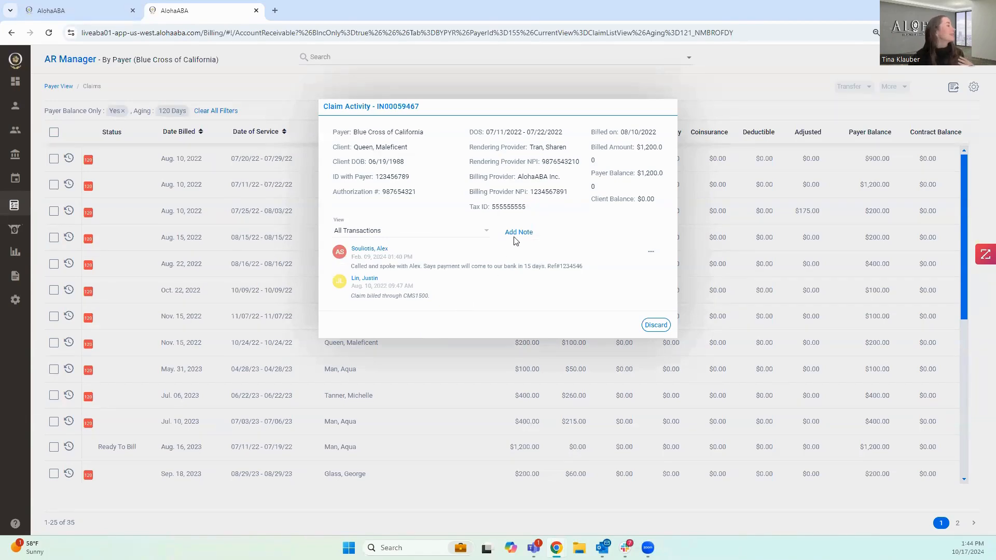
click(518, 232)
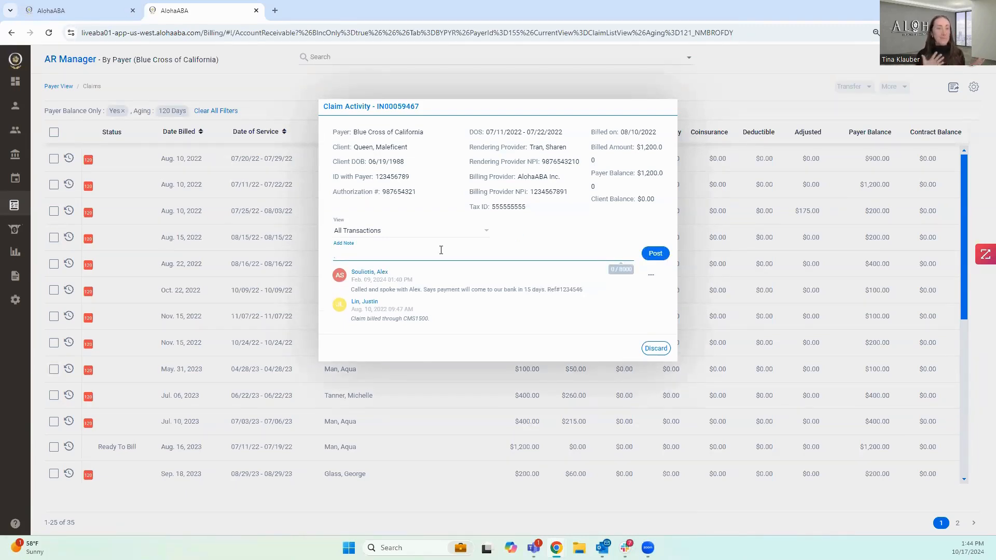
click(441, 254)
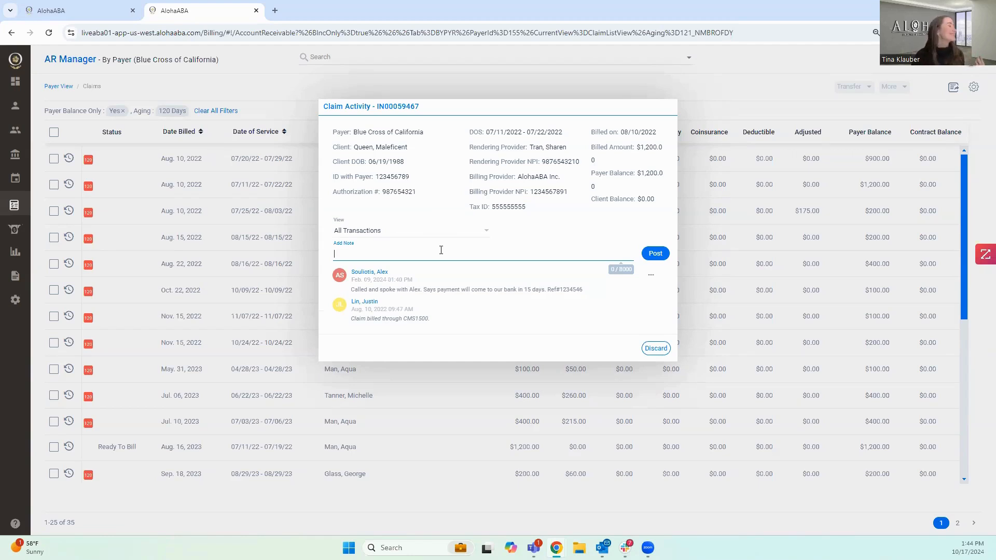
mouse_move(418, 286)
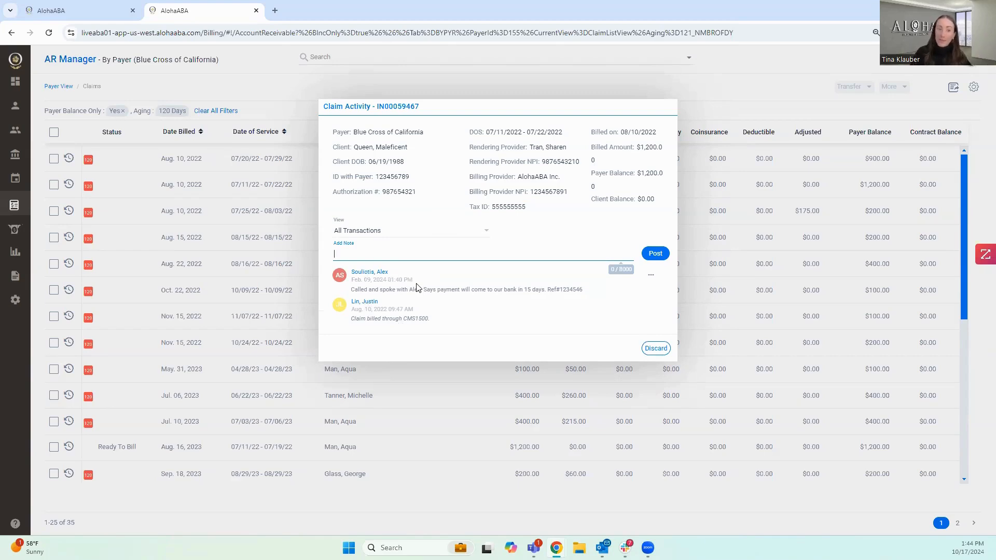
mouse_move(634, 314)
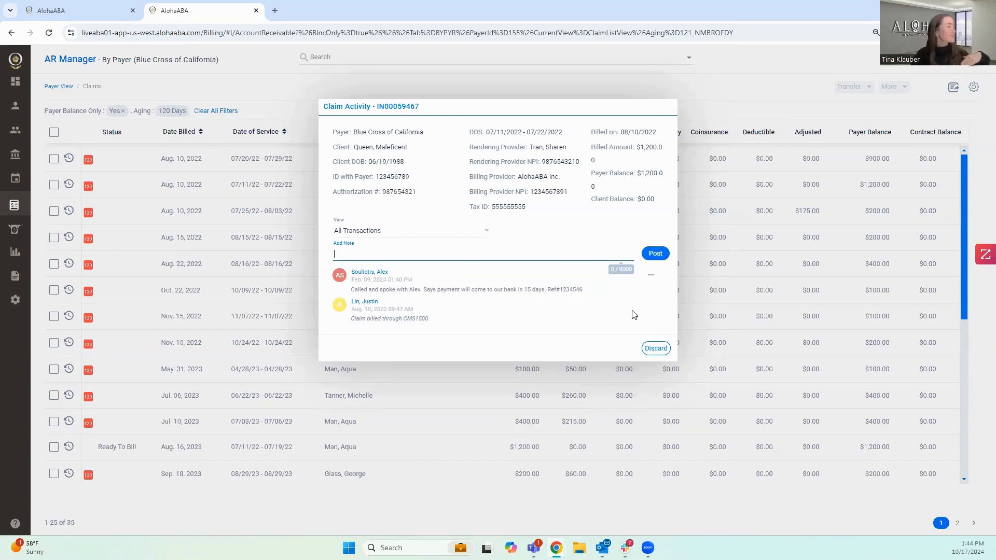
click(655, 348)
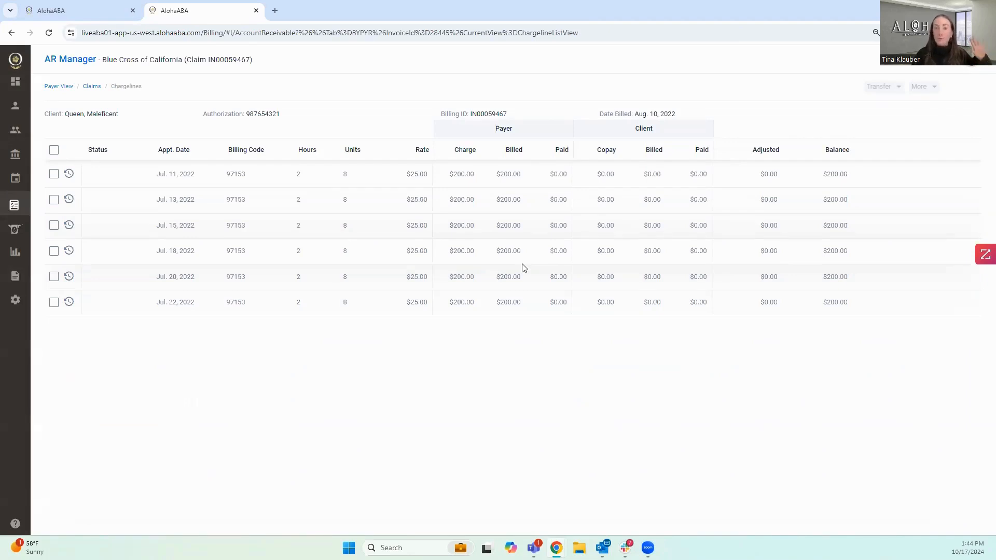
mouse_move(484, 269)
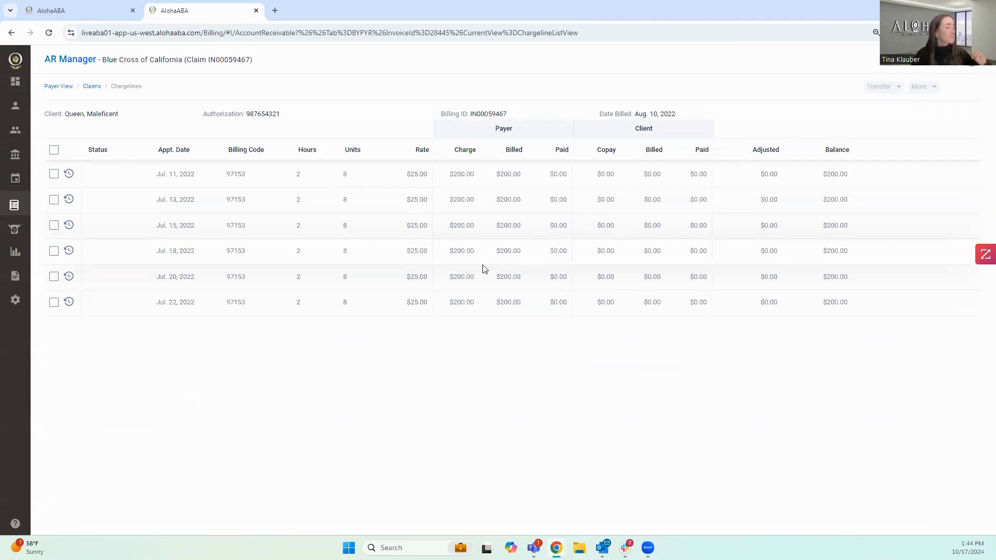
click(15, 202)
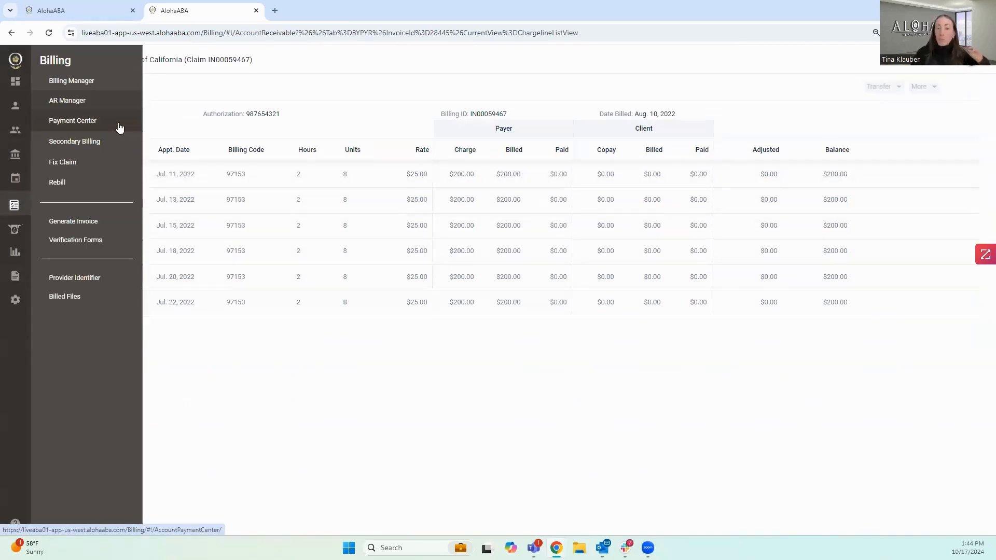
Go to the Payment Center listing 16 unapplied payments, then reopen the Billing menu
click(72, 121)
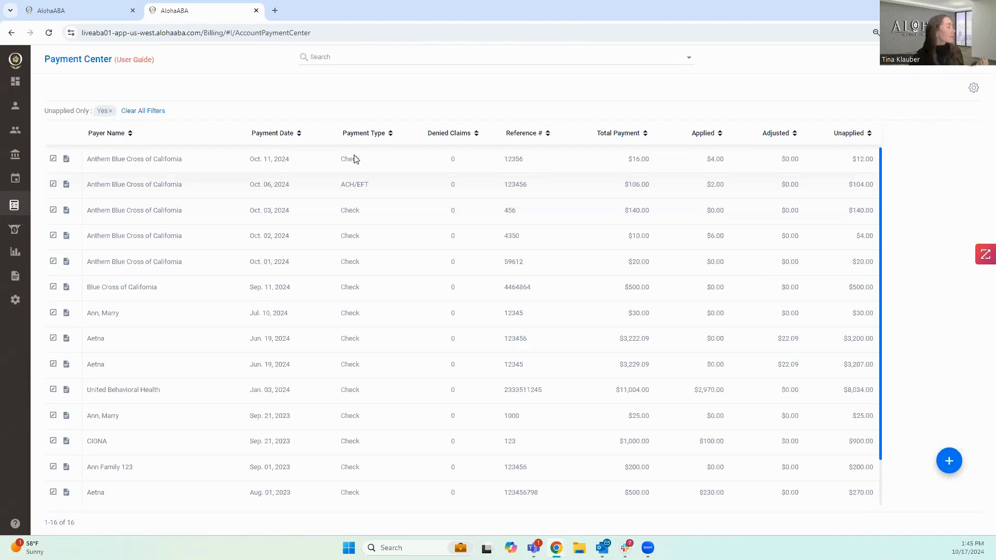
click(15, 204)
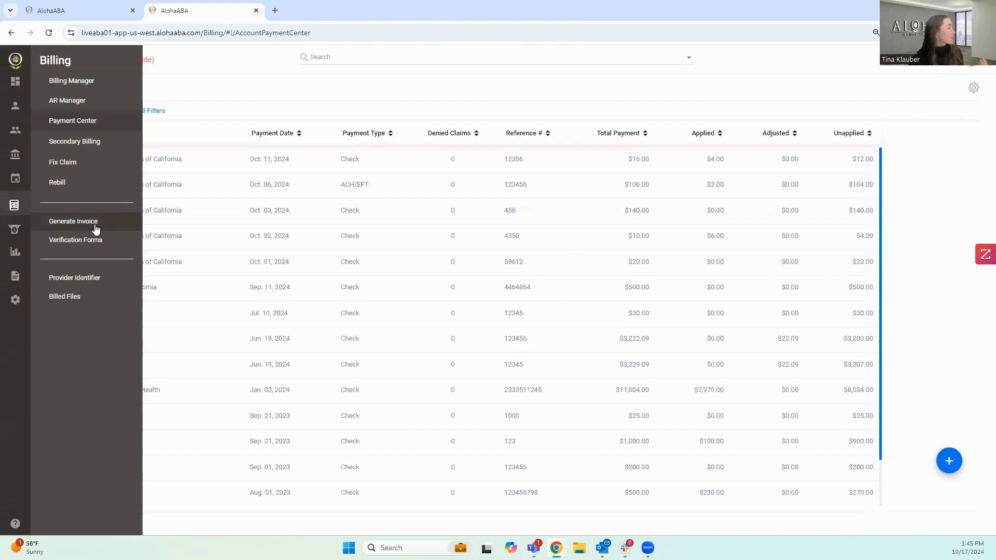
mouse_move(99, 226)
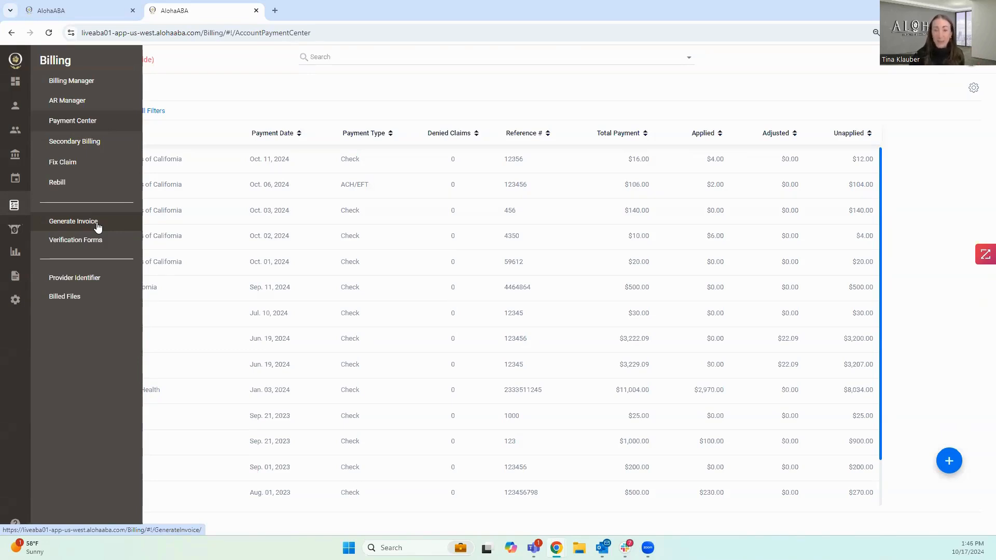
mouse_move(114, 249)
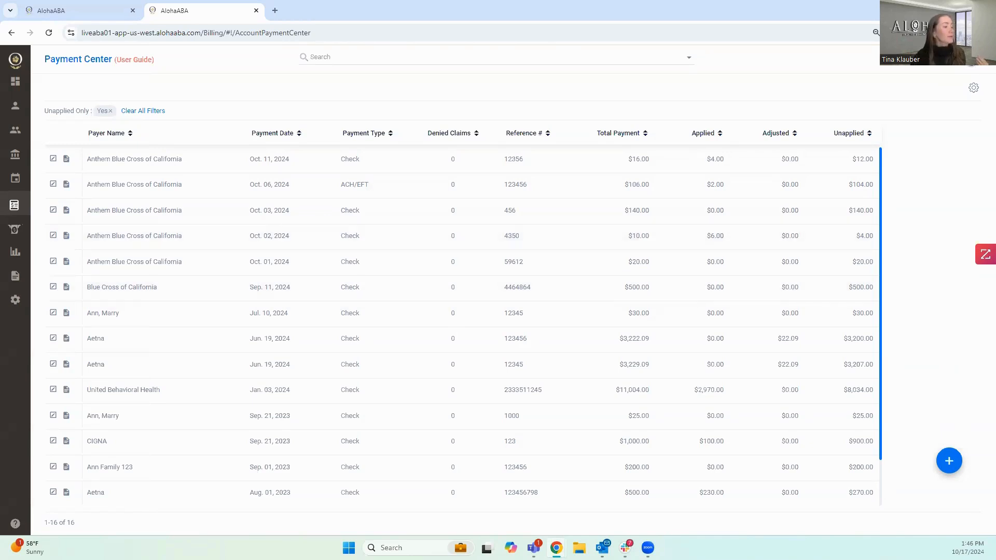
click(949, 461)
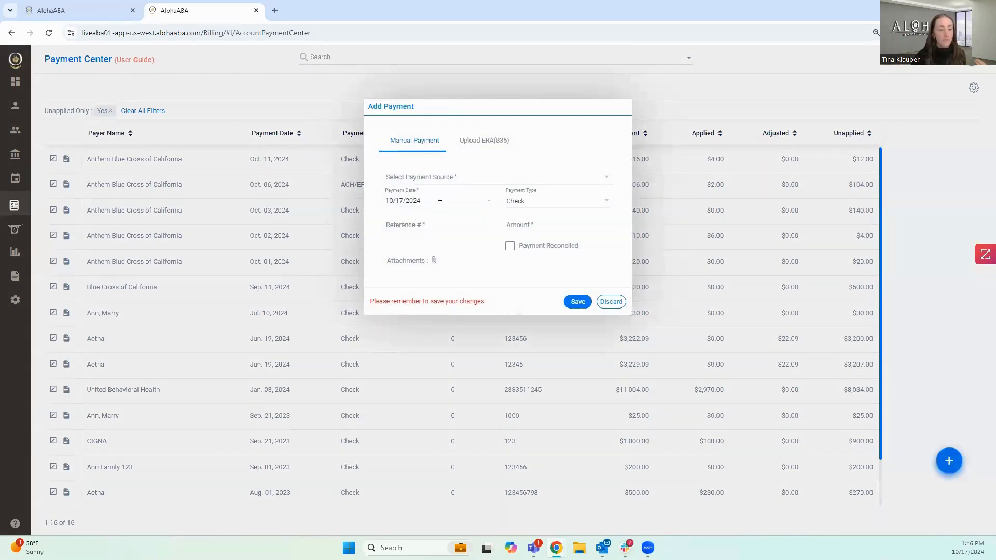
click(611, 301)
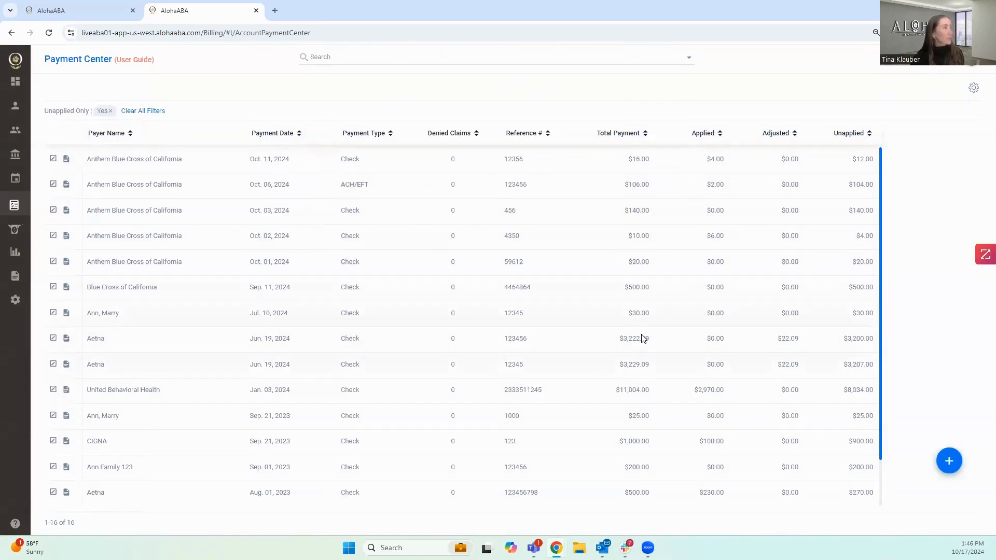
mouse_move(130, 285)
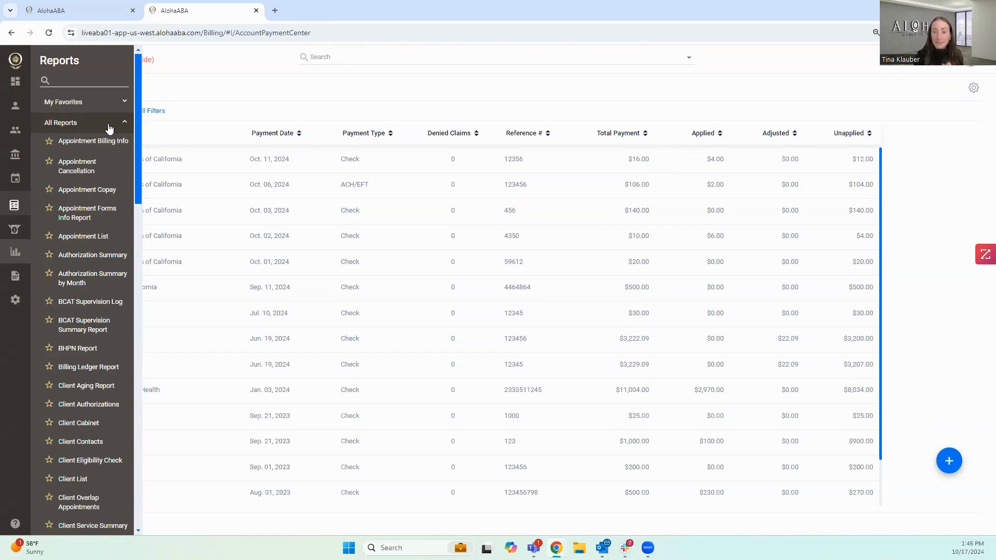
mouse_move(83, 236)
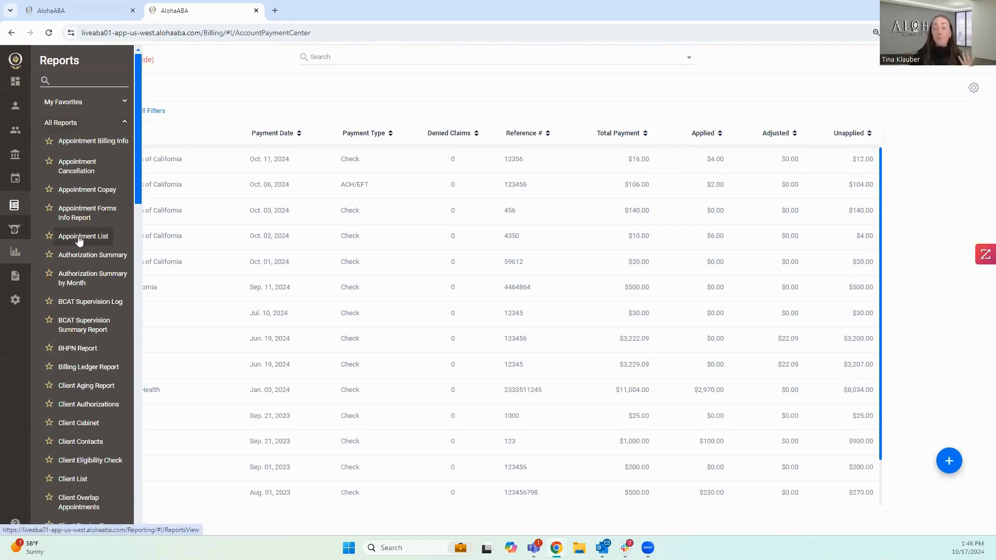
Scroll through All Reports down to Profit and Loss and Provider Identification
scroll(down, 3)
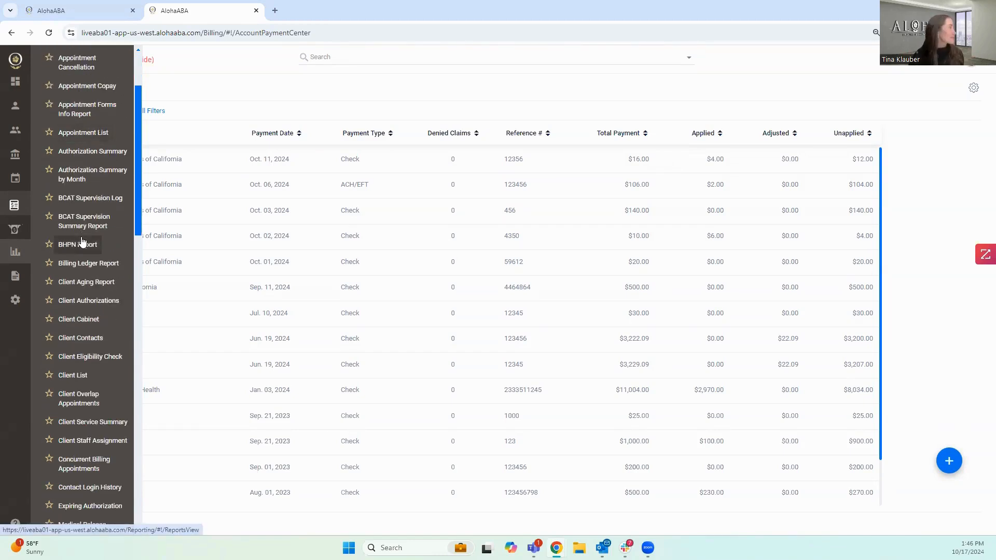
scroll(down, 3)
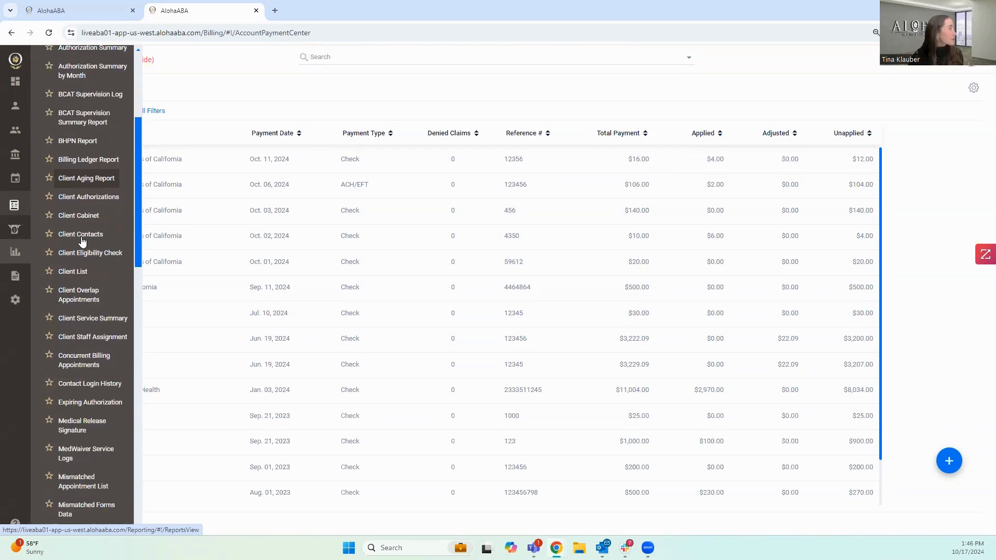
scroll(down, 3)
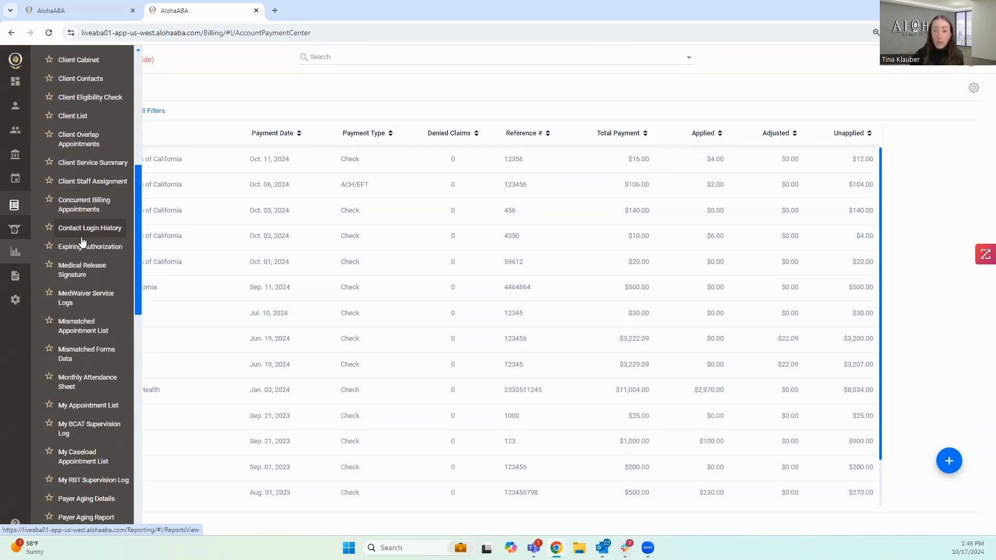
scroll(down, 3)
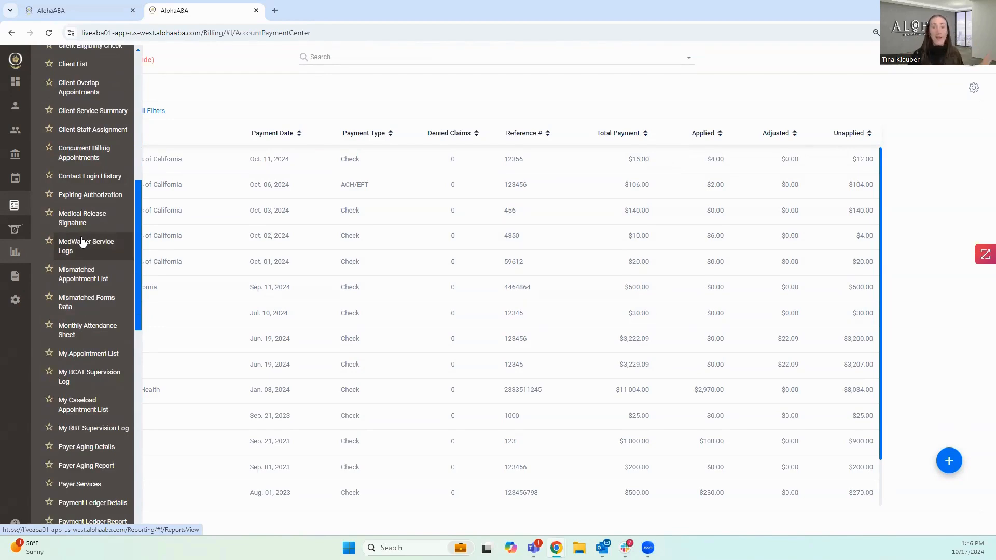
scroll(down, 3)
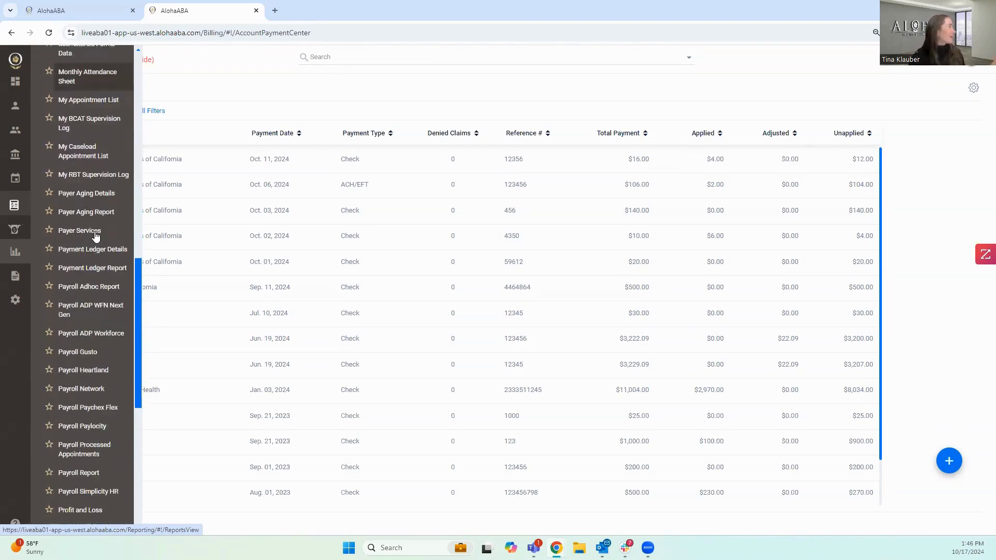
scroll(down, 3)
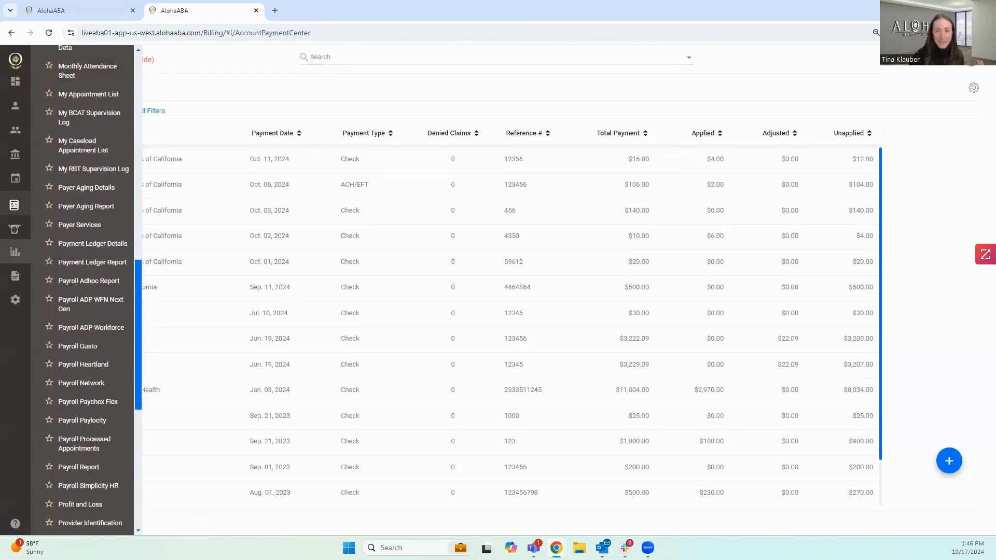